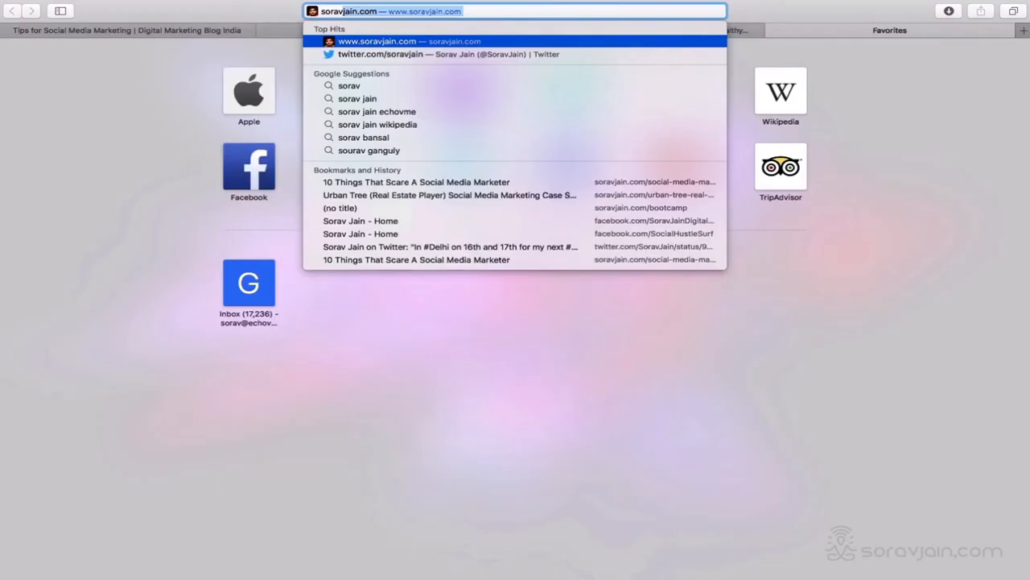
In soravjain.com's chat widget, answer Yes to the course offer, then send an email and name.
text(/)
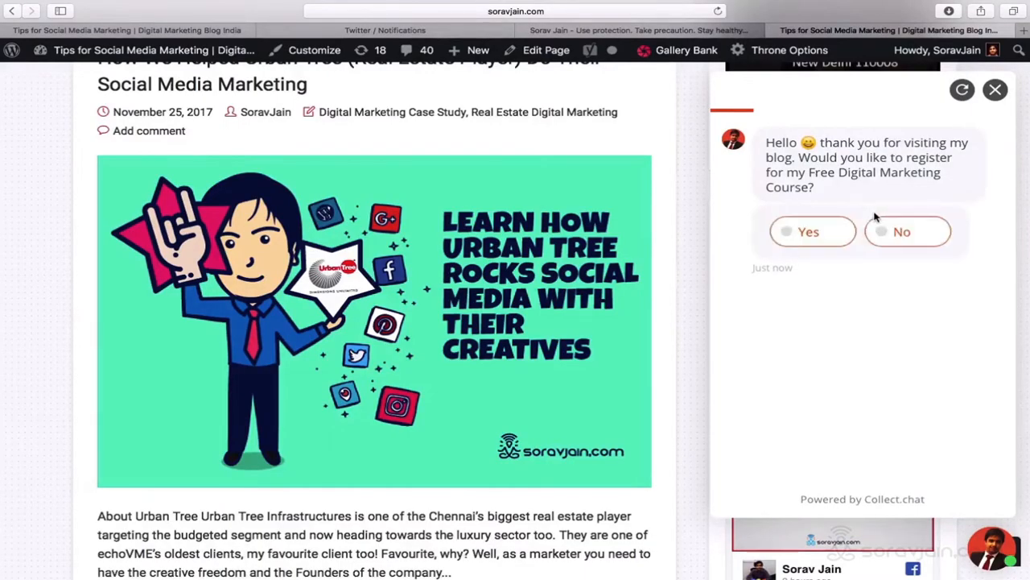
click(808, 232)
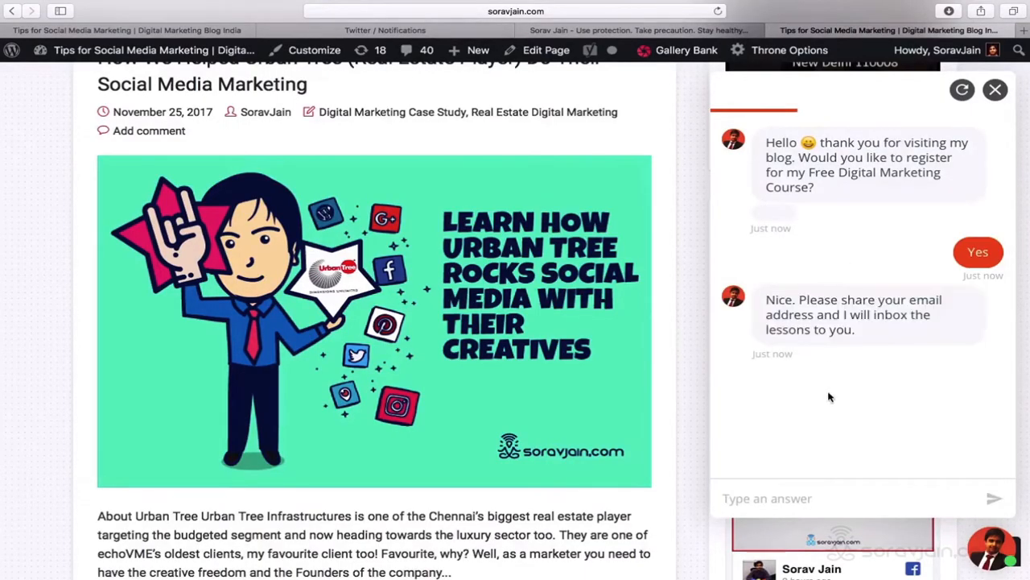
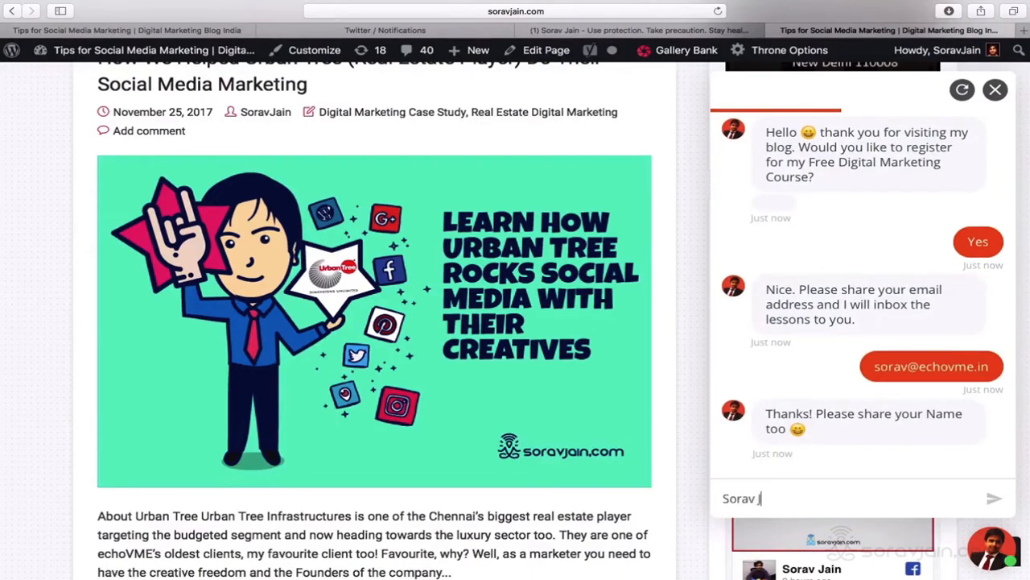
key(Return)
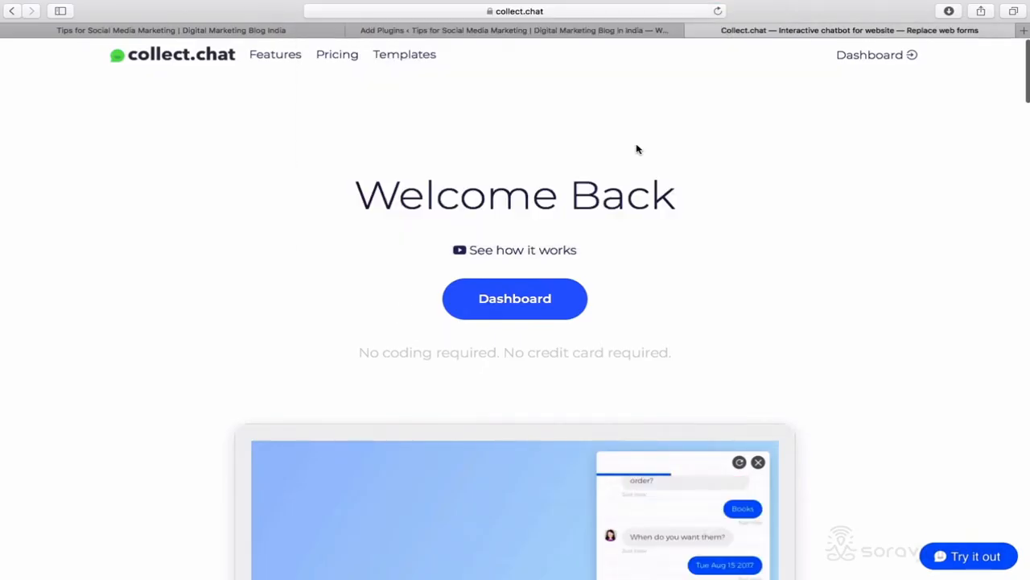
Scroll through the Collect.chat homepage and go to the bot dashboard.
scroll(down, 3)
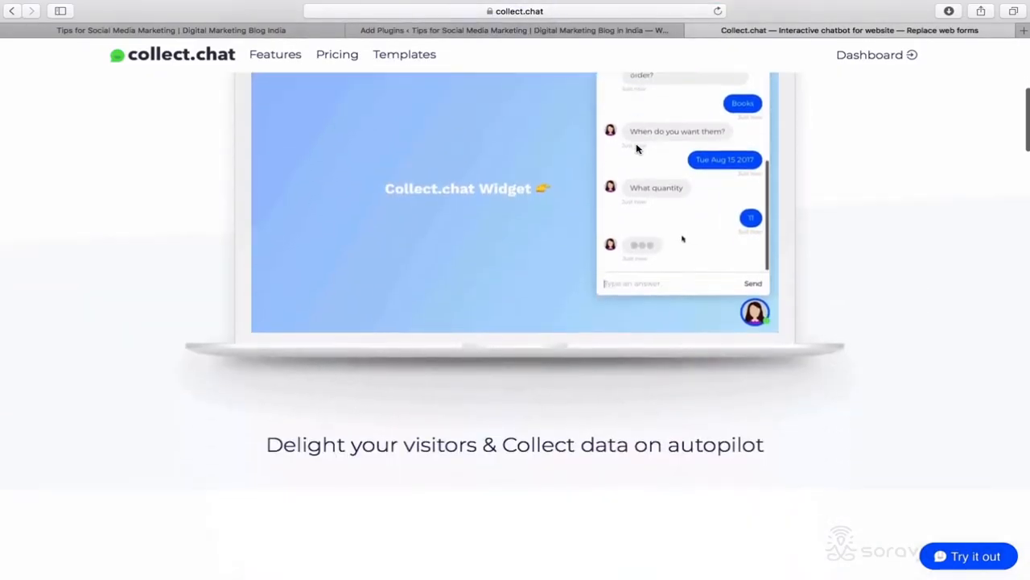
scroll(down, 3)
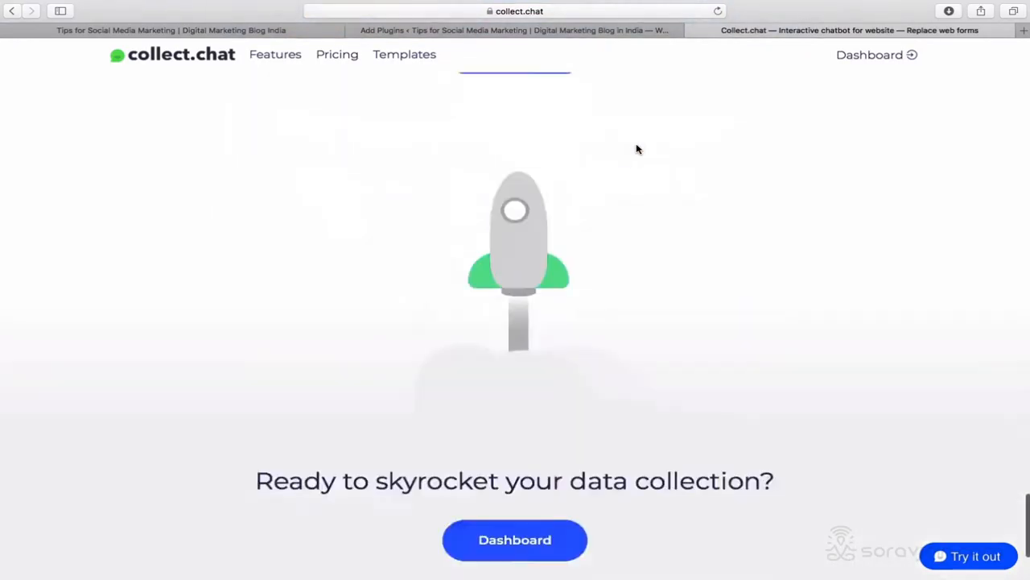
scroll(up, 3)
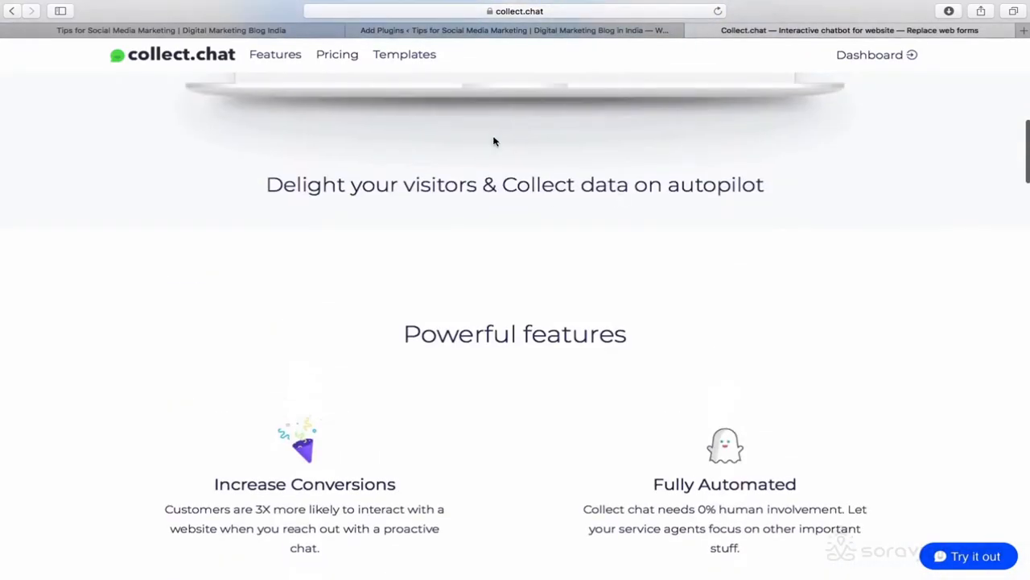
scroll(up, 3)
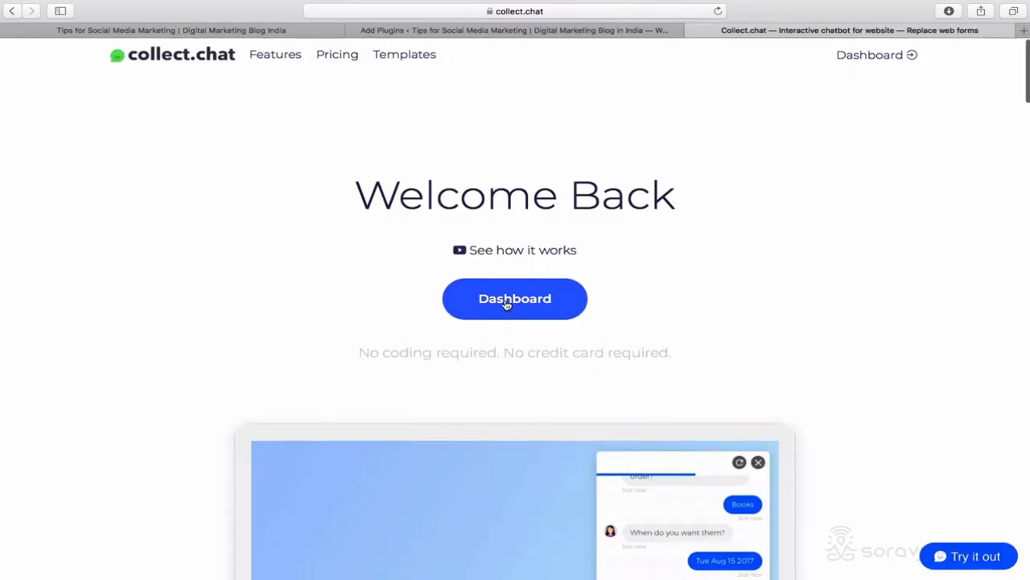
click(515, 299)
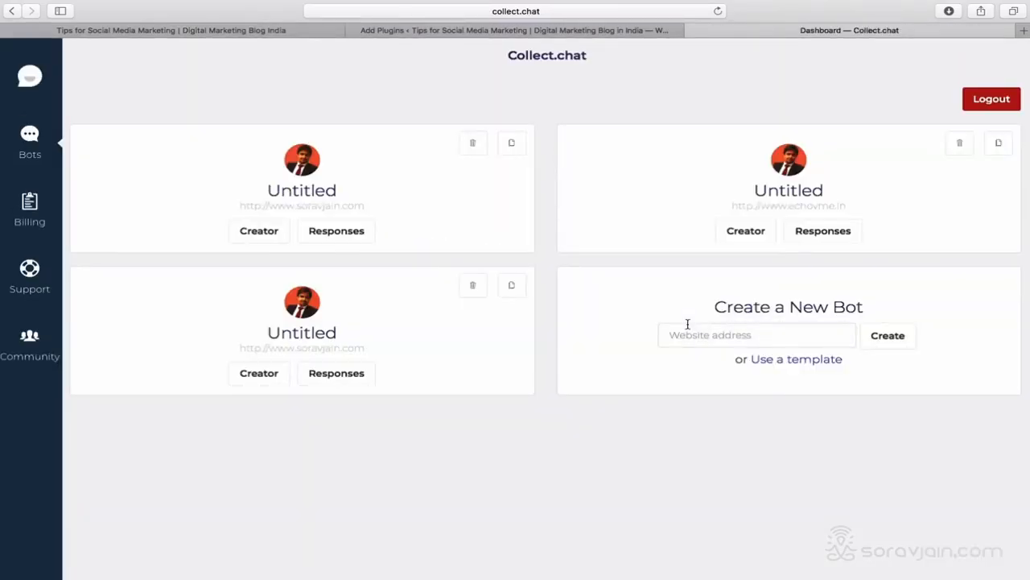
Delete the extra soravjain.com bot, browse the template gallery, and return to the bots list.
click(473, 285)
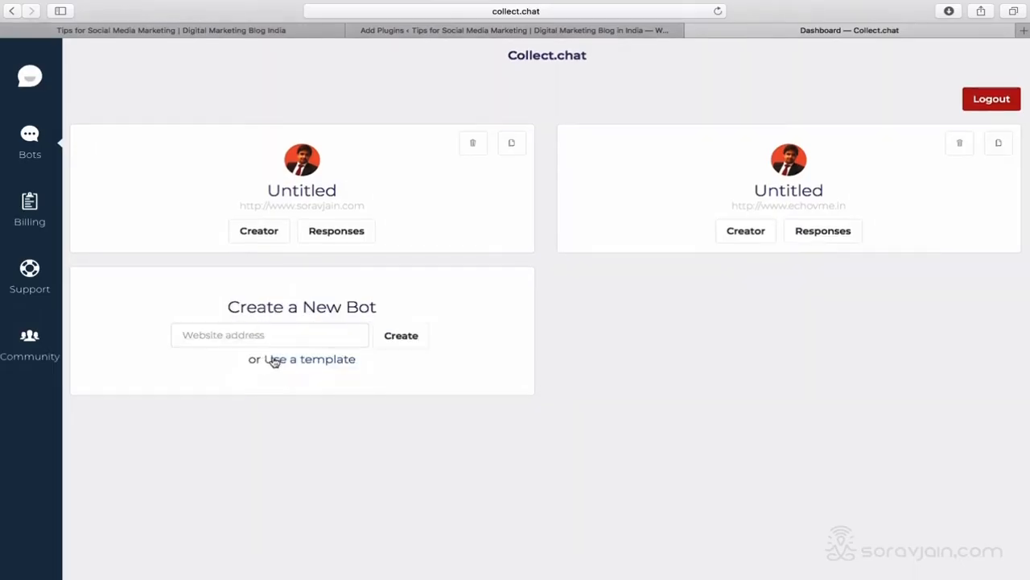
click(270, 335)
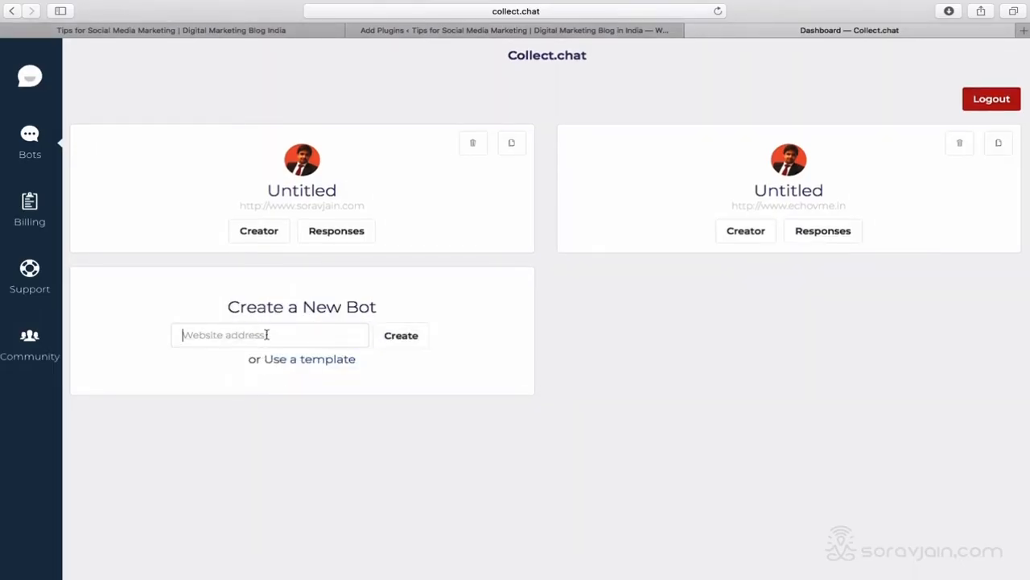
mouse_move(311, 368)
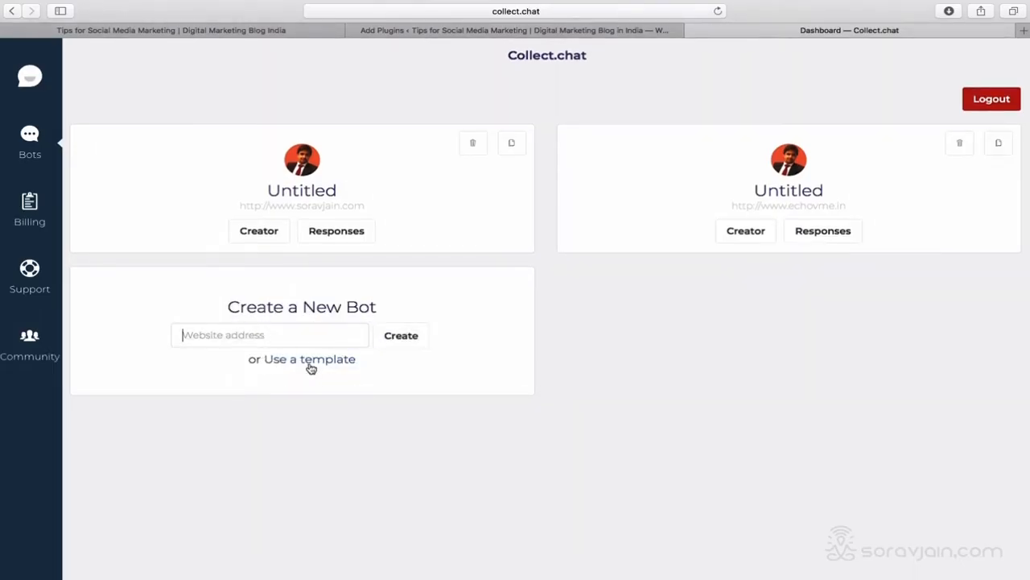
click(309, 359)
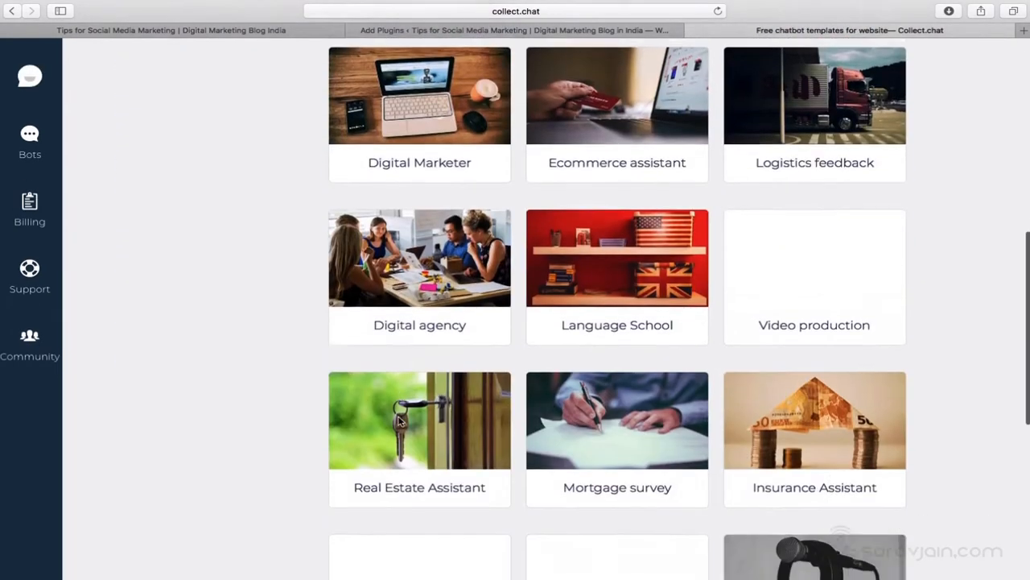
scroll(down, 3)
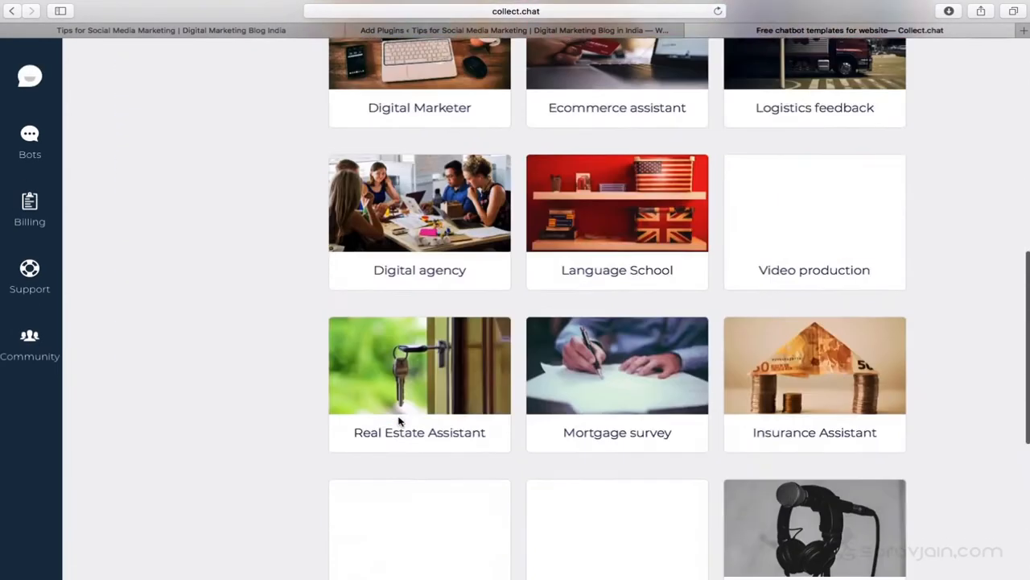
scroll(up, 3)
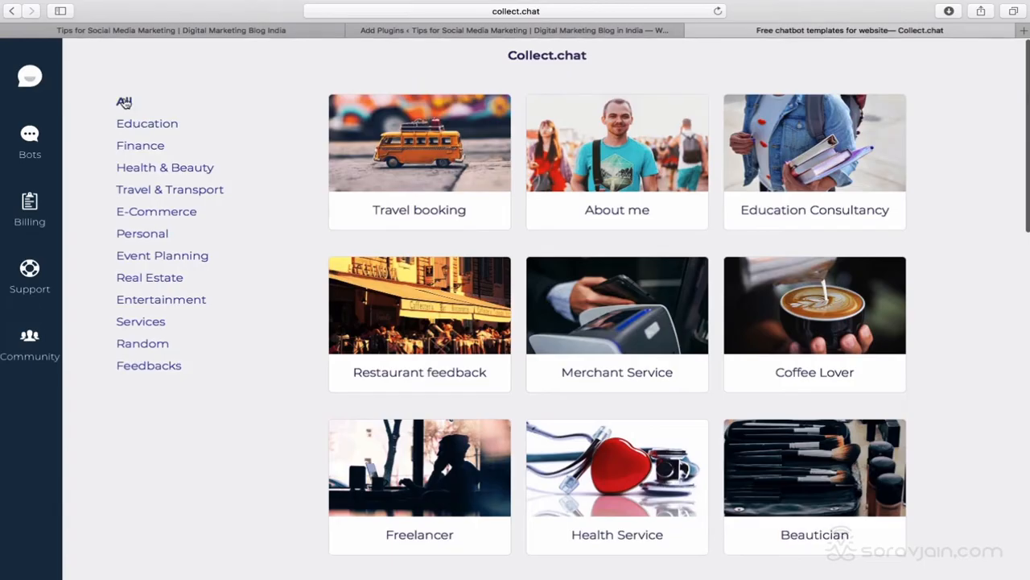
click(30, 140)
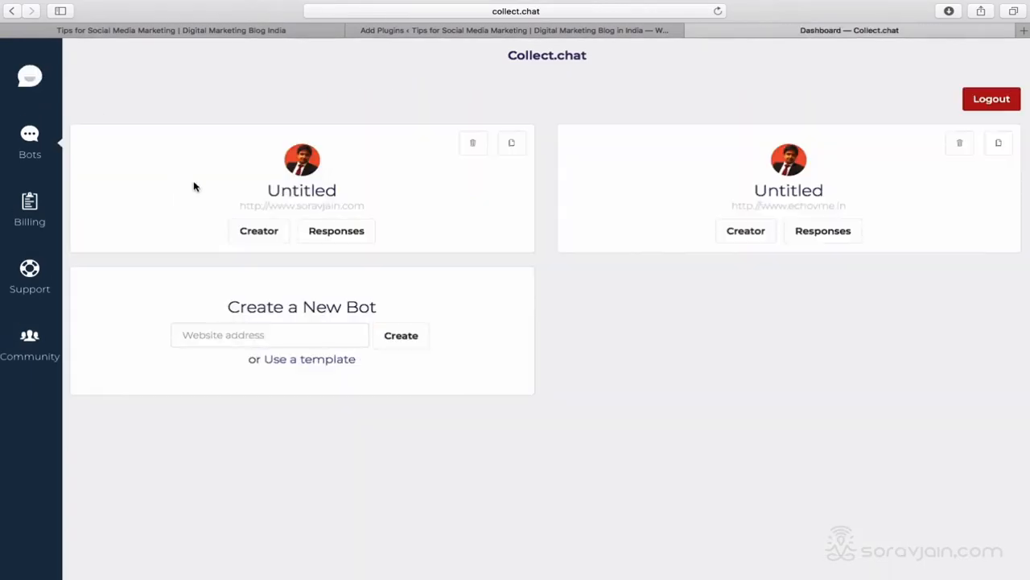
text(http://www)
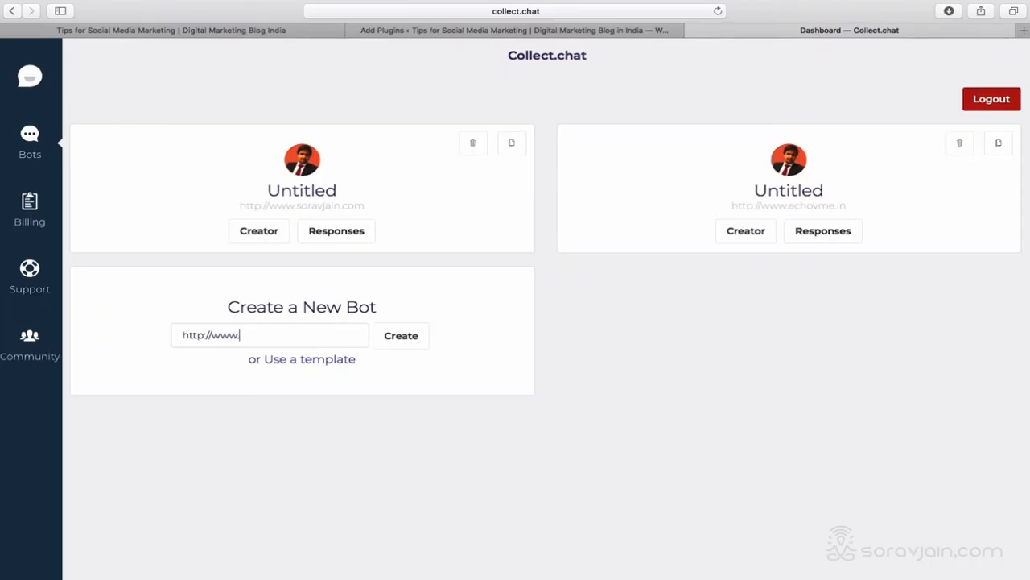
text(urbantreehomes.com)
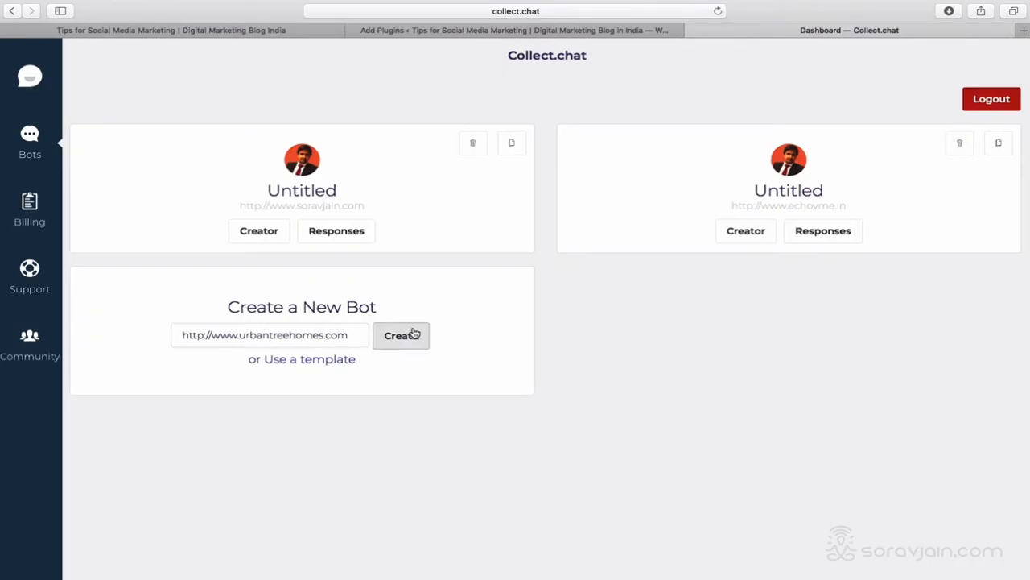
click(400, 335)
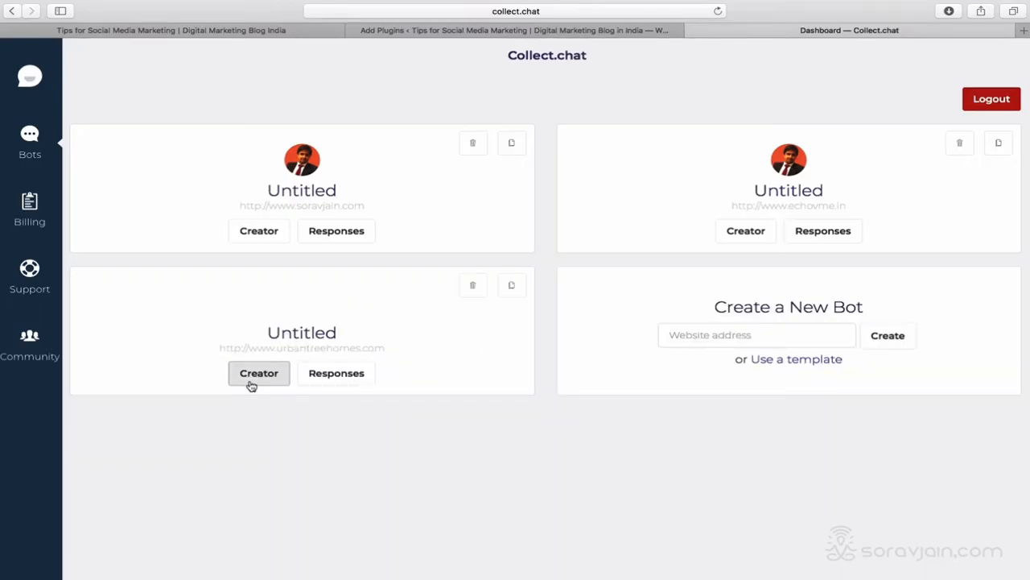
click(259, 372)
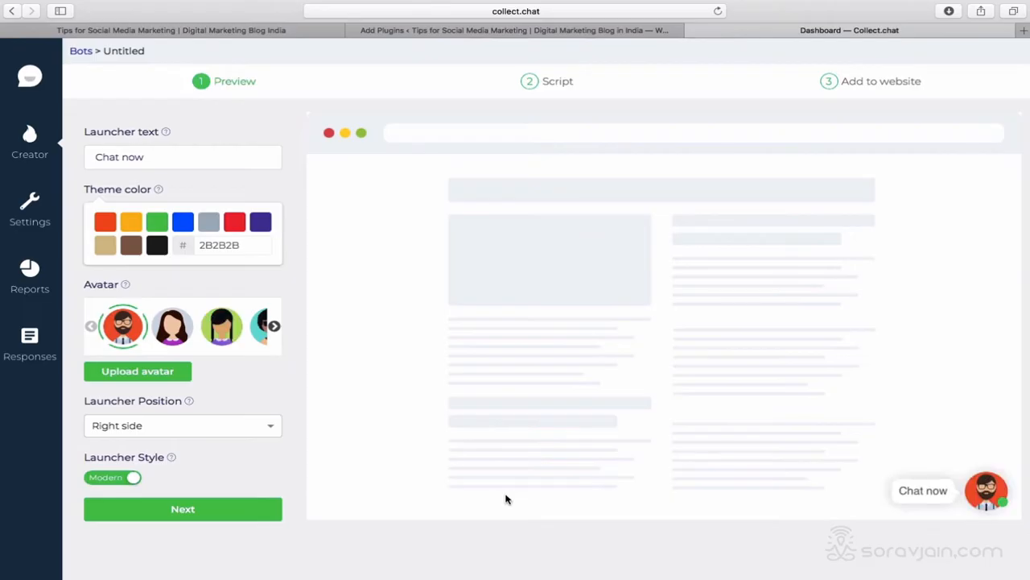
mouse_move(642, 225)
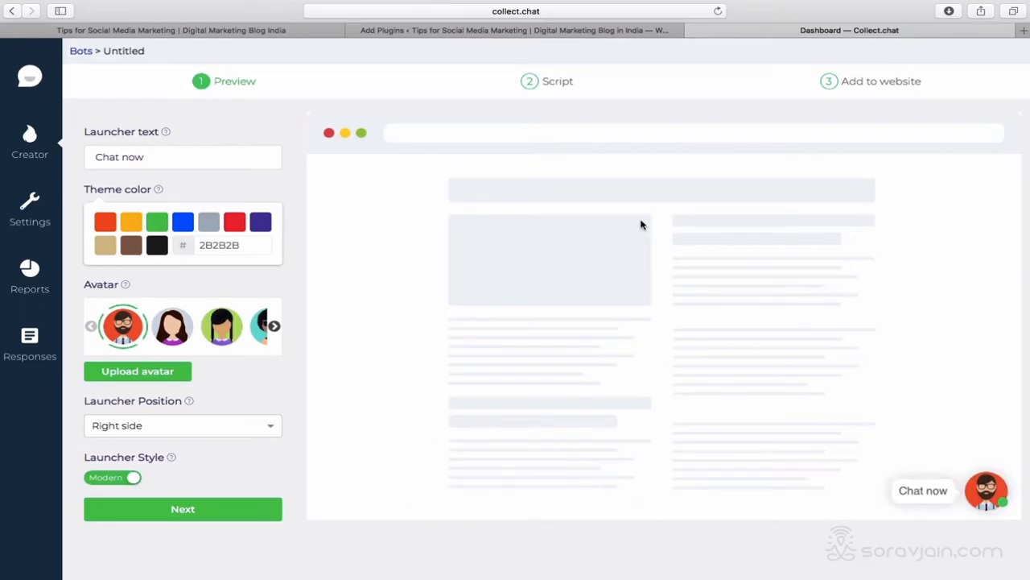
mouse_move(455, 279)
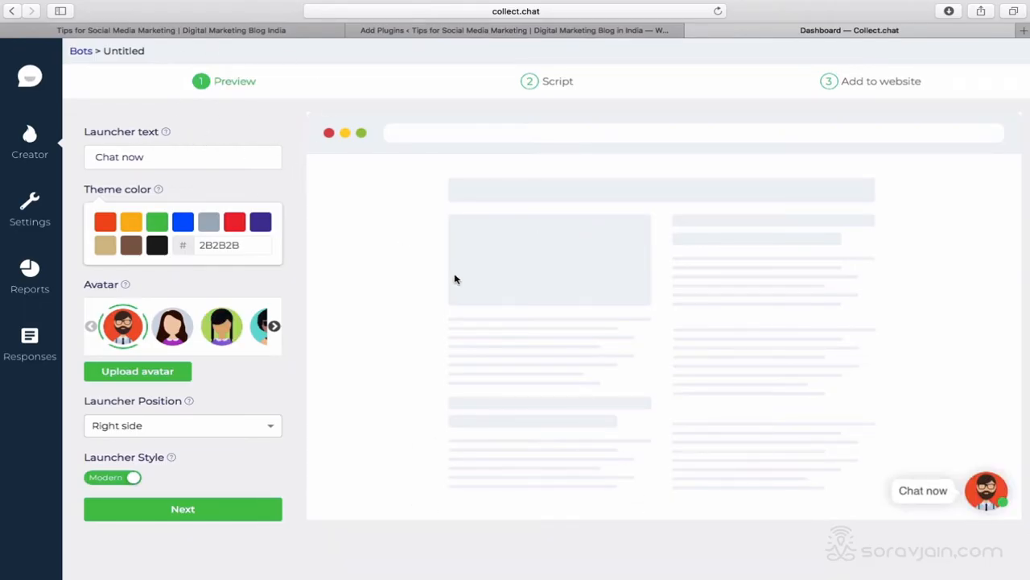
mouse_move(1024, 51)
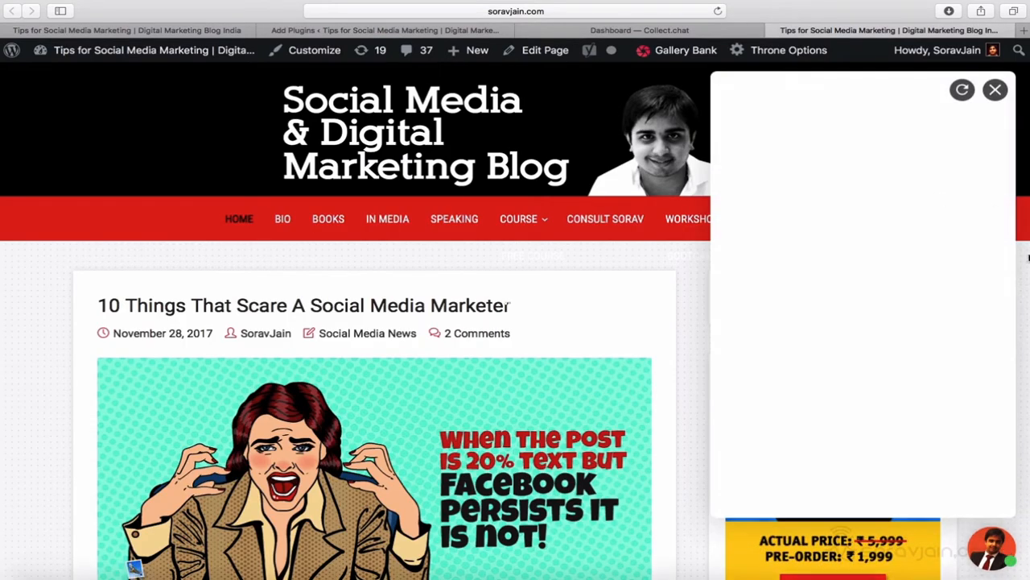
mouse_move(856, 230)
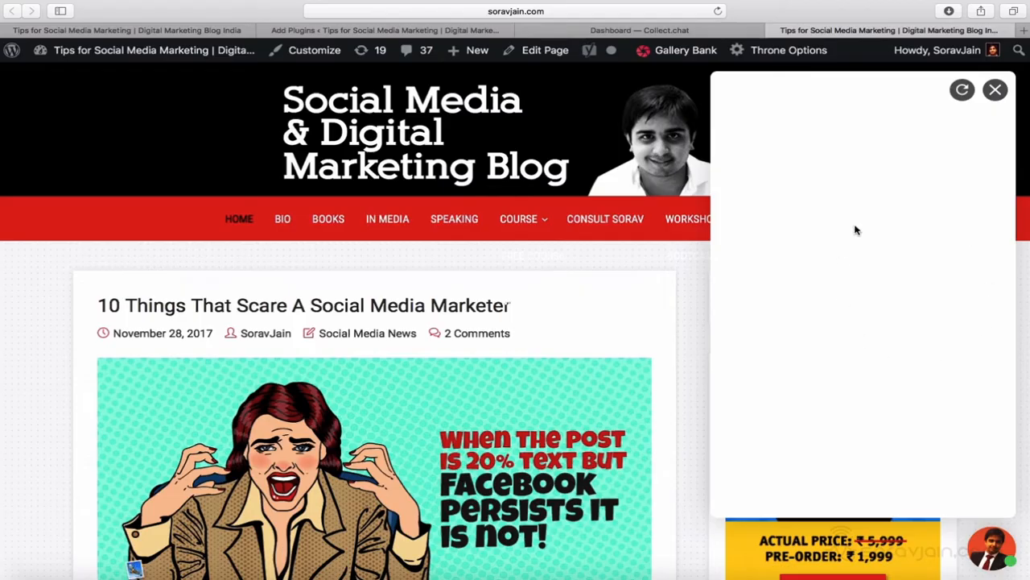
mouse_move(852, 245)
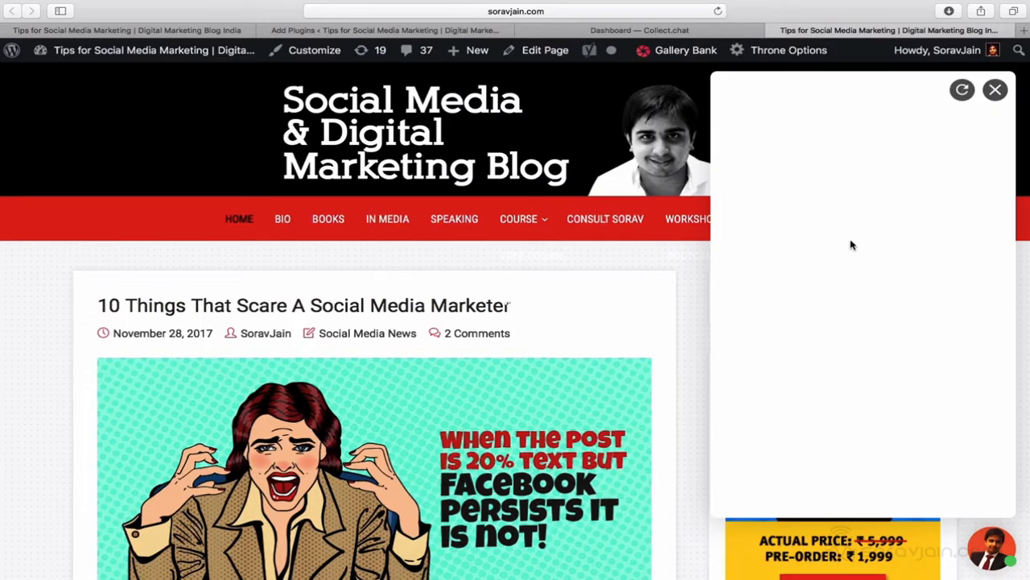
Leave the launcher text empty, with theme colour 2B2B2B and the launcher on the right.
click(639, 30)
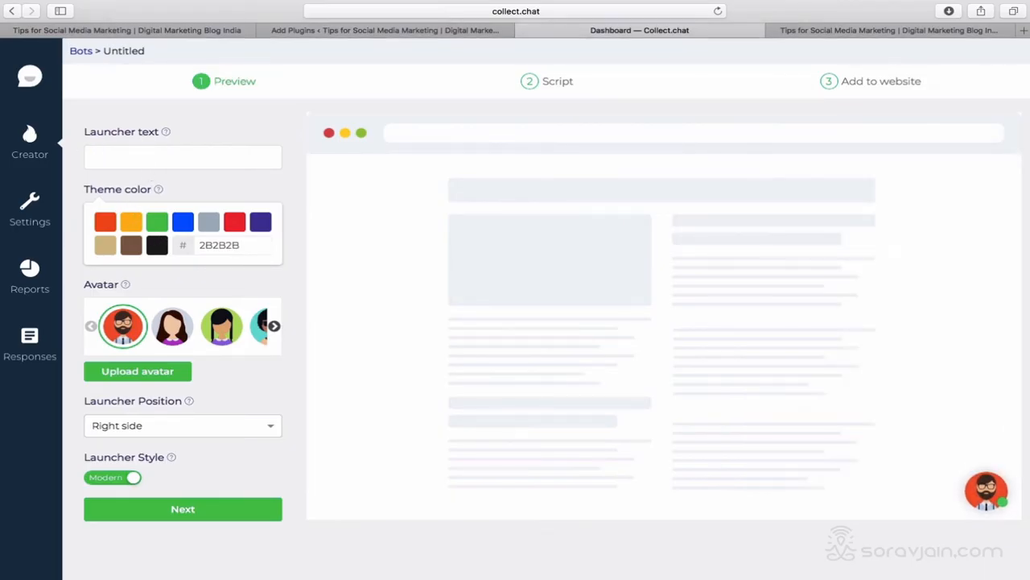
Set the launcher text to 'Want a Free Guide on Real Estate Scenario in Chennai?'.
text(Want a)
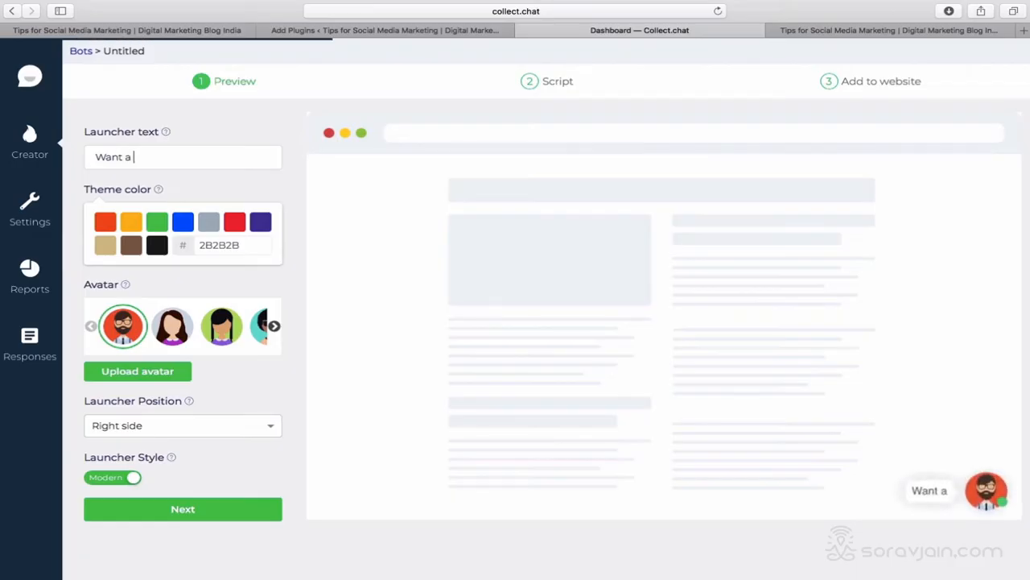
text(Free Gui)
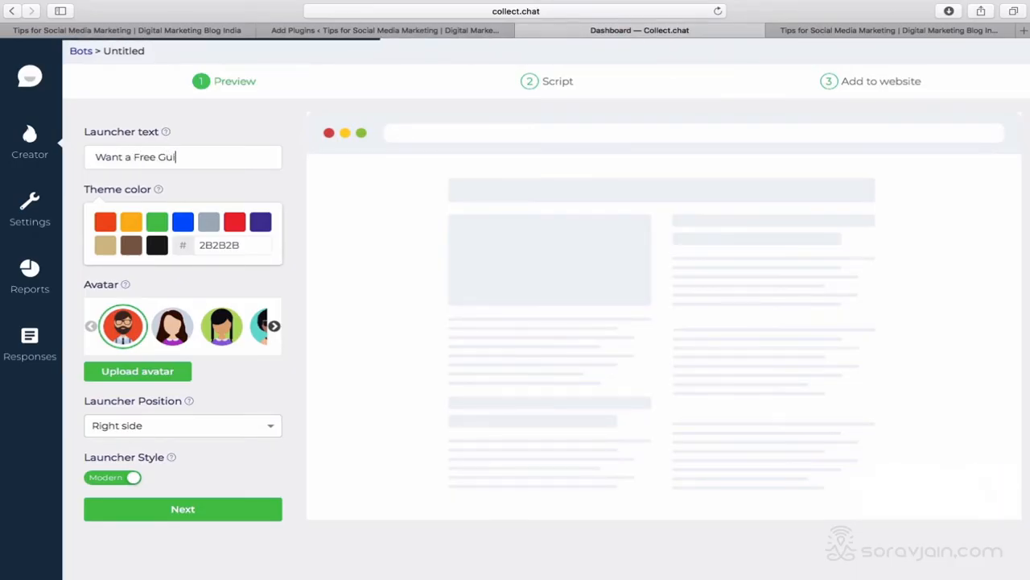
text(ide on Real Estat)
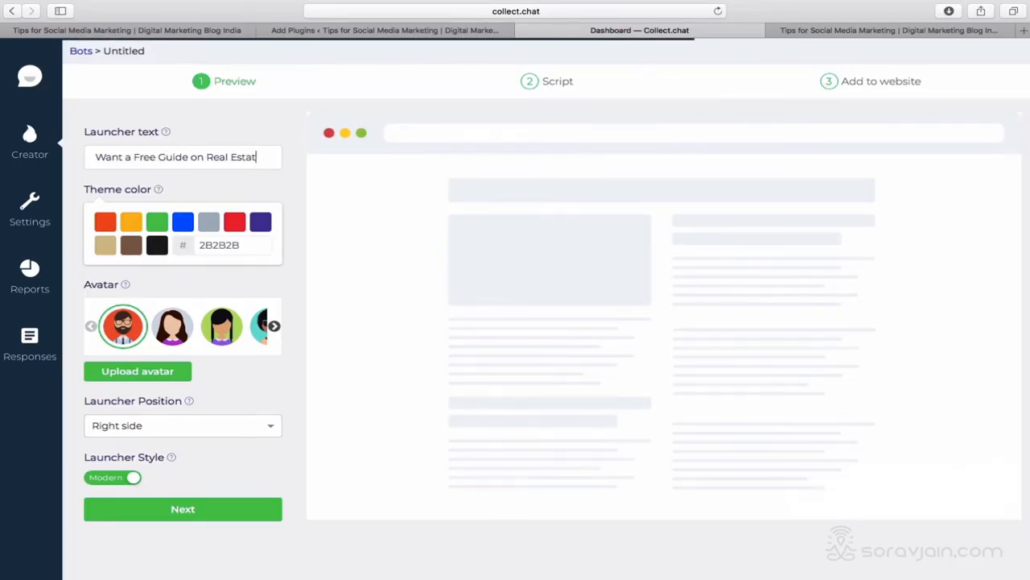
text(Scenario in)
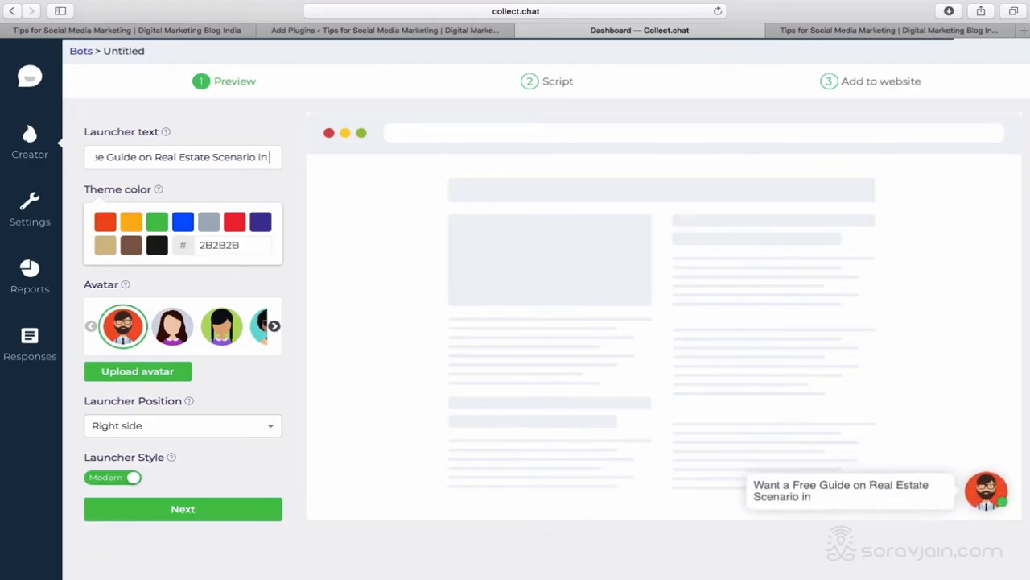
text(Chennai?)
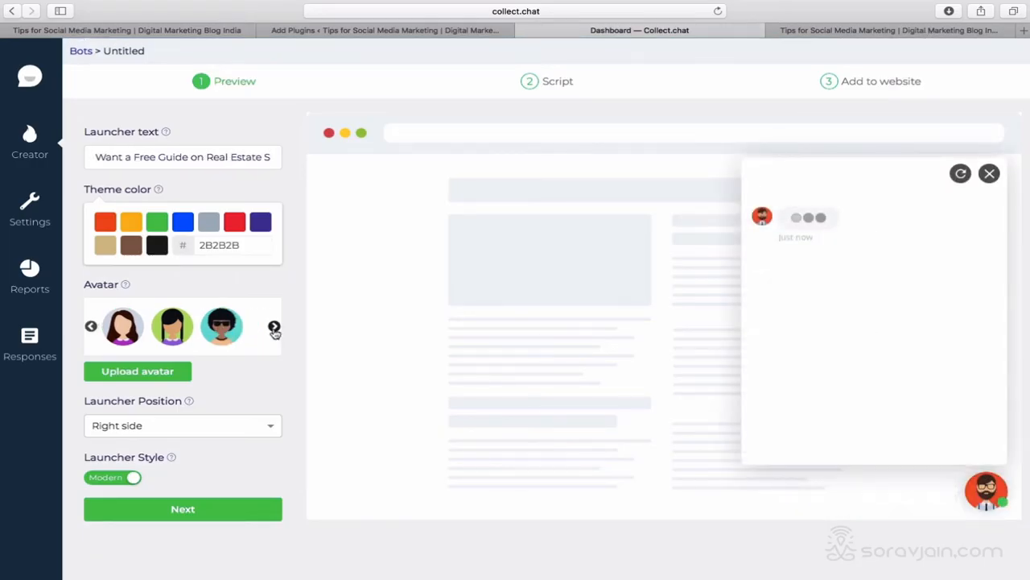
Pick a different avatar, cancelling the custom image upload.
click(274, 326)
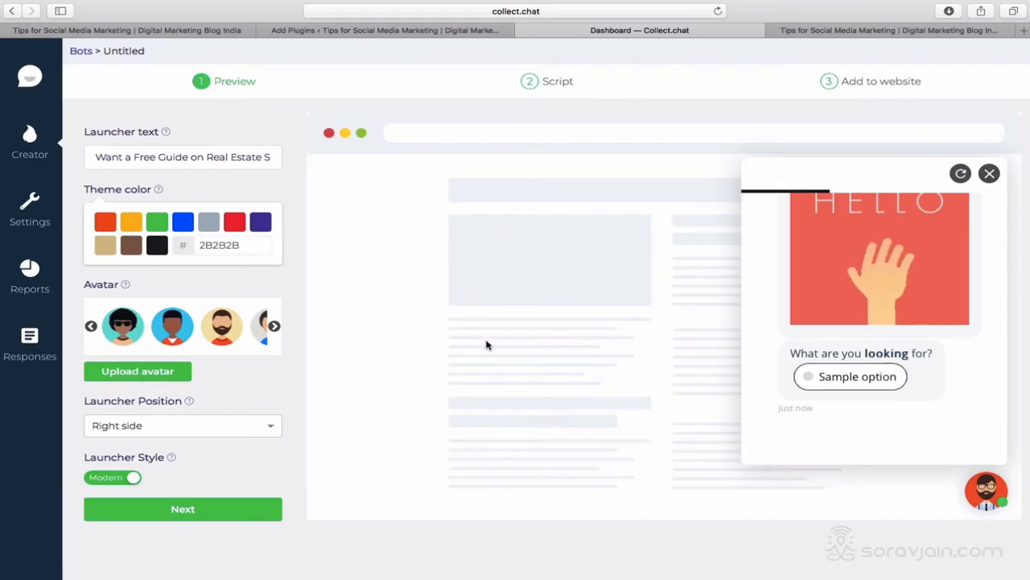
click(137, 371)
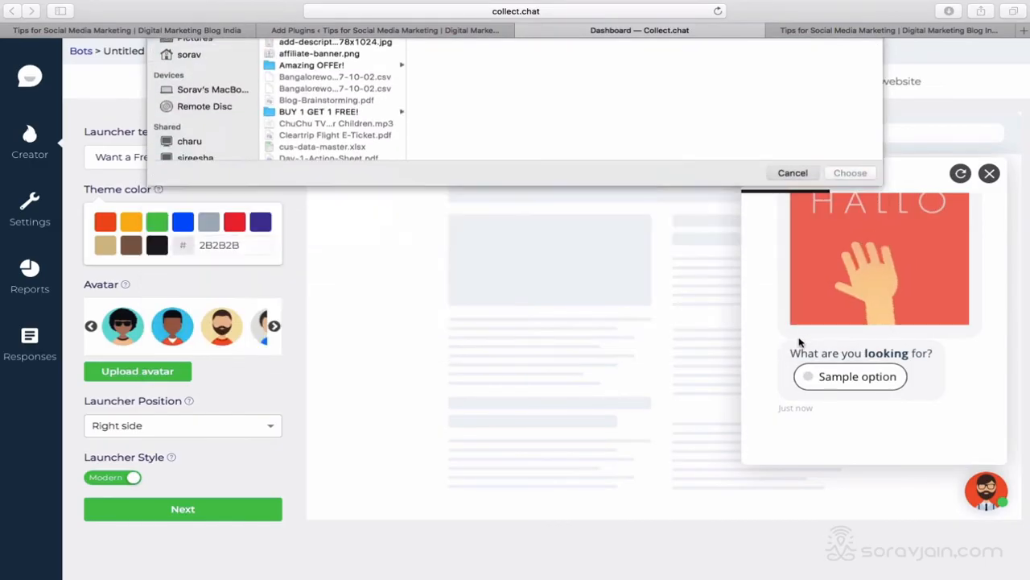
click(792, 172)
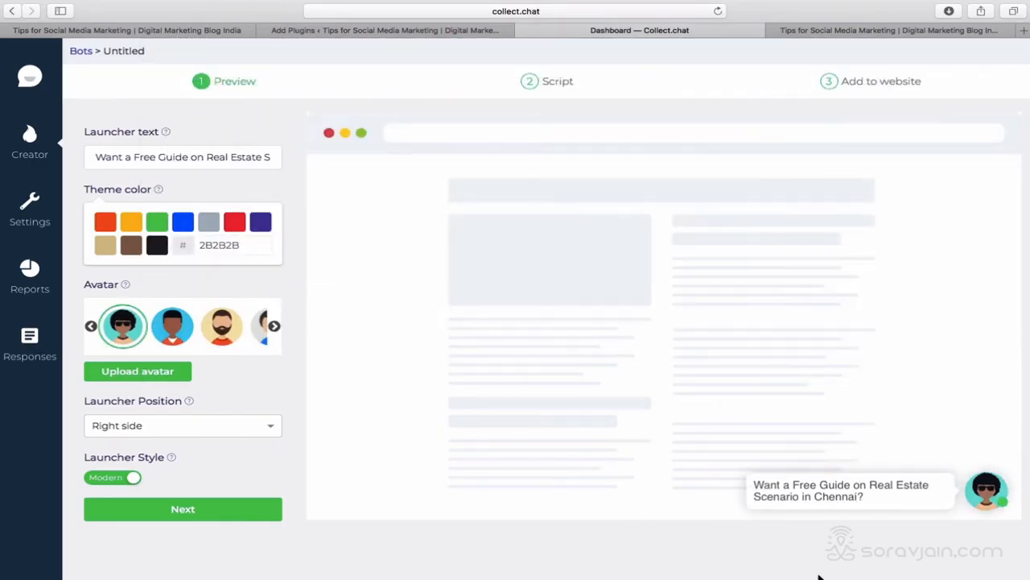
mouse_move(344, 373)
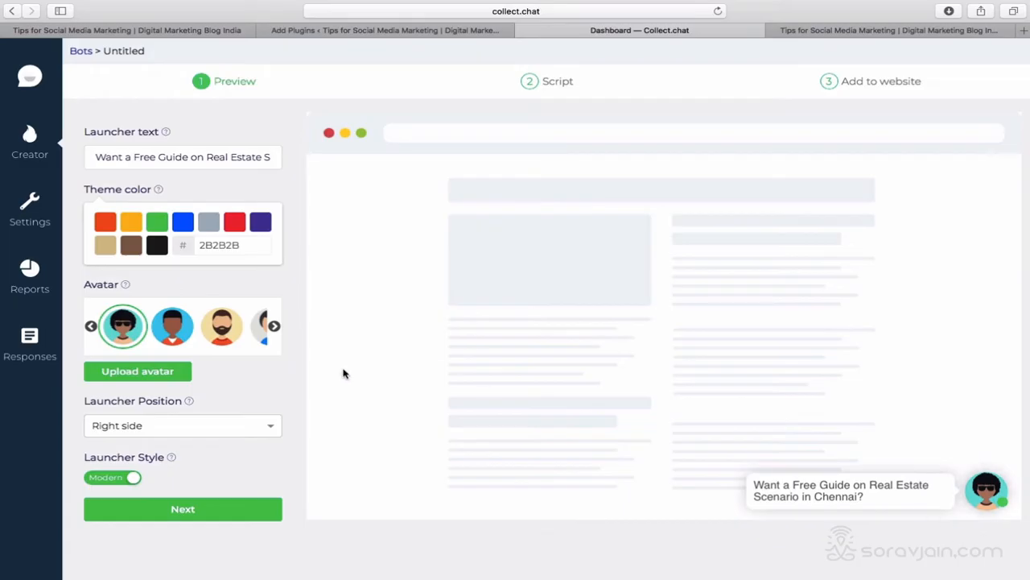
Try centre and left launcher positions, then keep the launcher on the right side.
click(183, 425)
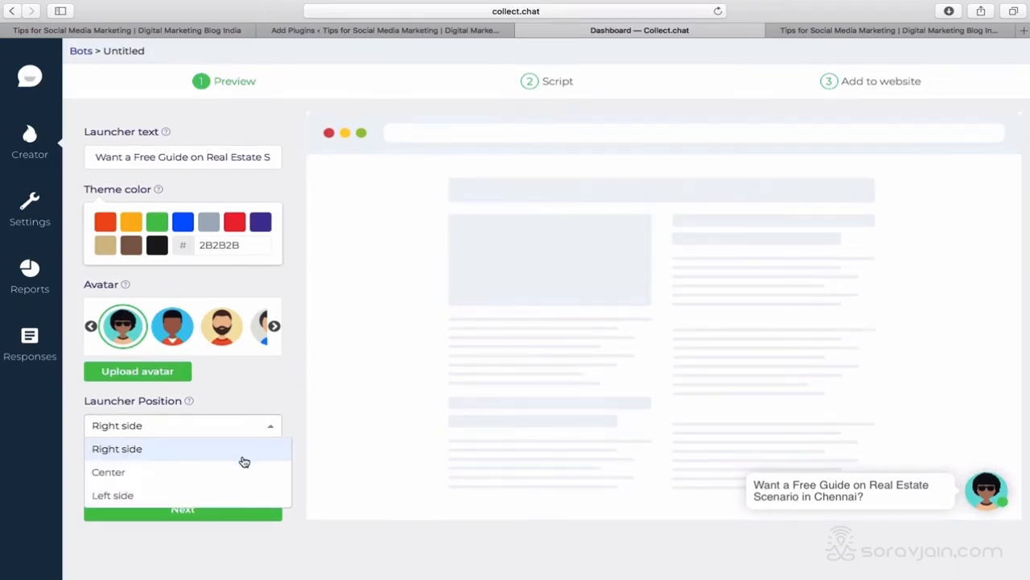
click(108, 472)
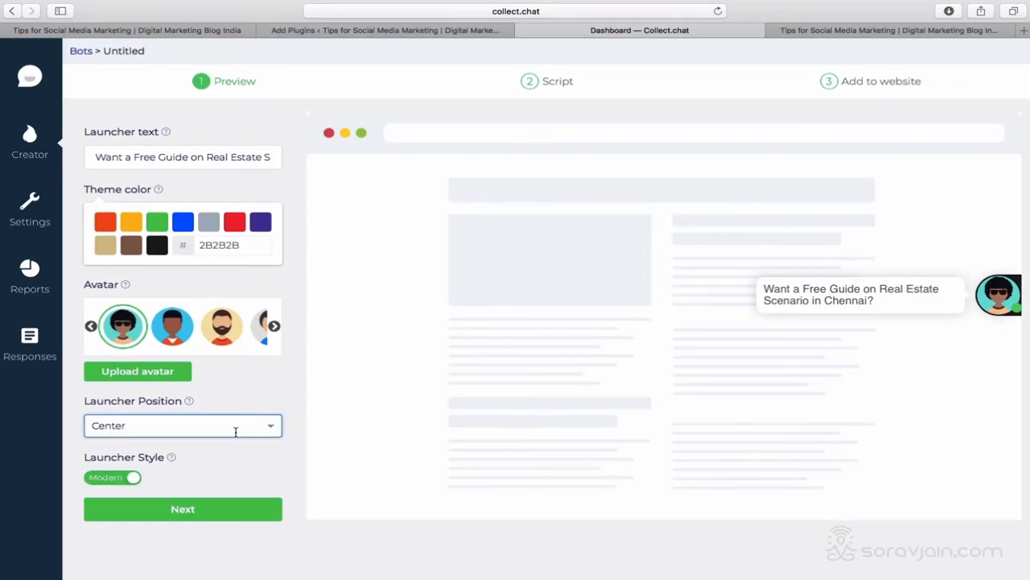
click(183, 425)
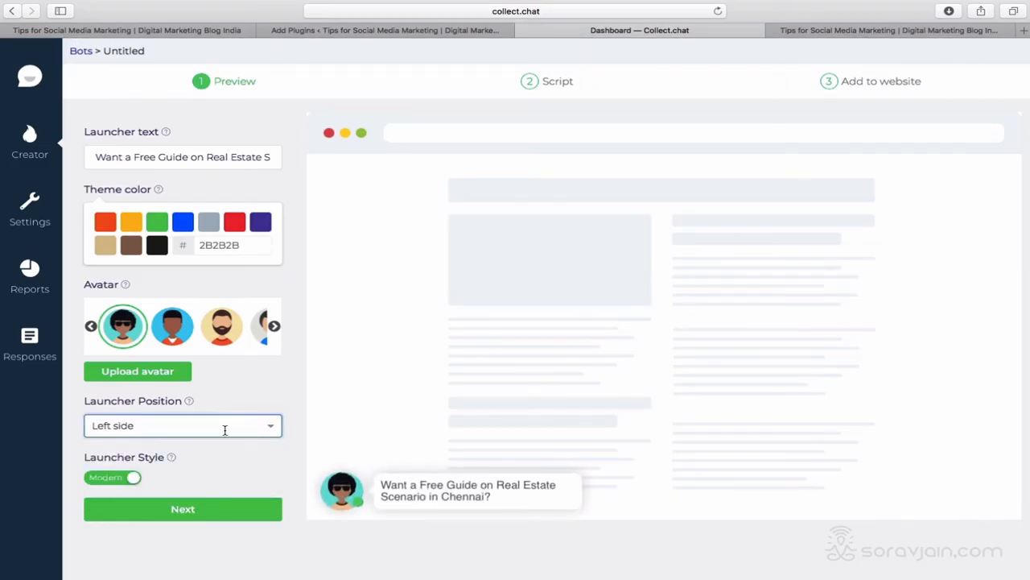
click(182, 425)
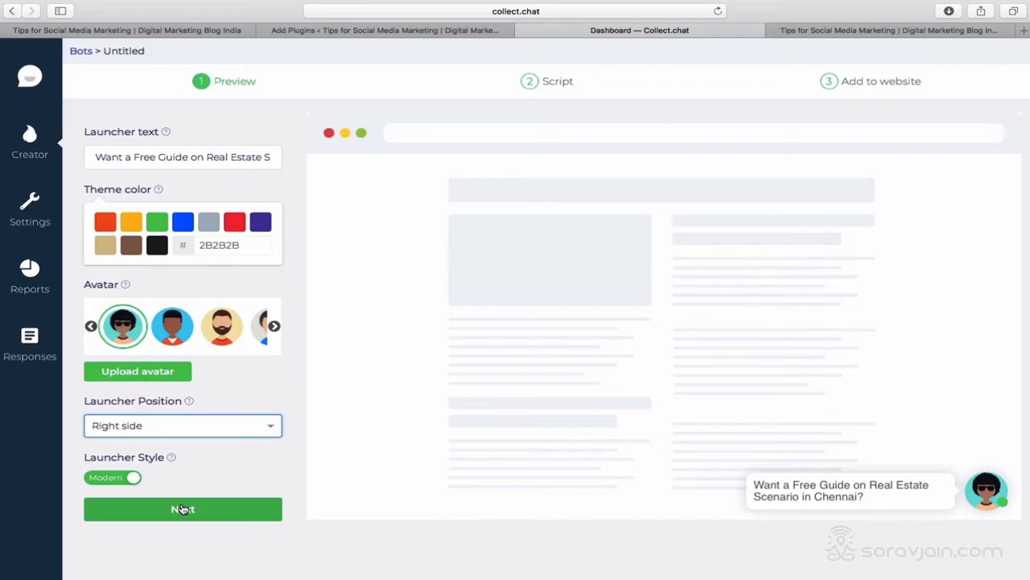
click(183, 508)
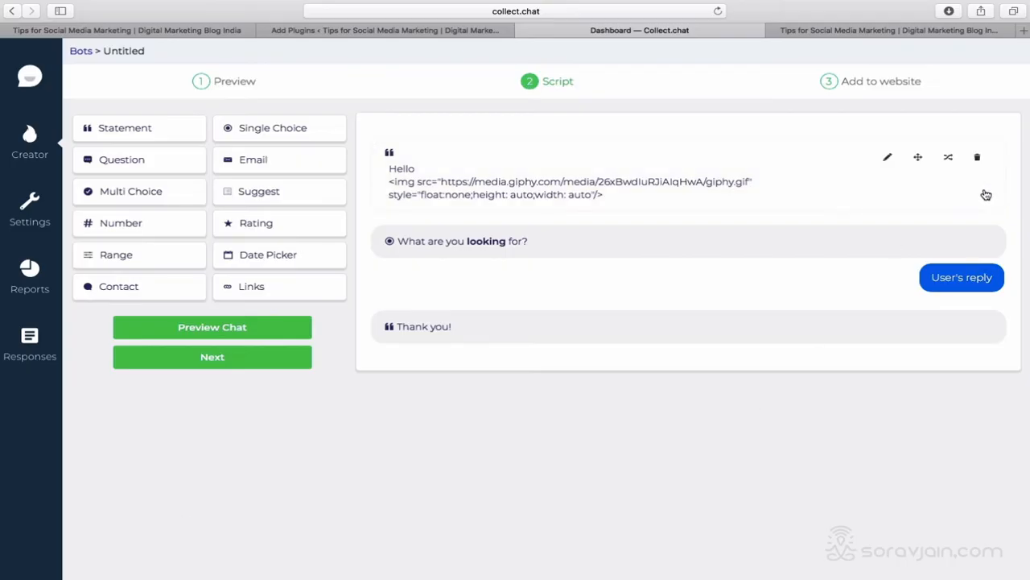
Delete the sample Hello greeting and question blocks, then add a new Statement.
click(977, 157)
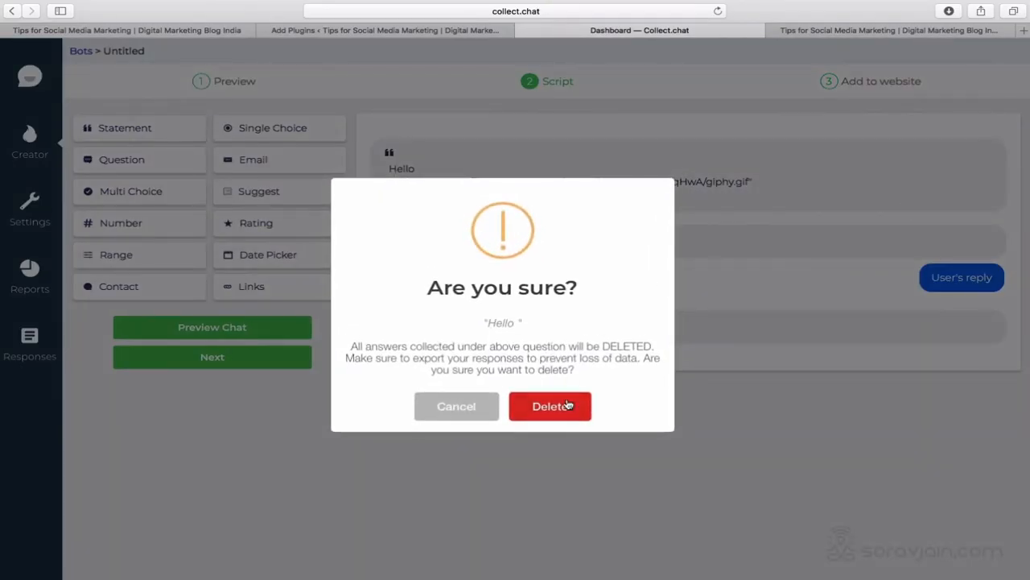
mouse_move(631, 337)
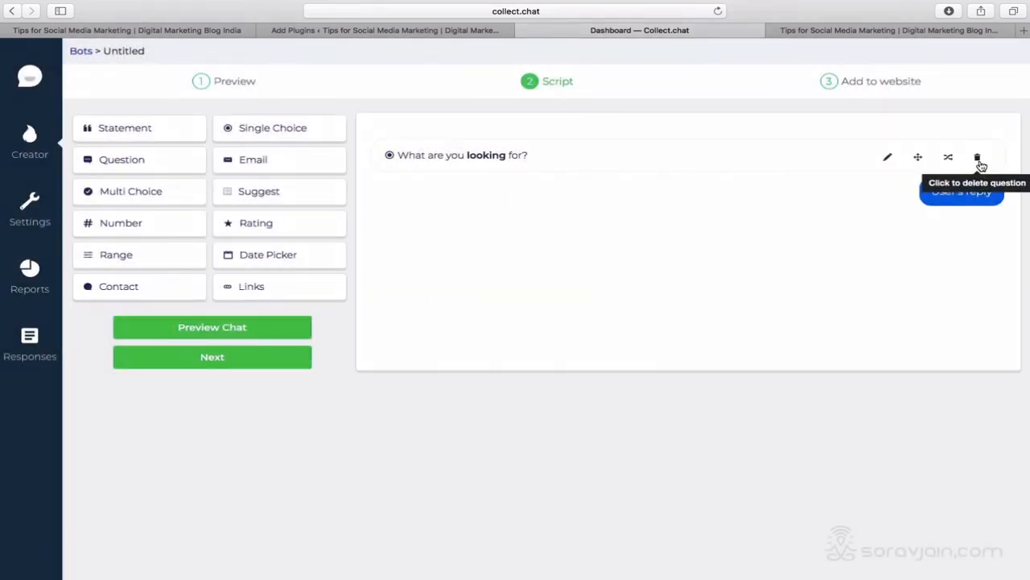
click(976, 156)
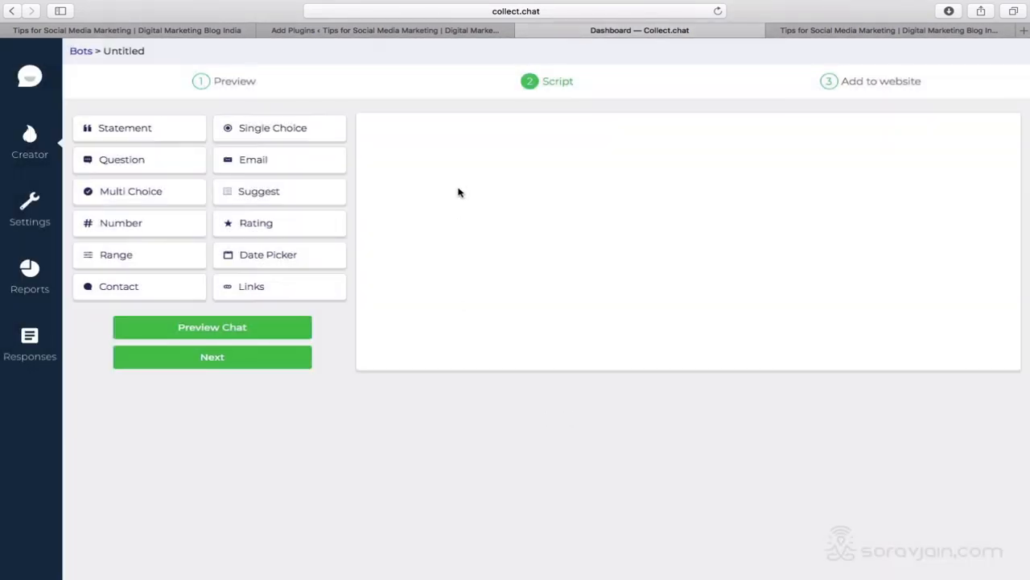
mouse_move(124, 128)
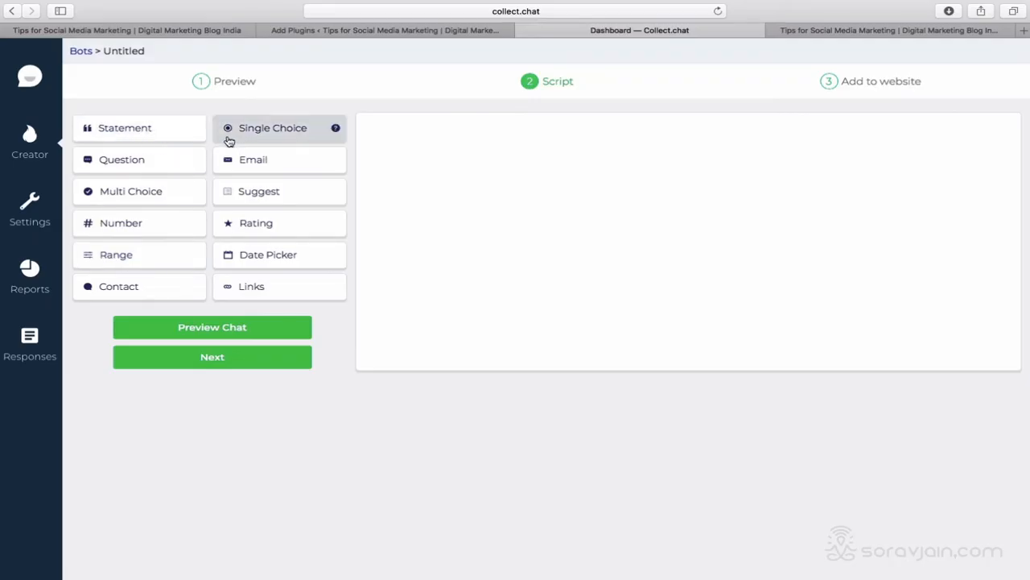
mouse_move(137, 159)
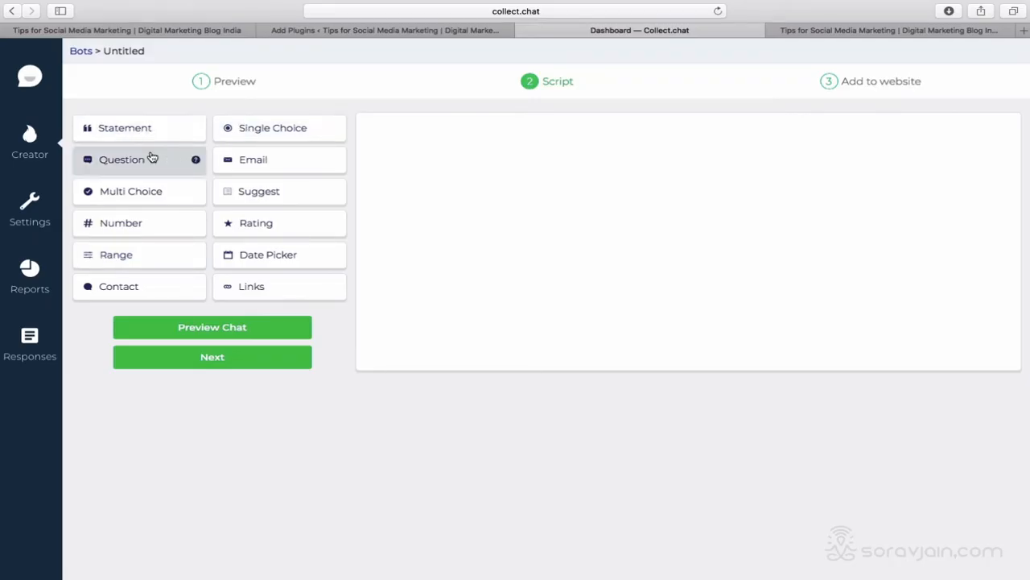
mouse_move(161, 211)
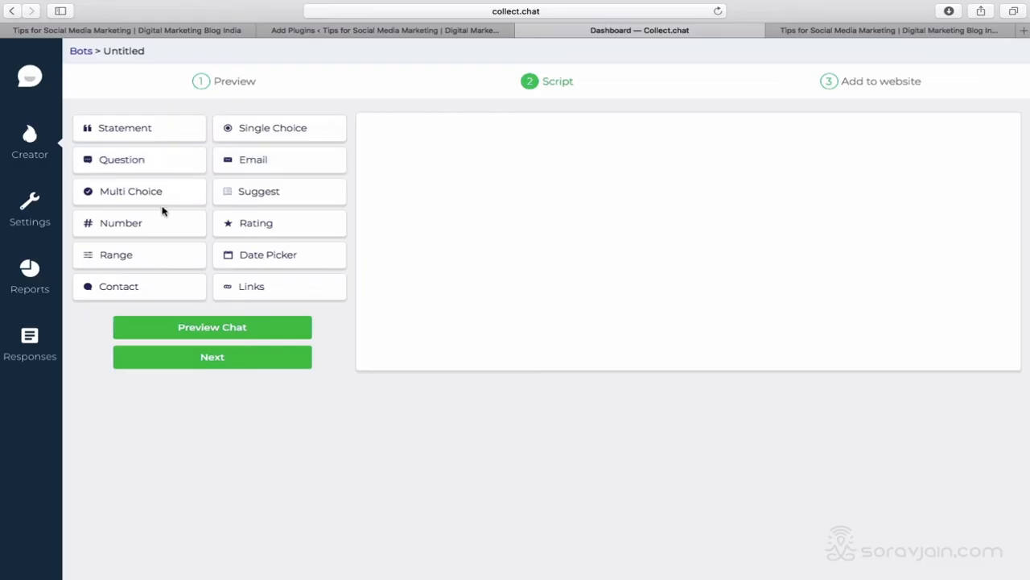
mouse_move(245, 378)
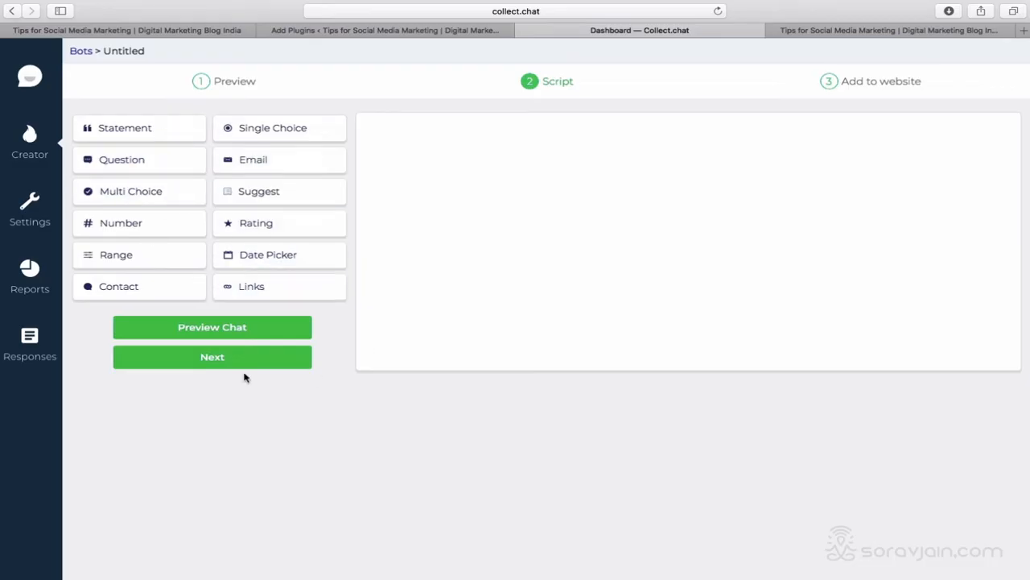
mouse_move(161, 233)
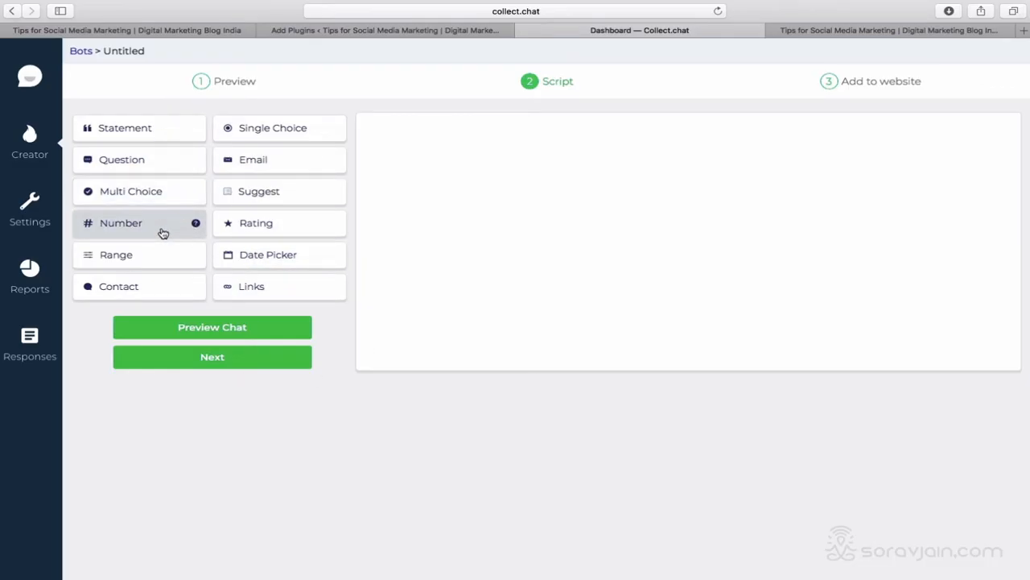
mouse_move(201, 275)
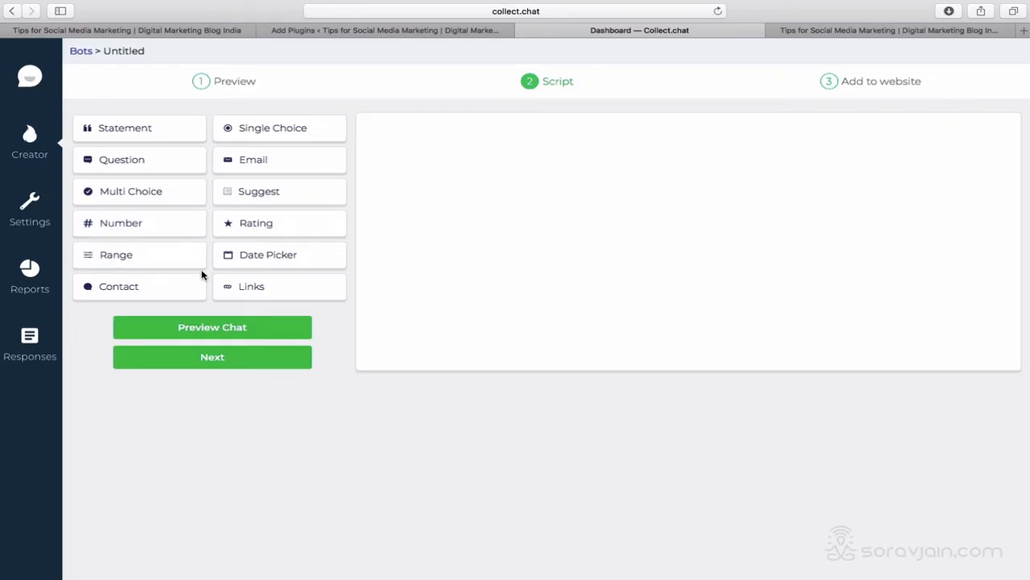
mouse_move(266, 160)
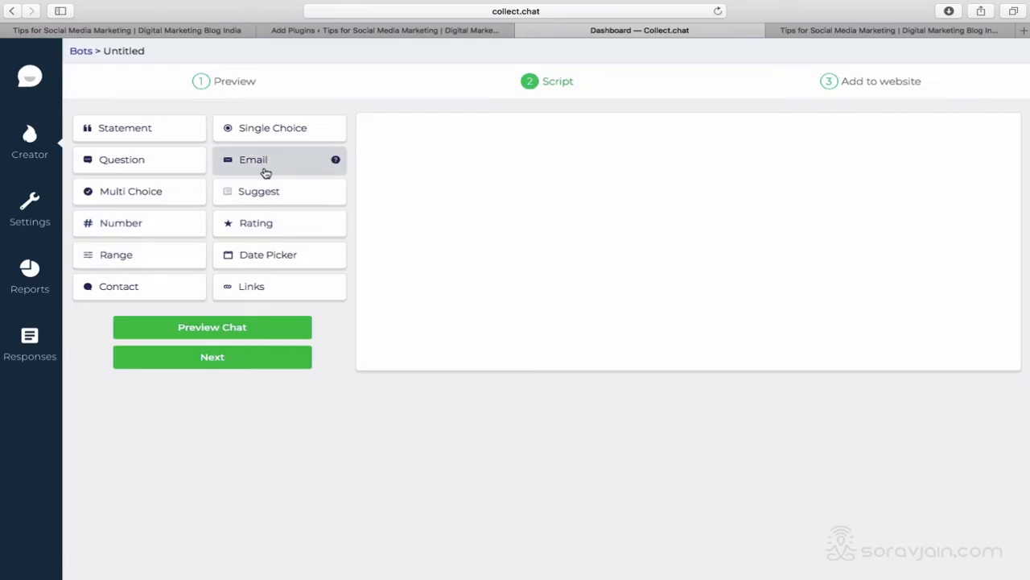
click(125, 127)
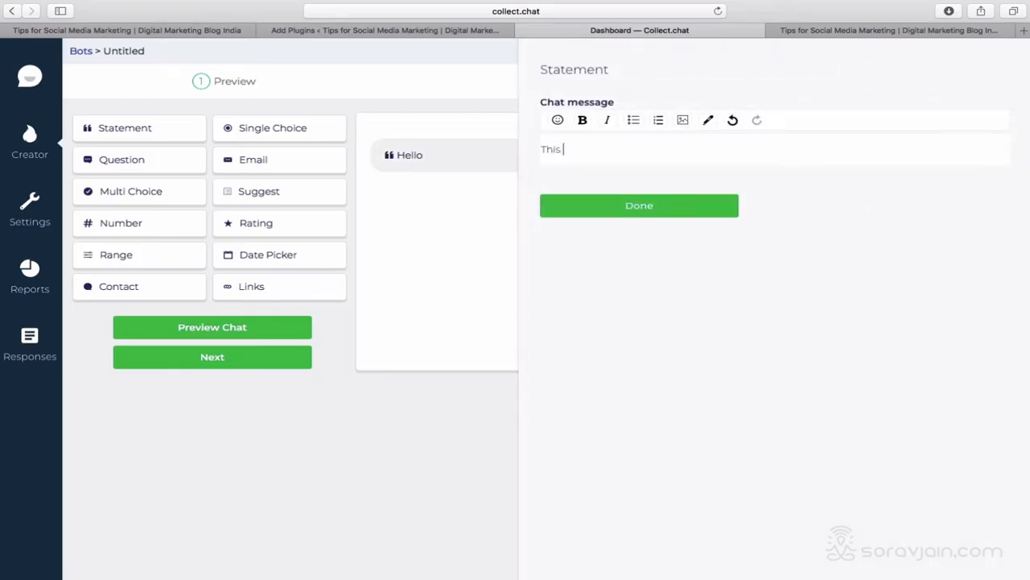
Write the statement 'This guide will help you in creating an amazing story.' and add a single-choice question.
text(guide will he)
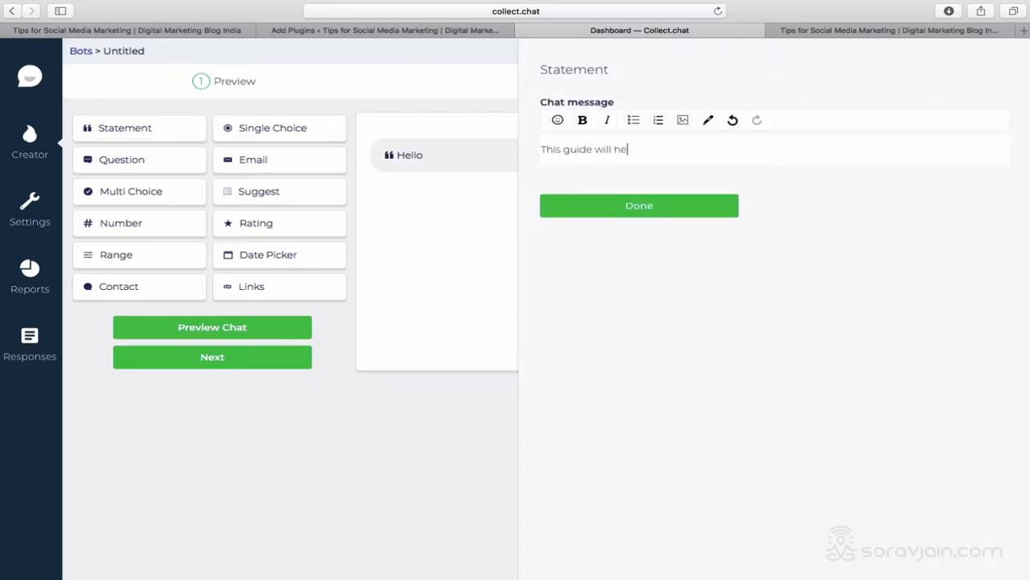
text(lp you in)
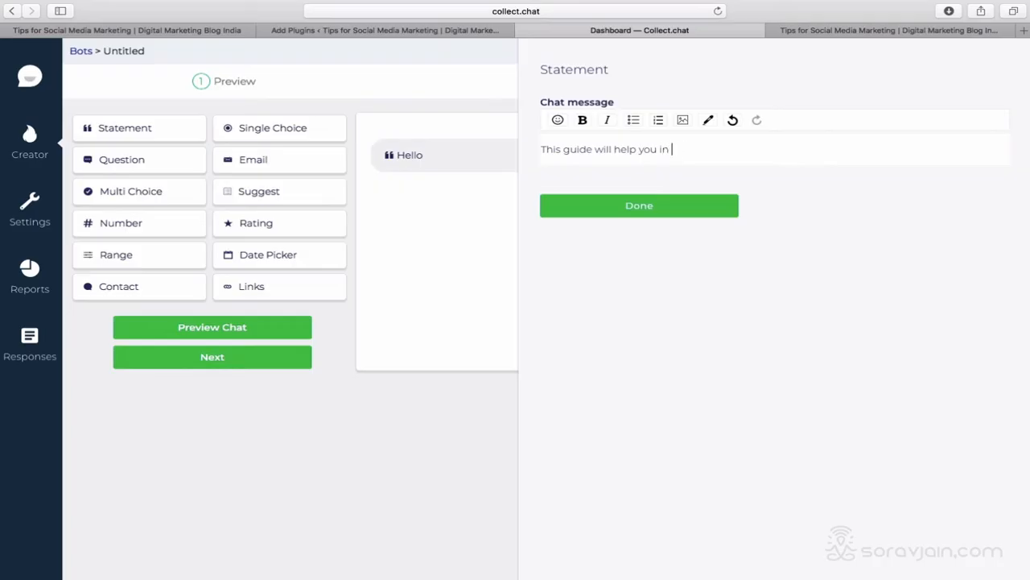
text(creating an amazi)
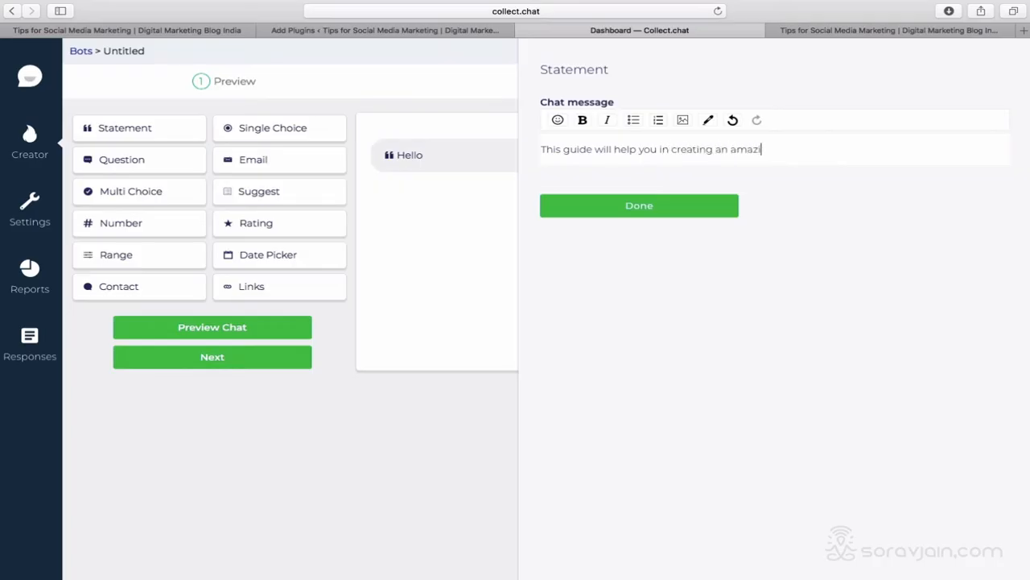
click(639, 205)
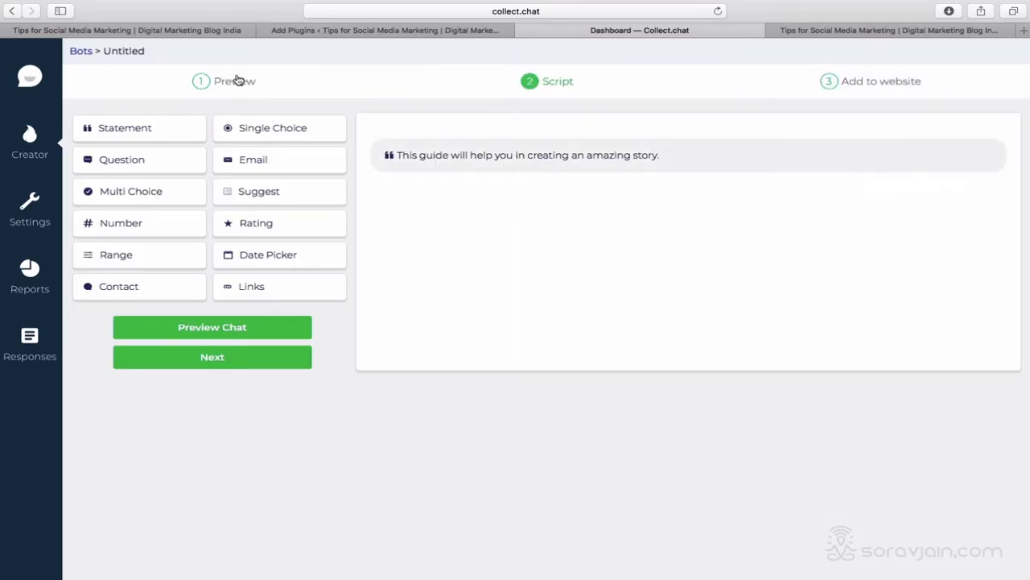
click(272, 127)
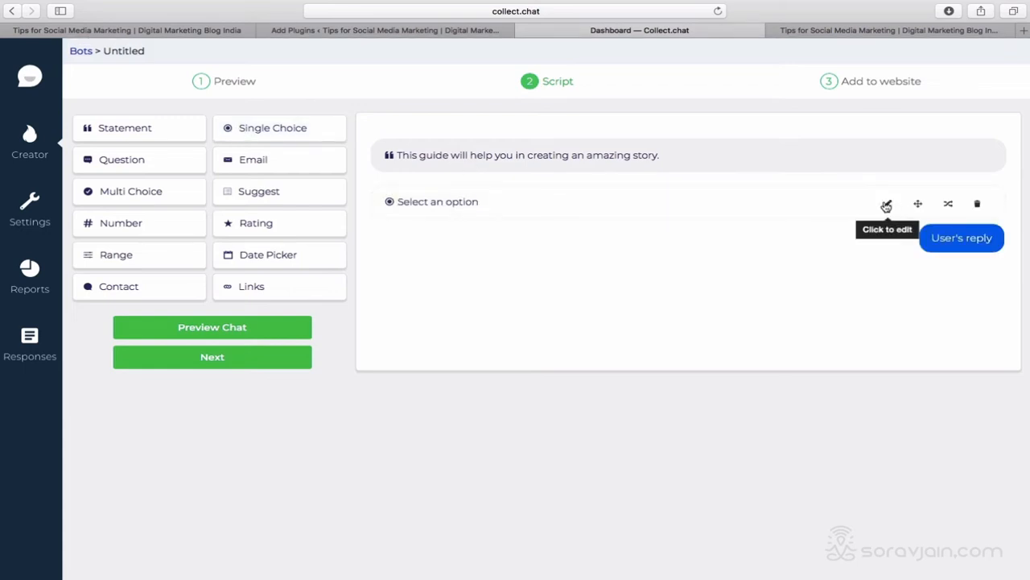
Give the single-choice question two answer options, Yes and No.
click(885, 203)
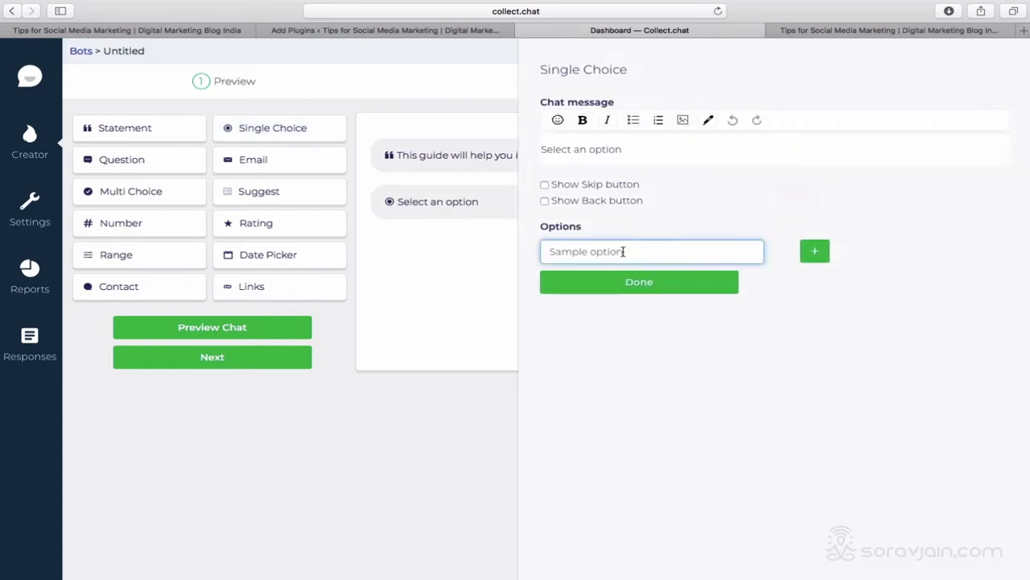
text(S)
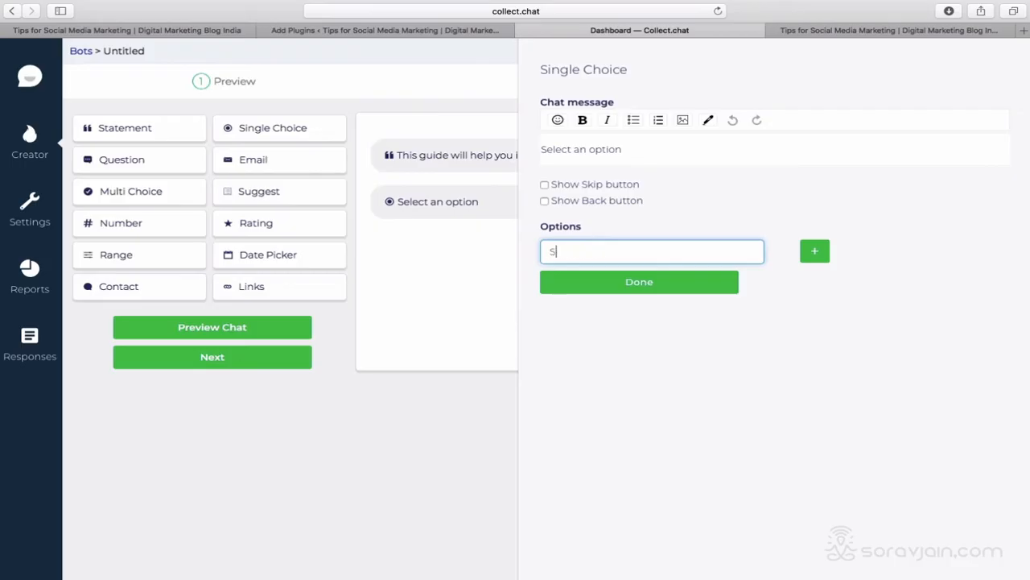
text(Yes)
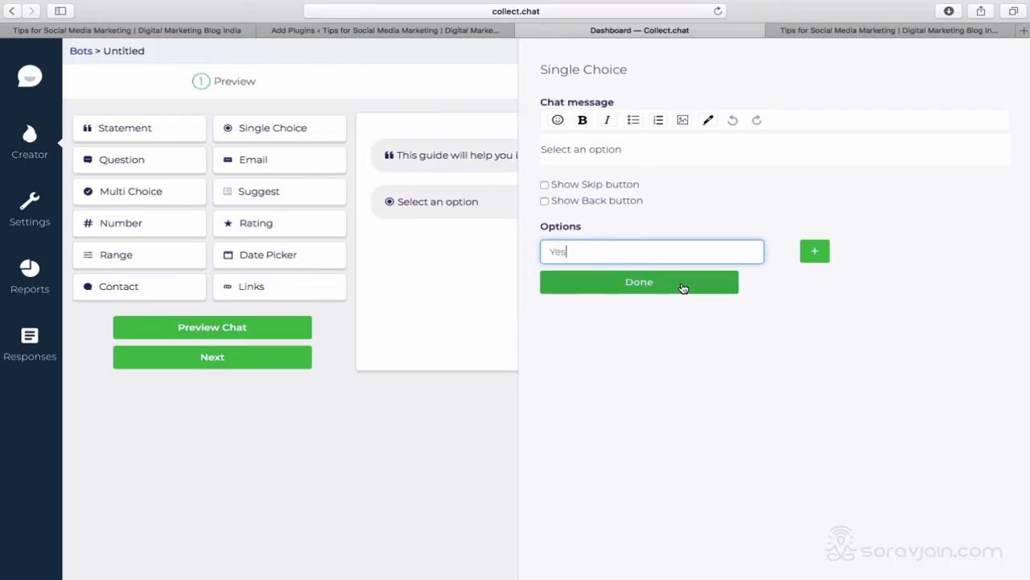
click(639, 282)
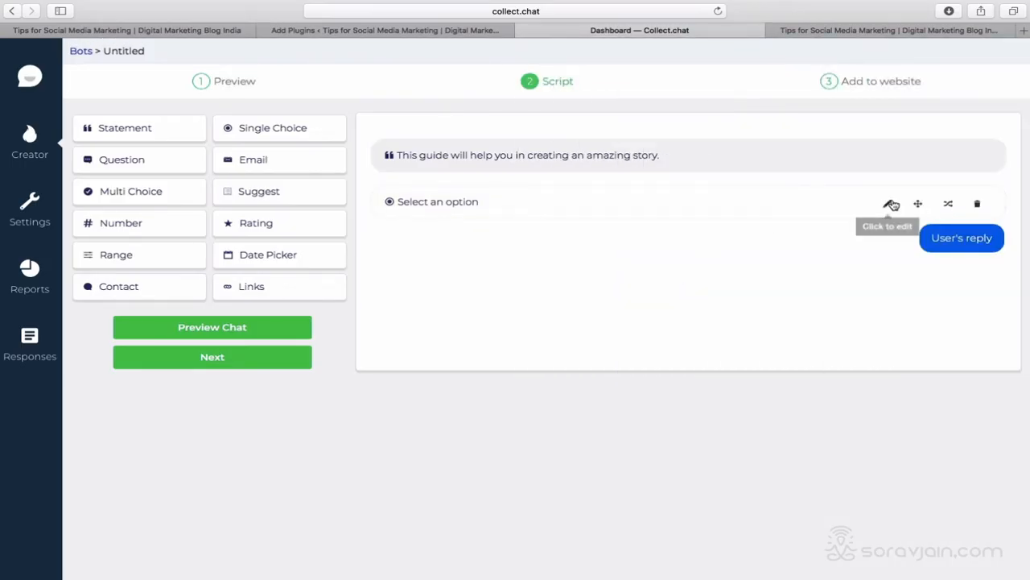
click(891, 203)
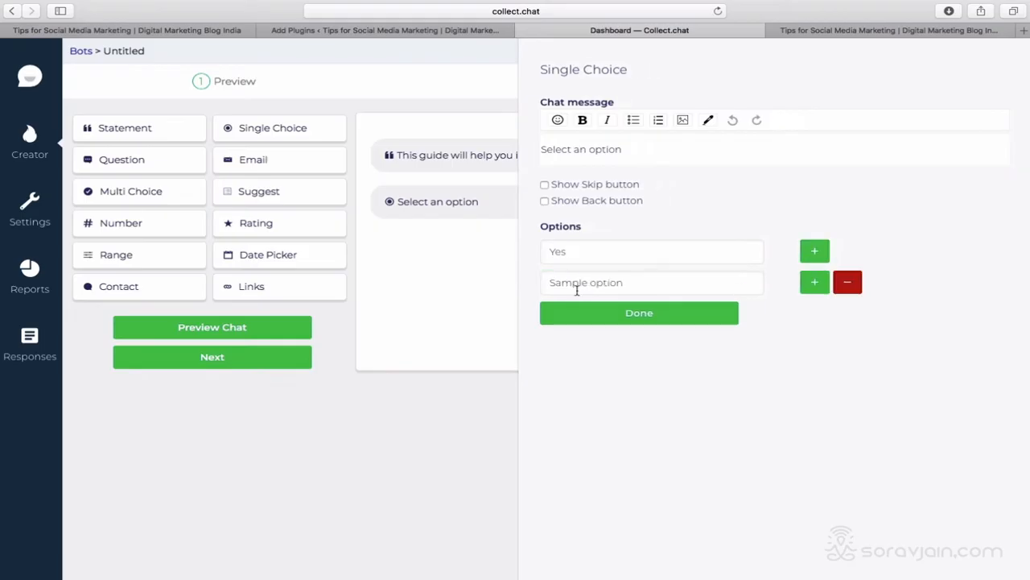
click(652, 282)
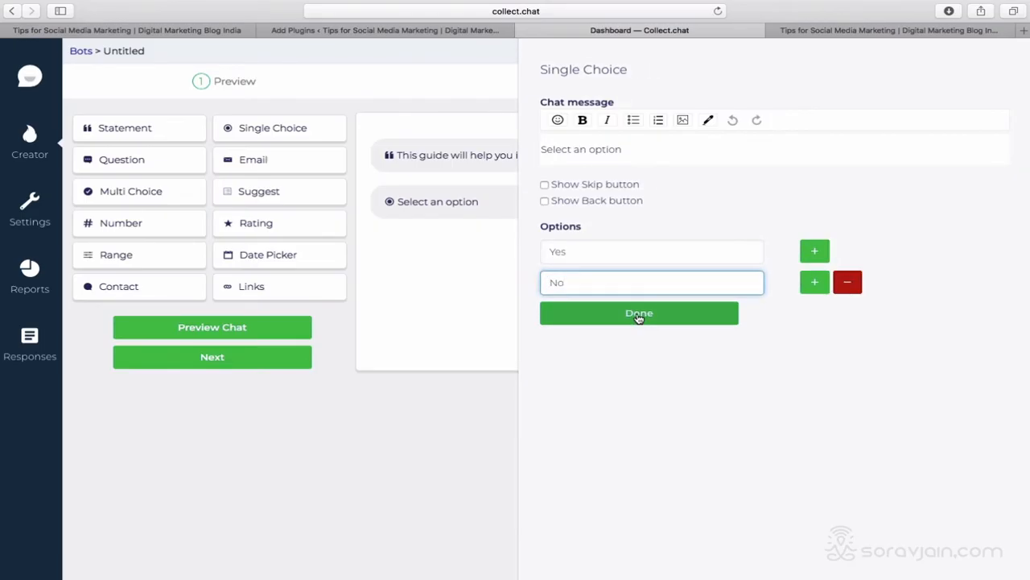
click(639, 313)
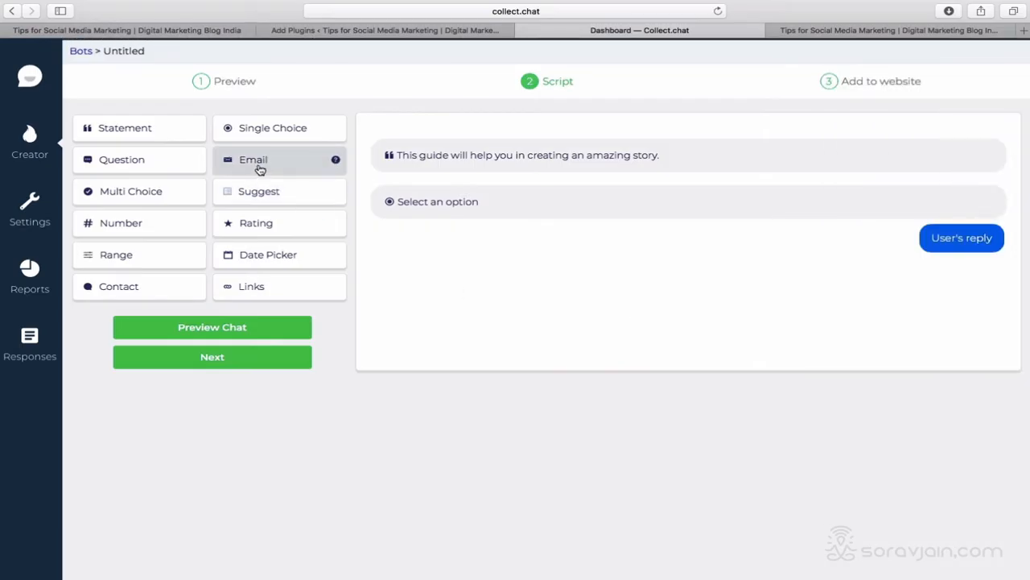
Append an email-address question, a 'Thank you so much!' statement, and a 'Contact us at' block.
click(253, 160)
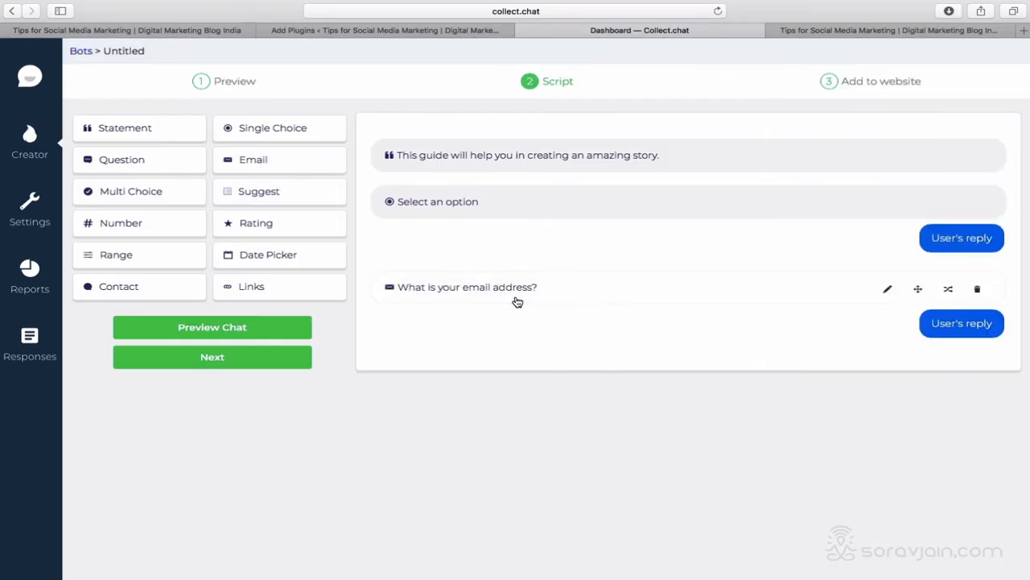
mouse_move(118, 286)
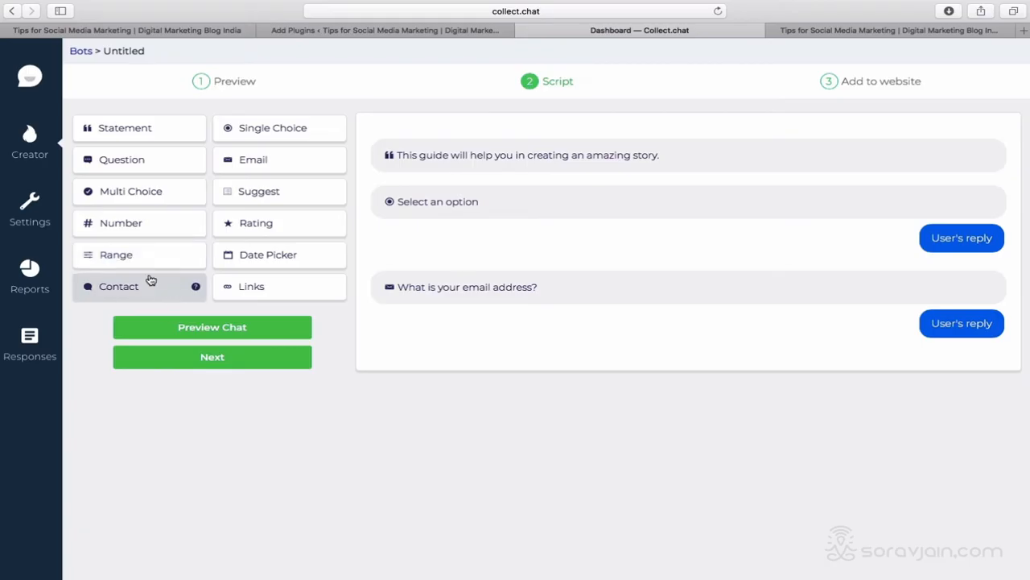
click(125, 128)
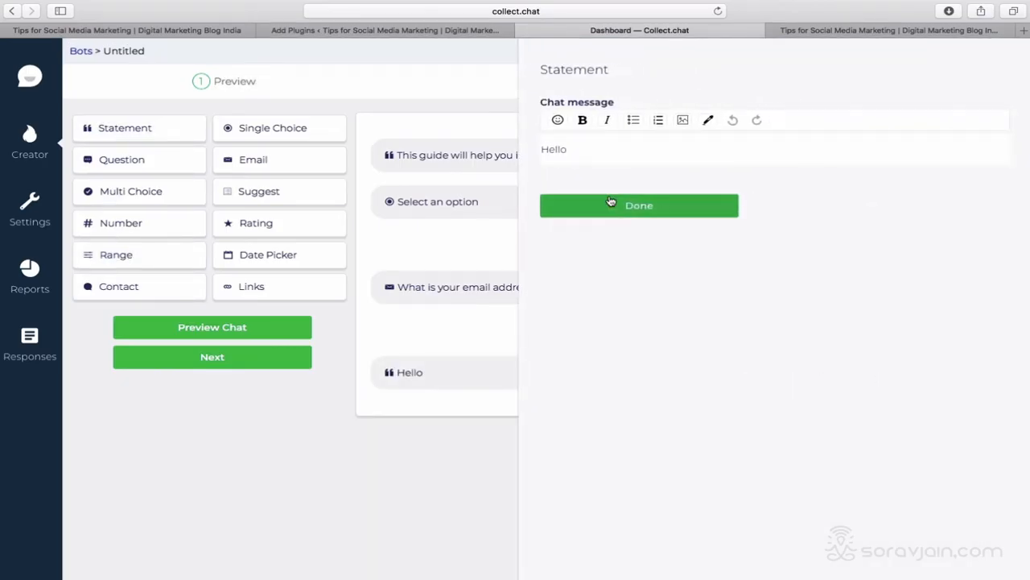
text(Thank)
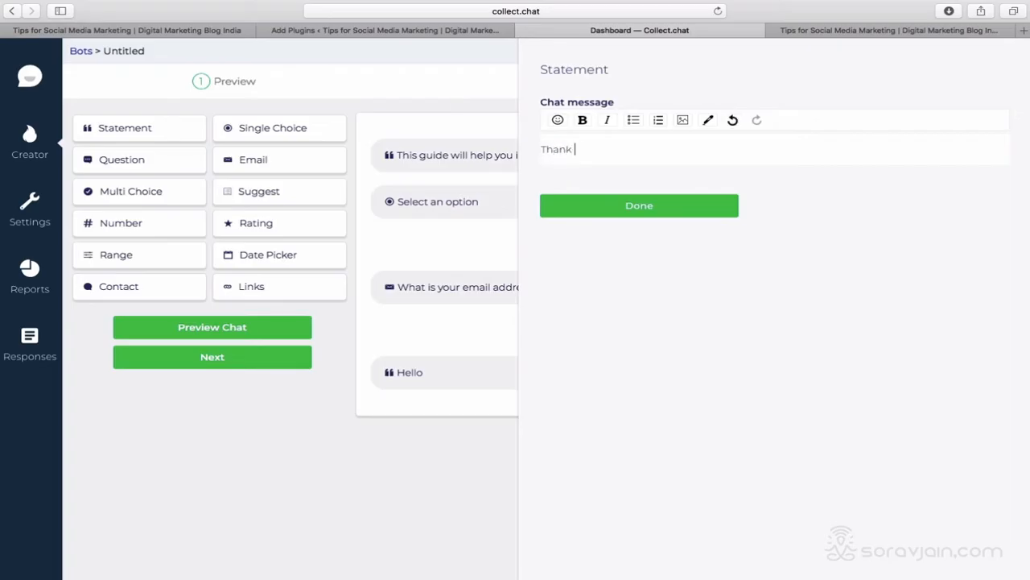
text(you so much!)
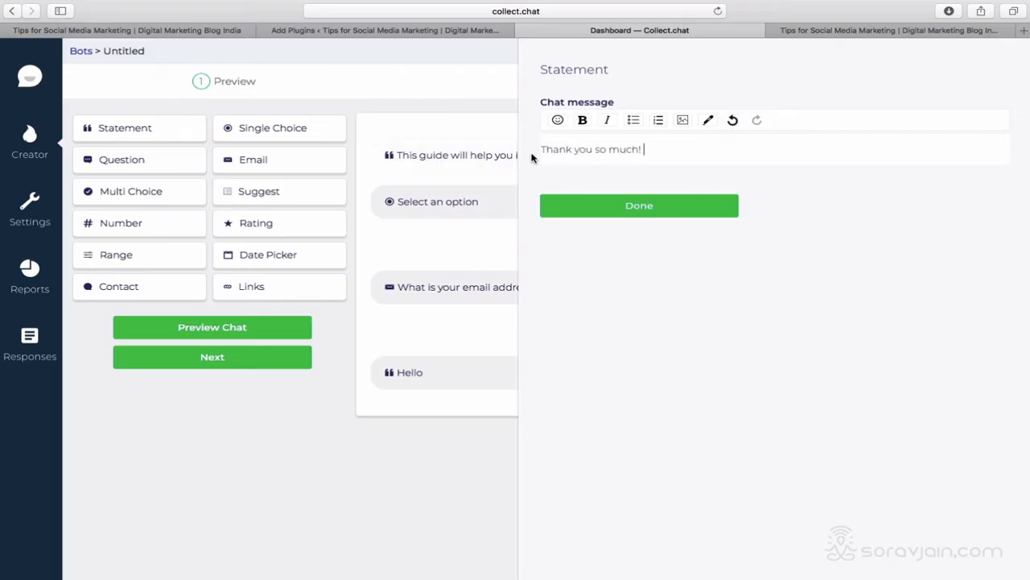
click(639, 205)
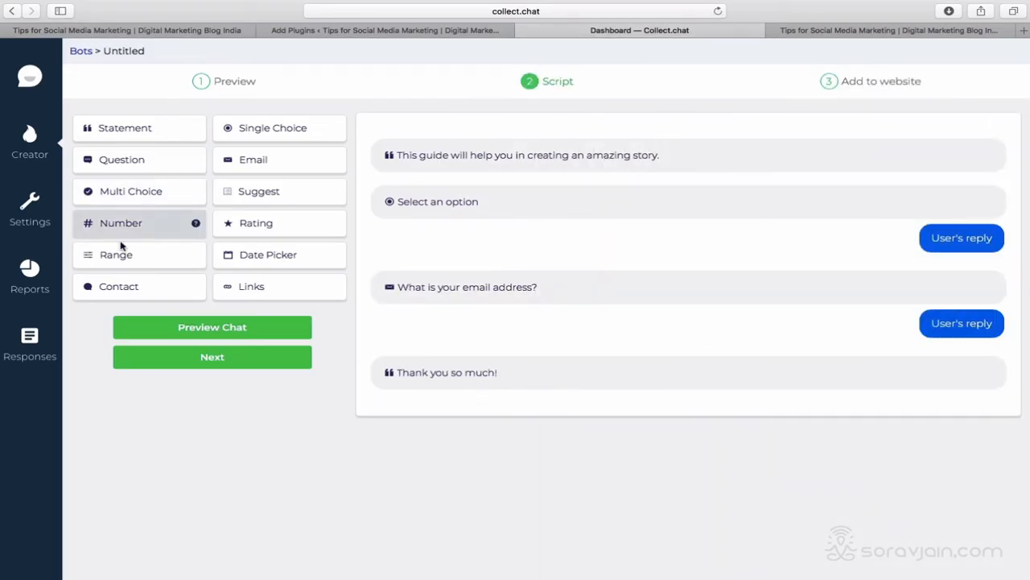
mouse_move(181, 153)
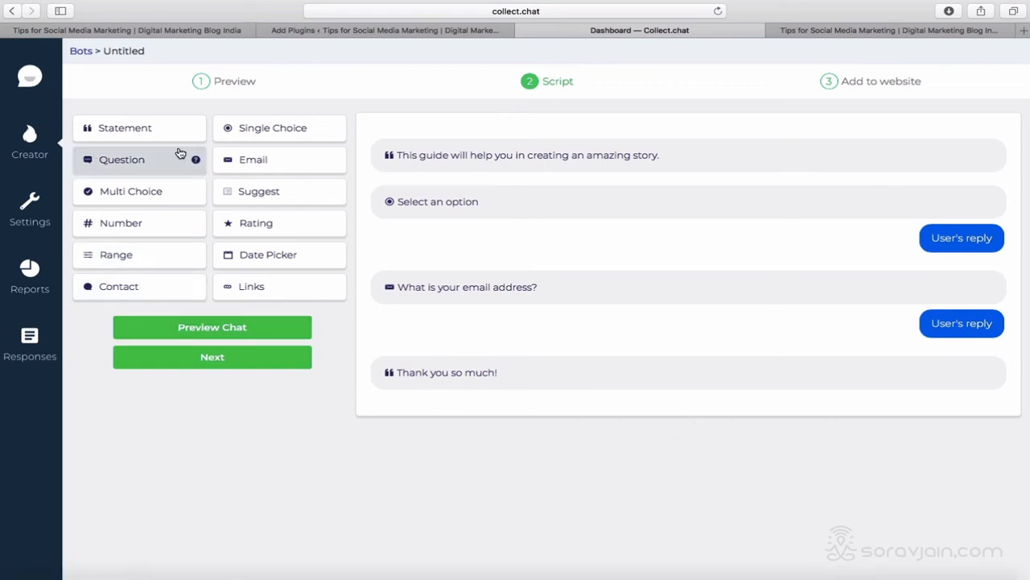
mouse_move(118, 285)
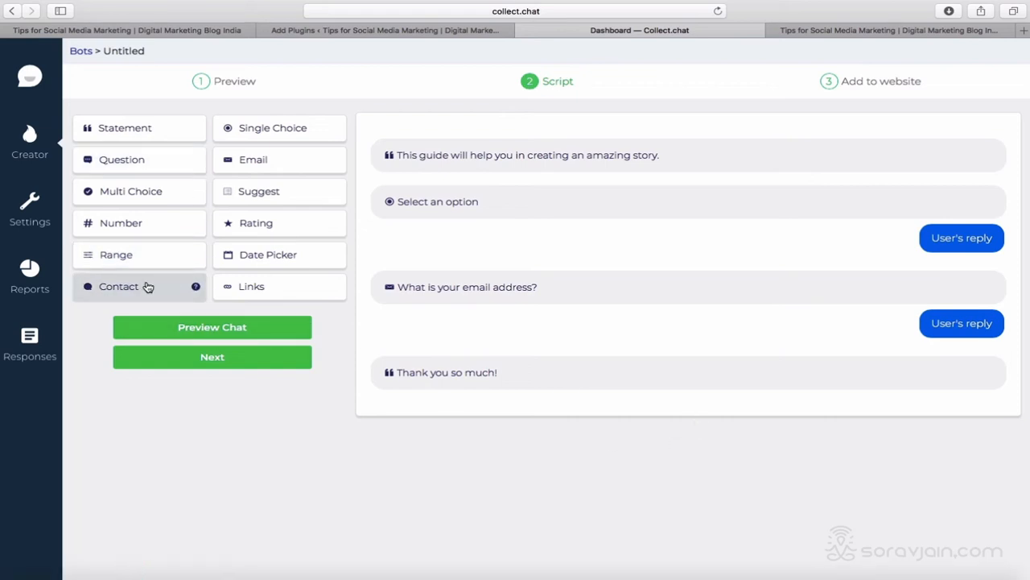
click(119, 285)
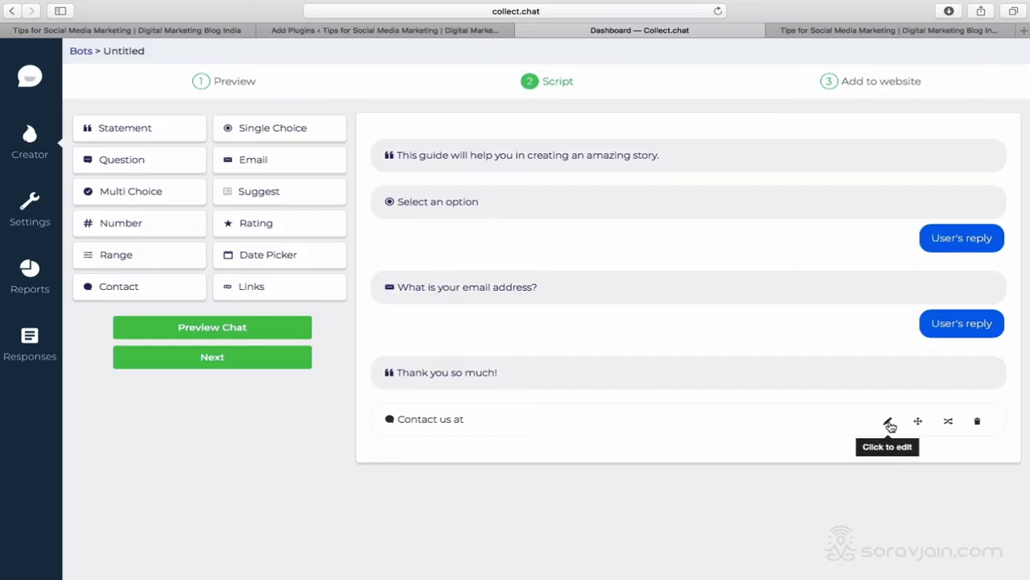
Change the contact message to 'Please connect with us!' and add a third link row.
click(887, 424)
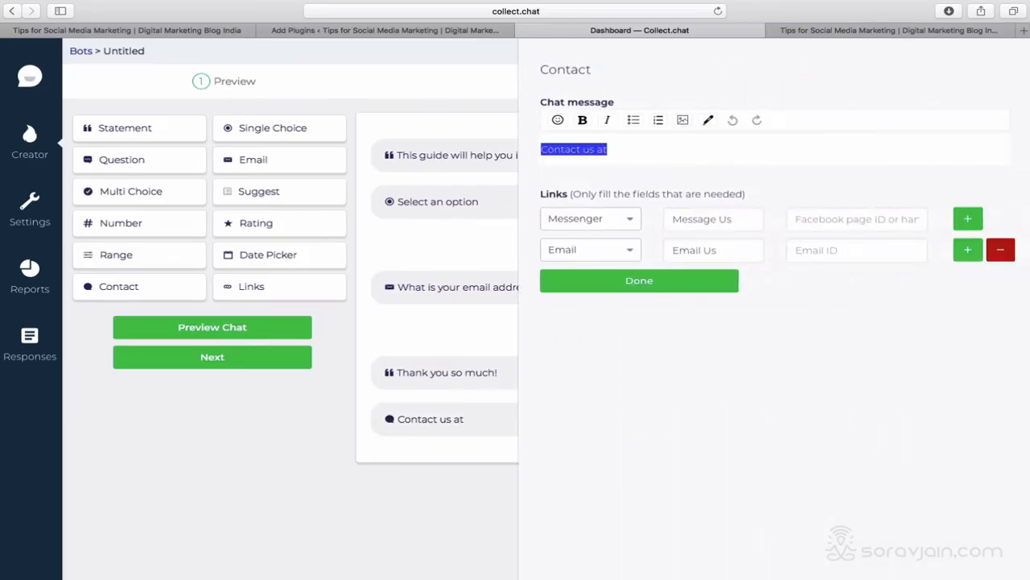
text(Thanks for sh)
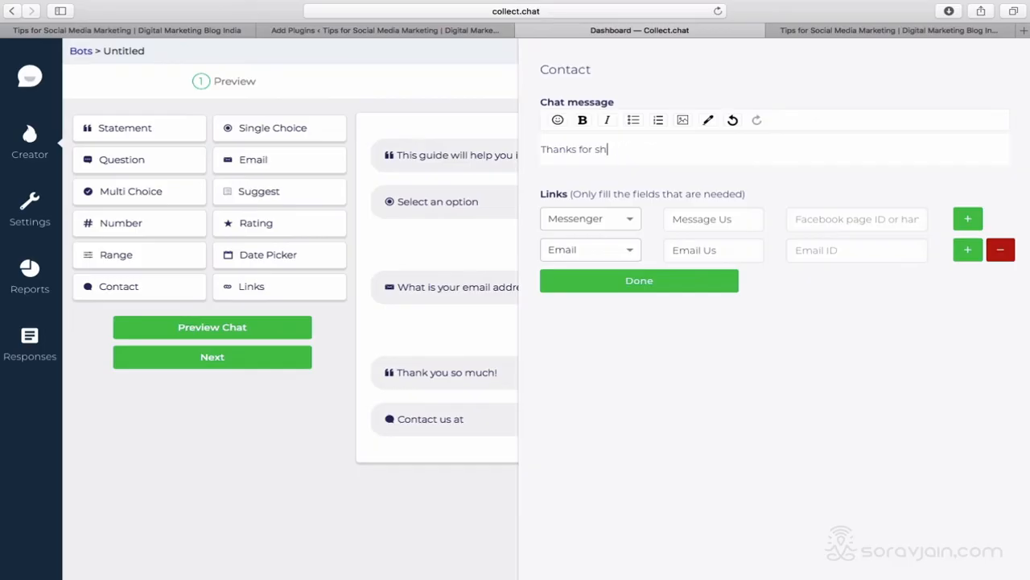
text(Please)
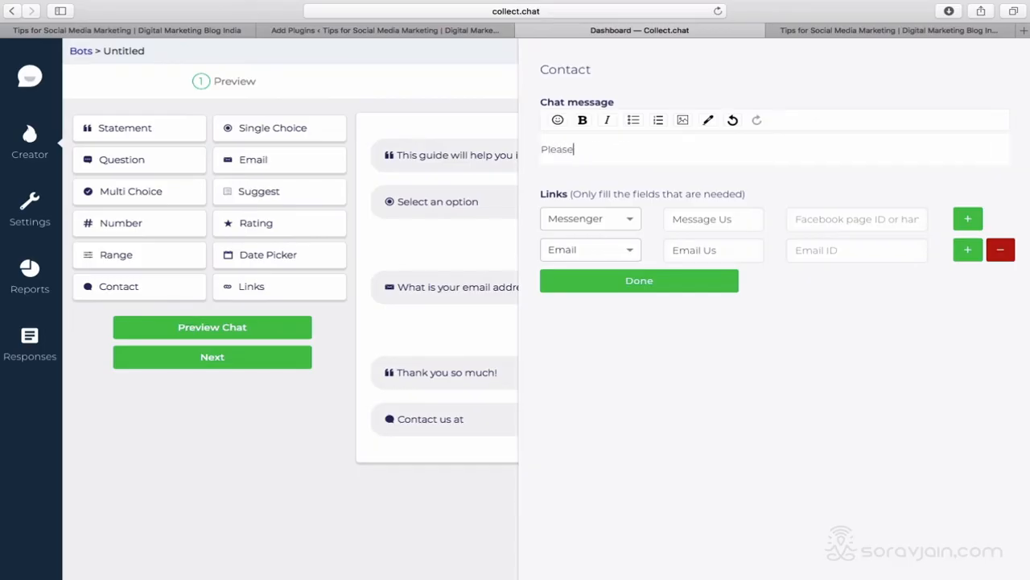
text(connect with us)
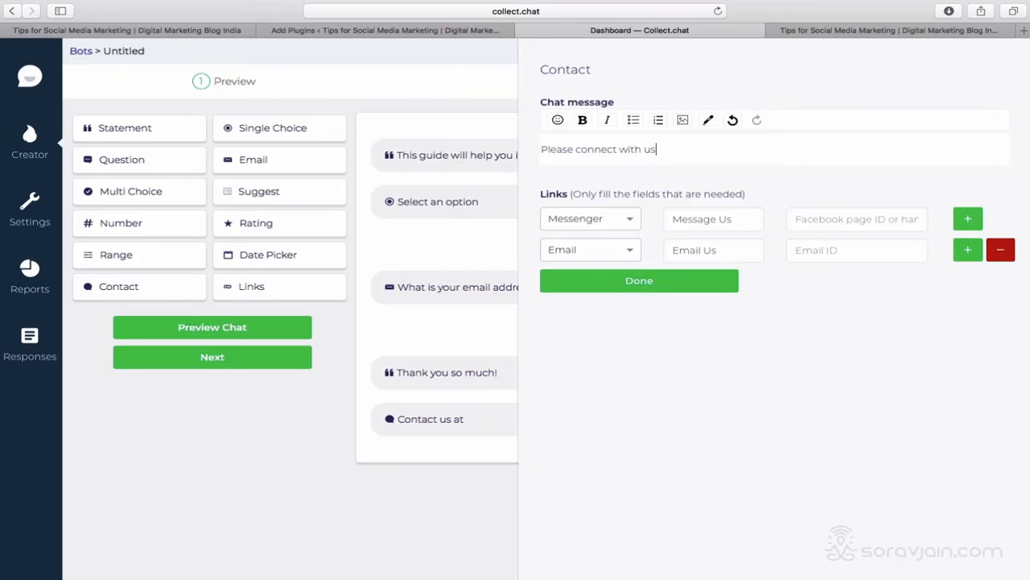
text(!)
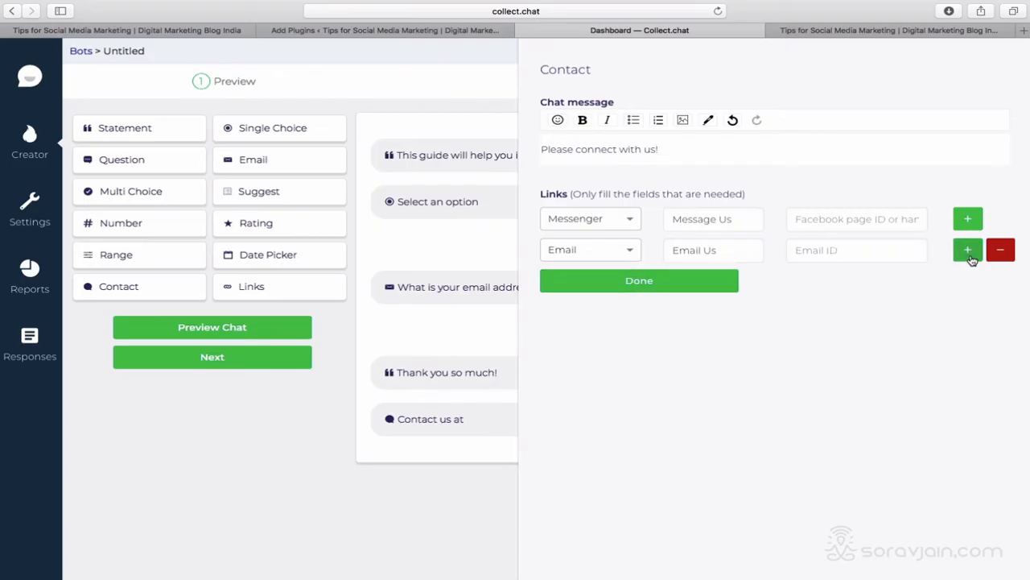
click(967, 249)
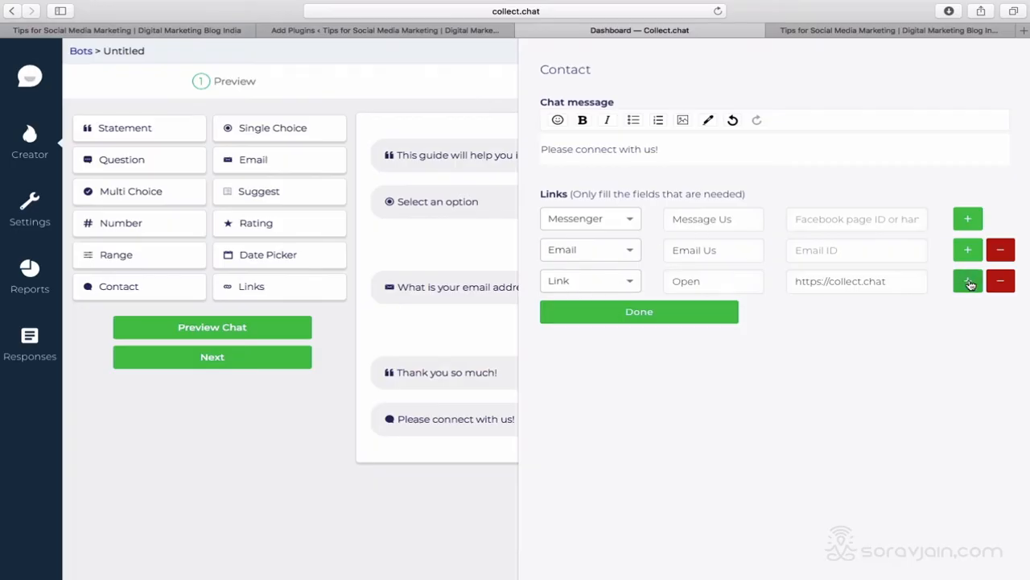
click(968, 281)
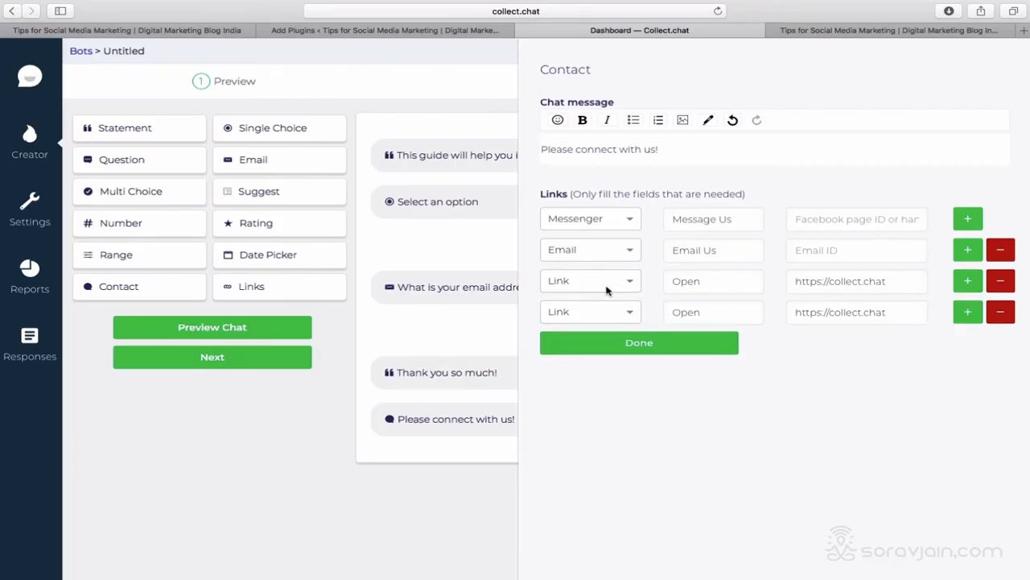
click(590, 280)
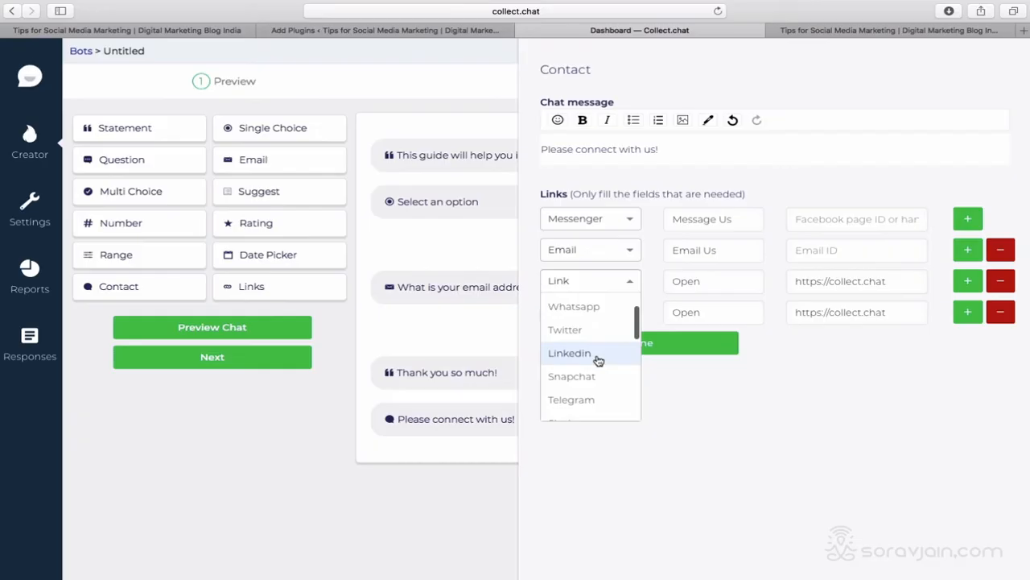
scroll(down, 3)
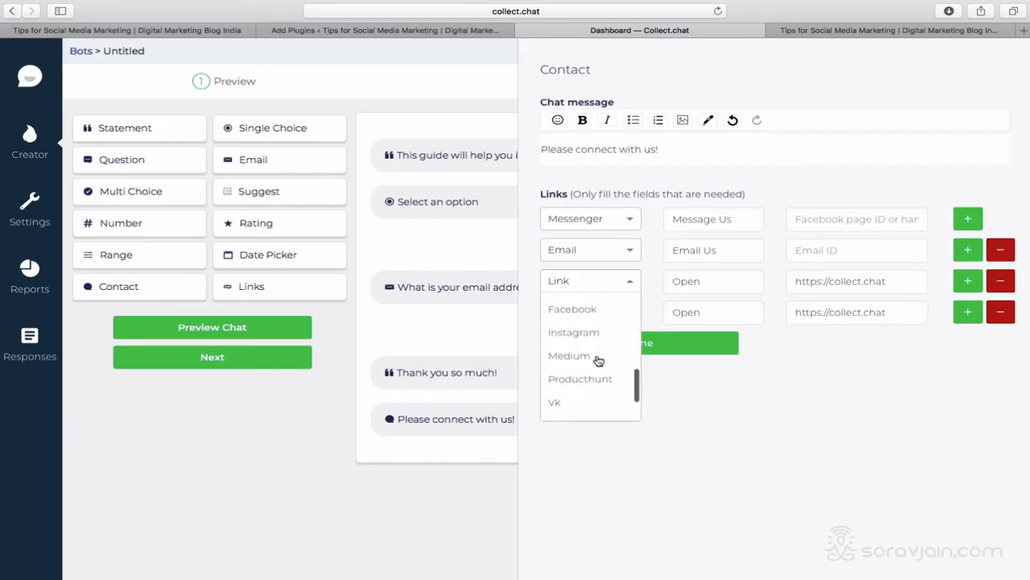
scroll(down, 3)
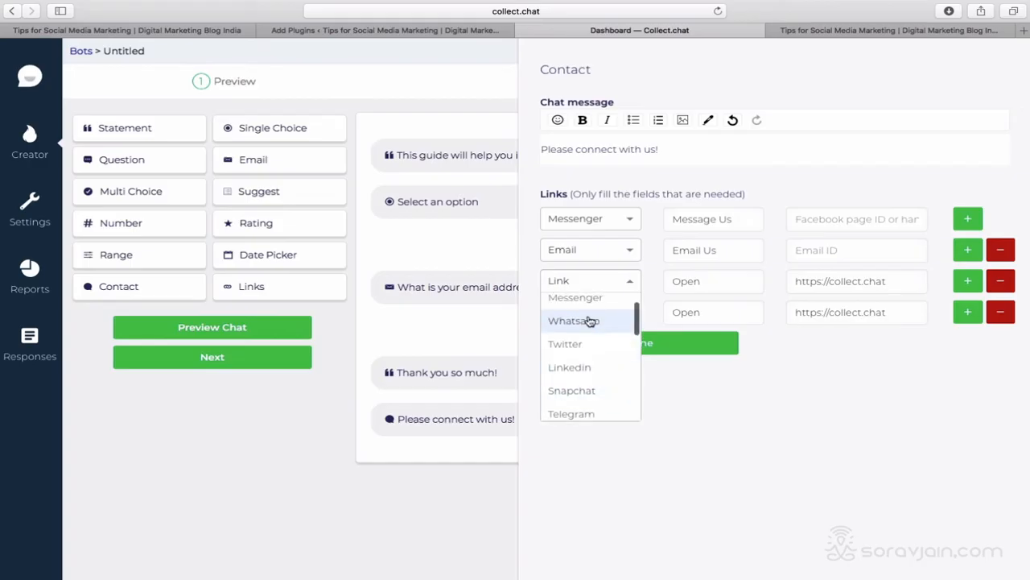
click(575, 320)
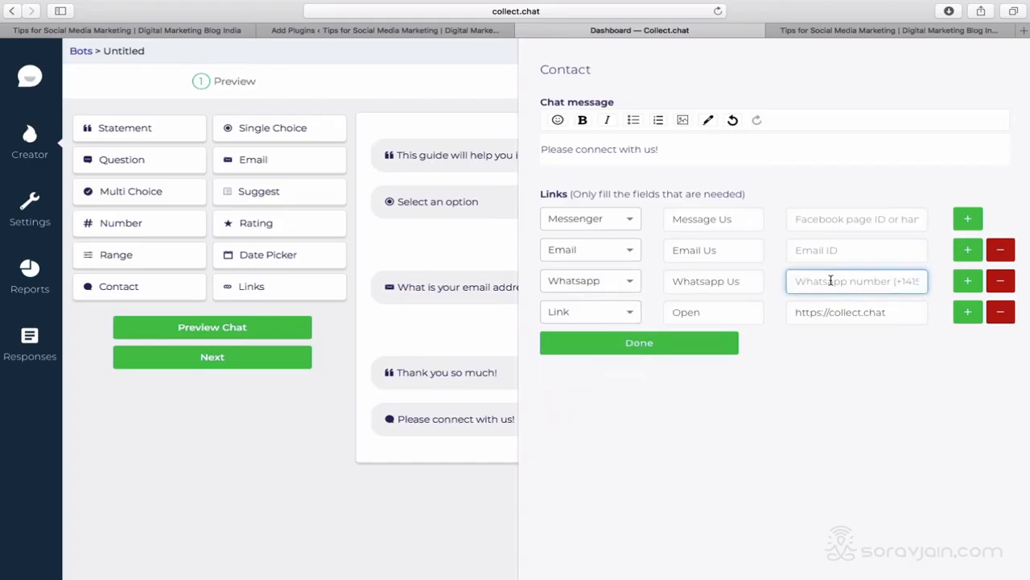
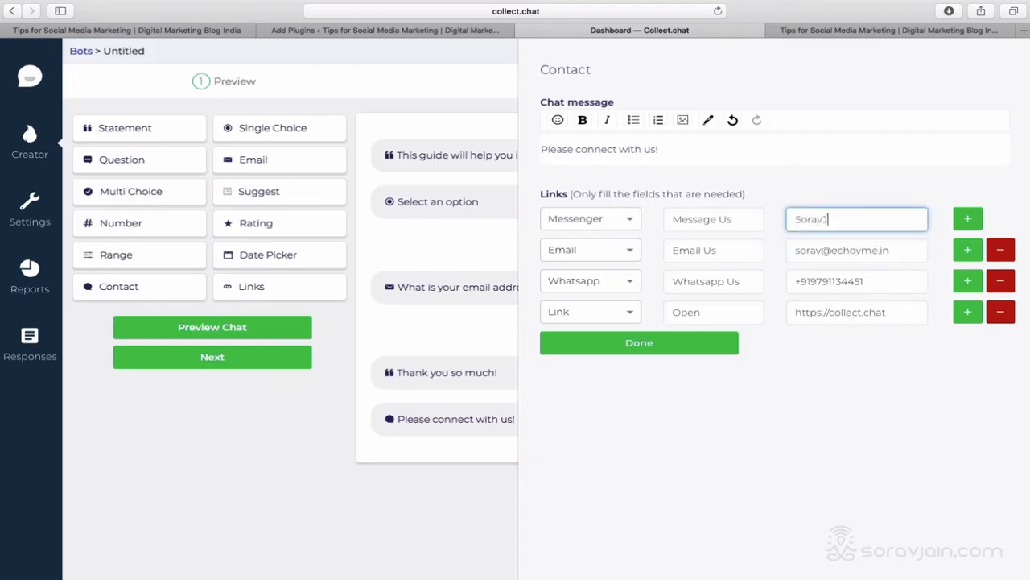
text(JainDigital)
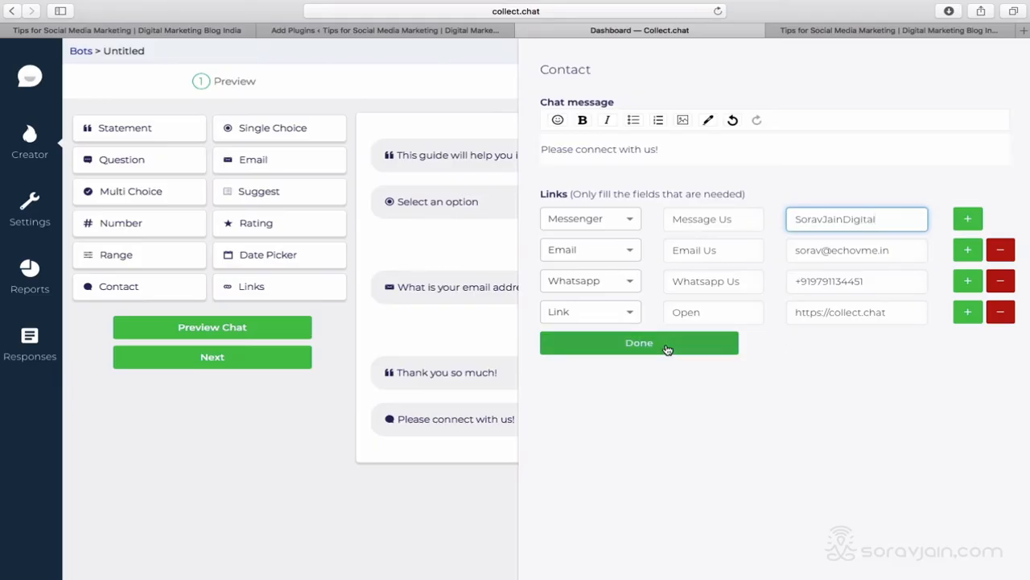
click(638, 343)
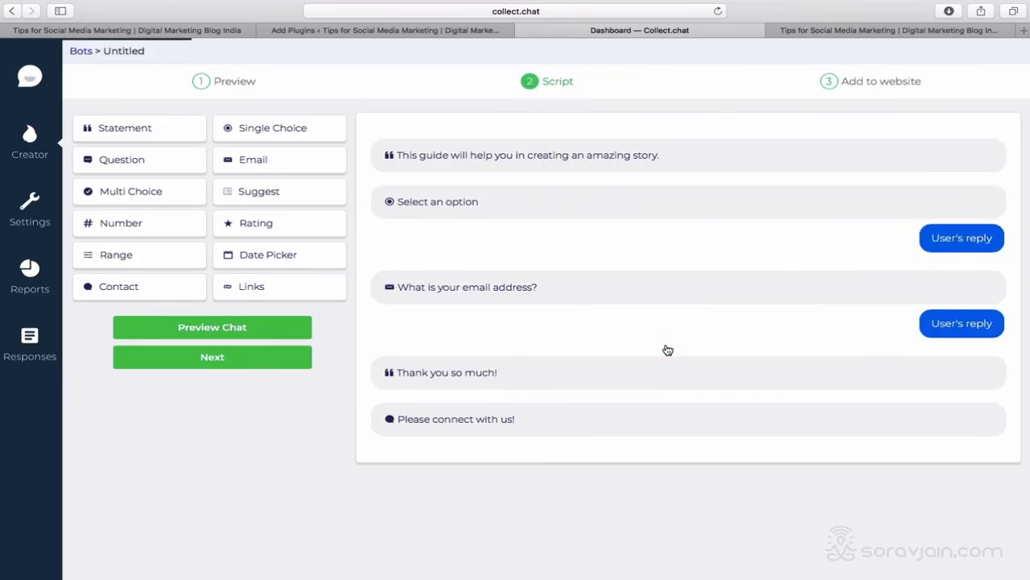
mouse_move(635, 223)
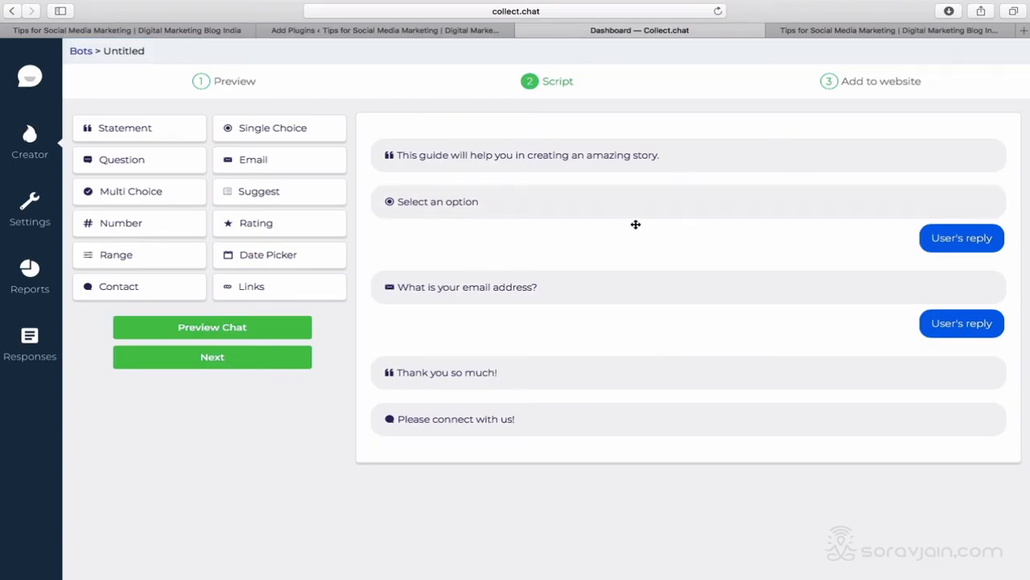
mouse_move(503, 287)
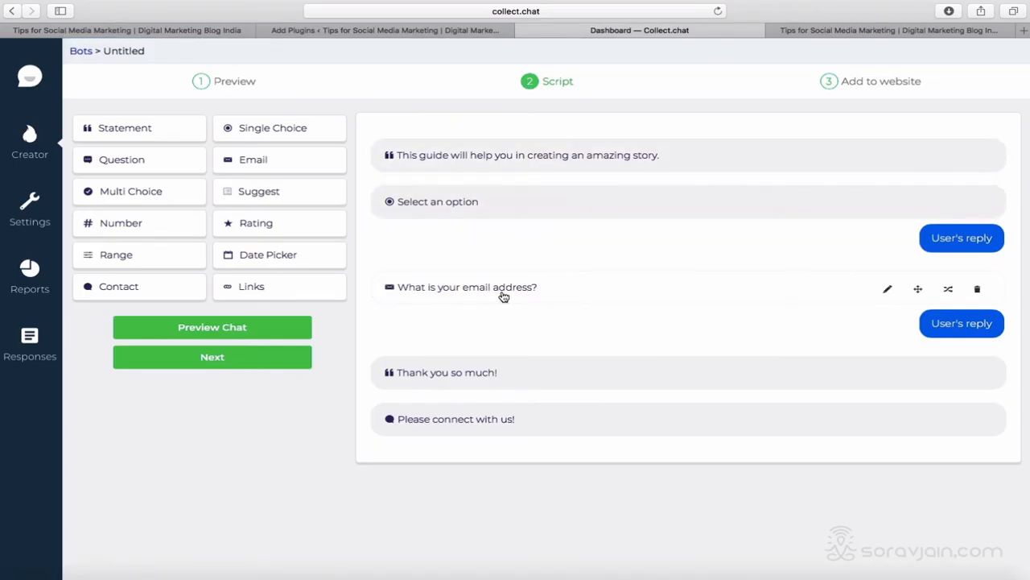
mouse_move(791, 221)
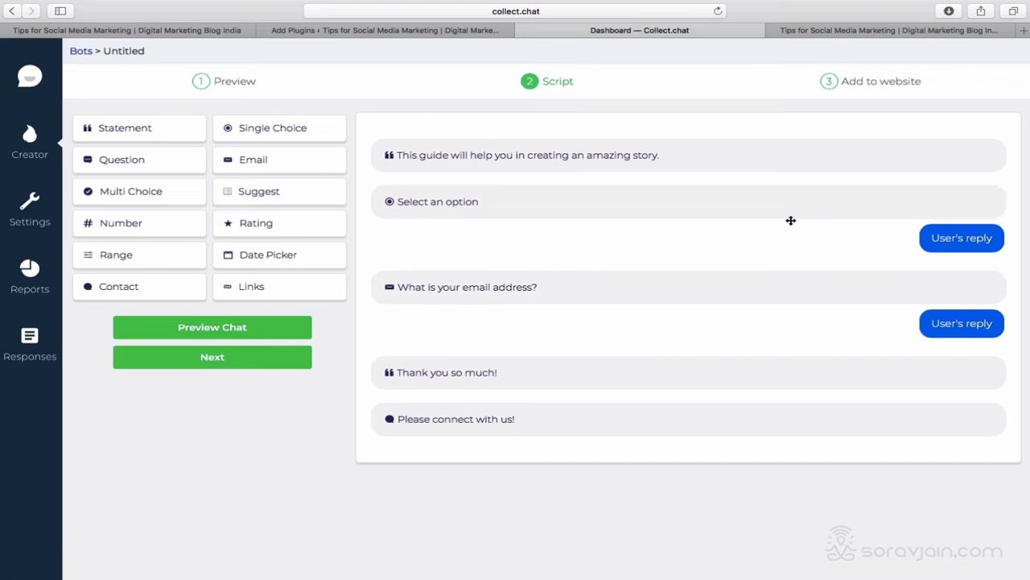
mouse_move(950, 203)
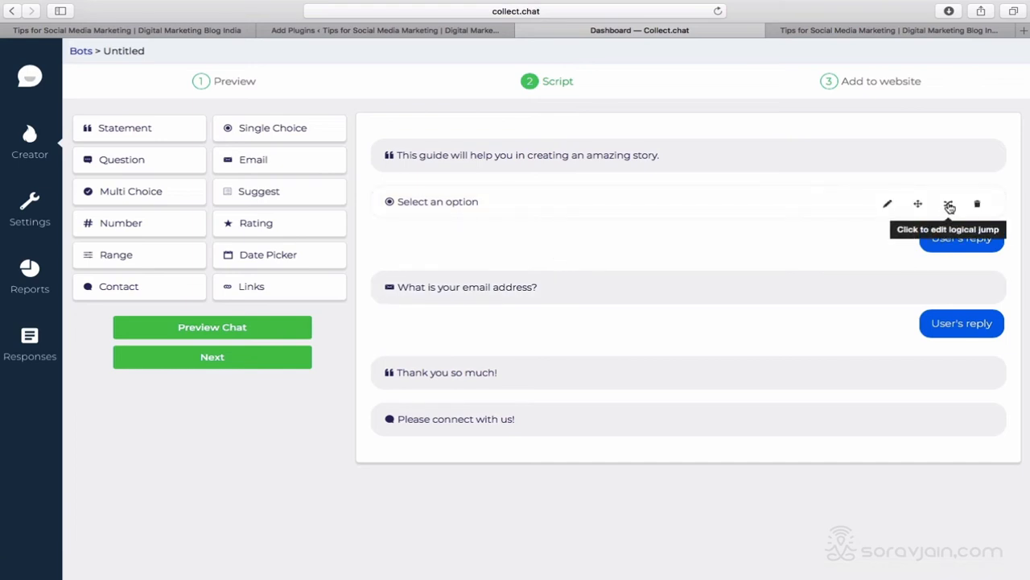
Make 'Select an option' jump from No to 'Thank you so much!', keeping Yes as no jump.
click(949, 204)
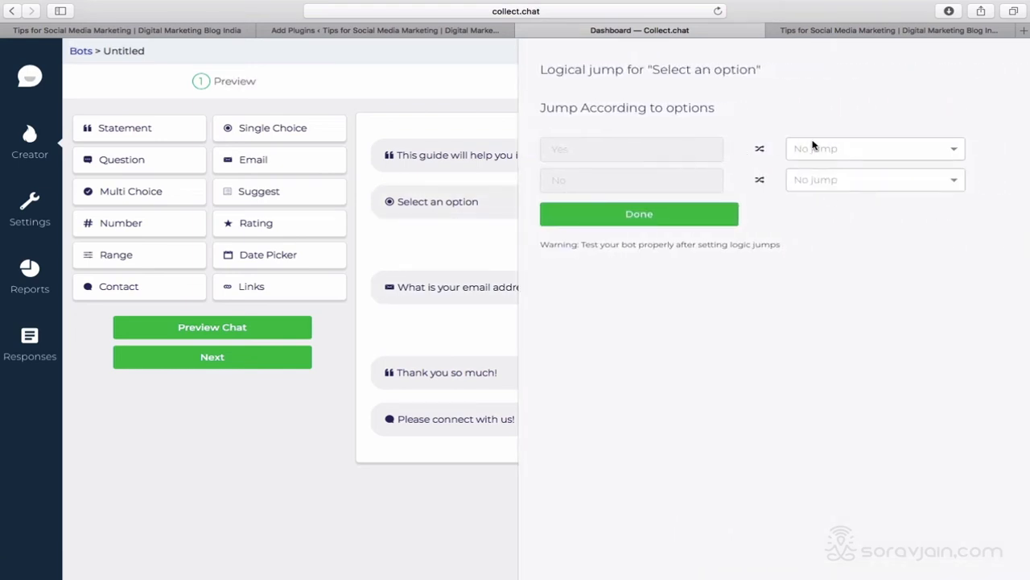
click(874, 148)
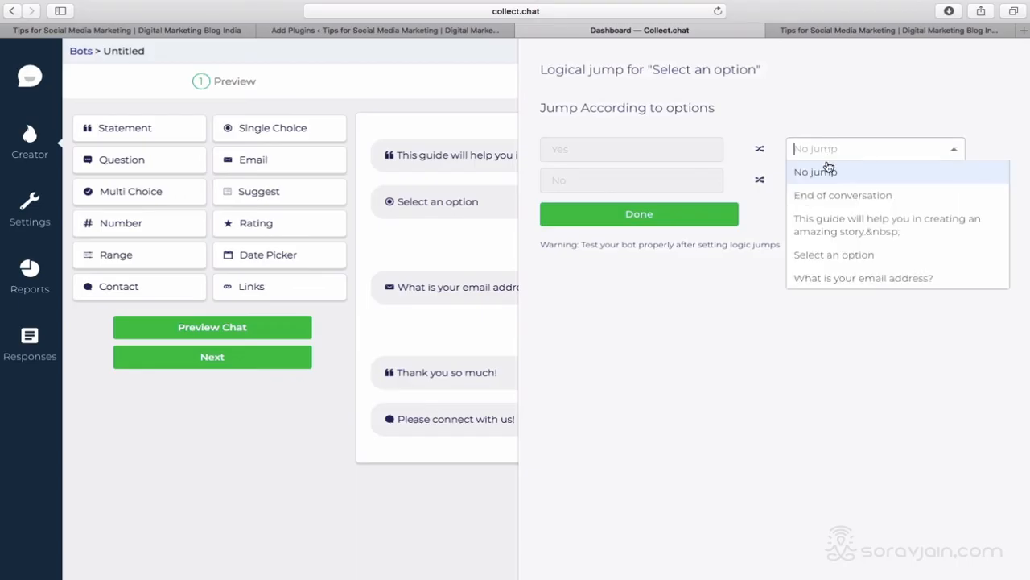
click(815, 171)
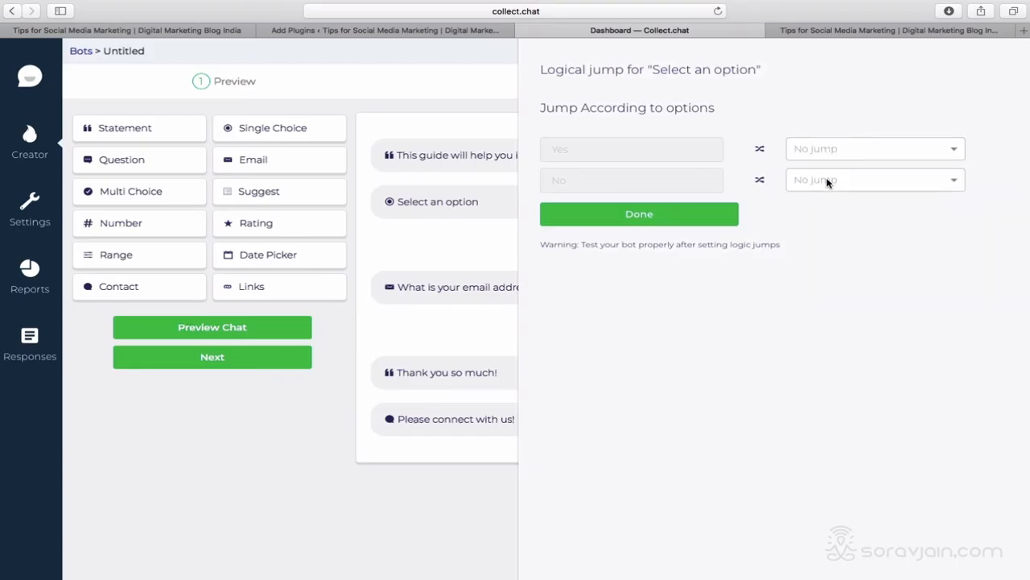
click(874, 179)
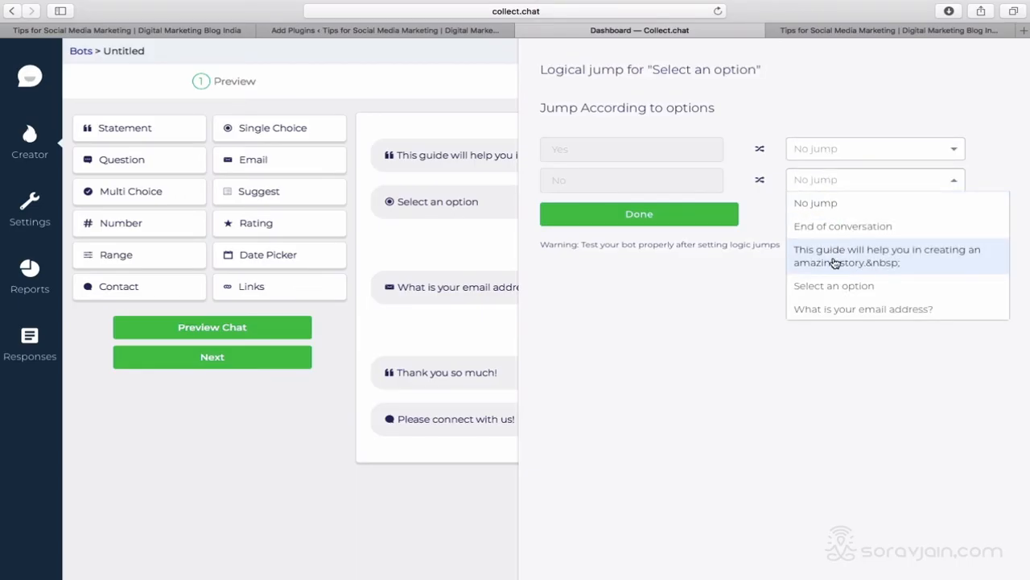
scroll(down, 3)
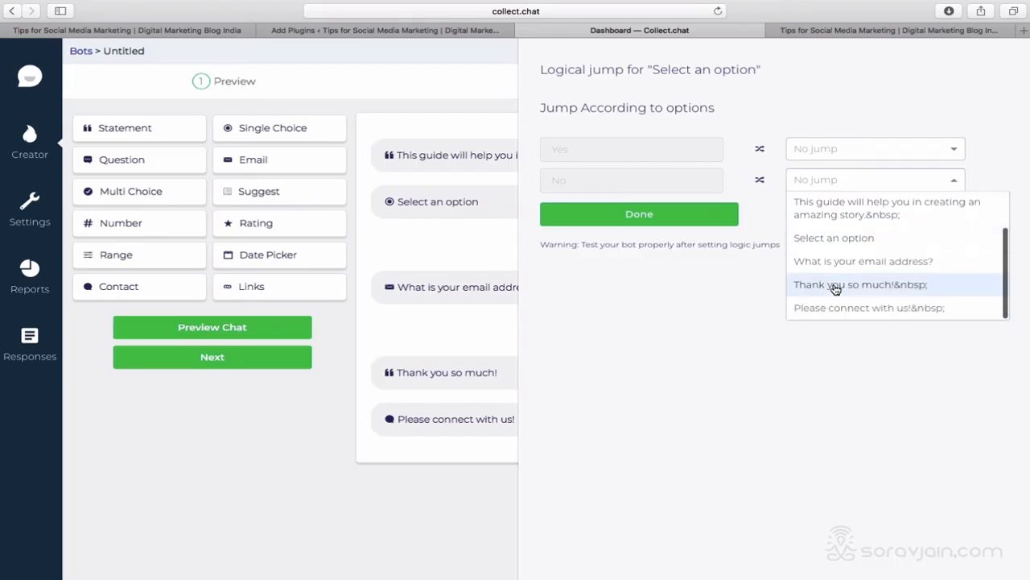
click(861, 285)
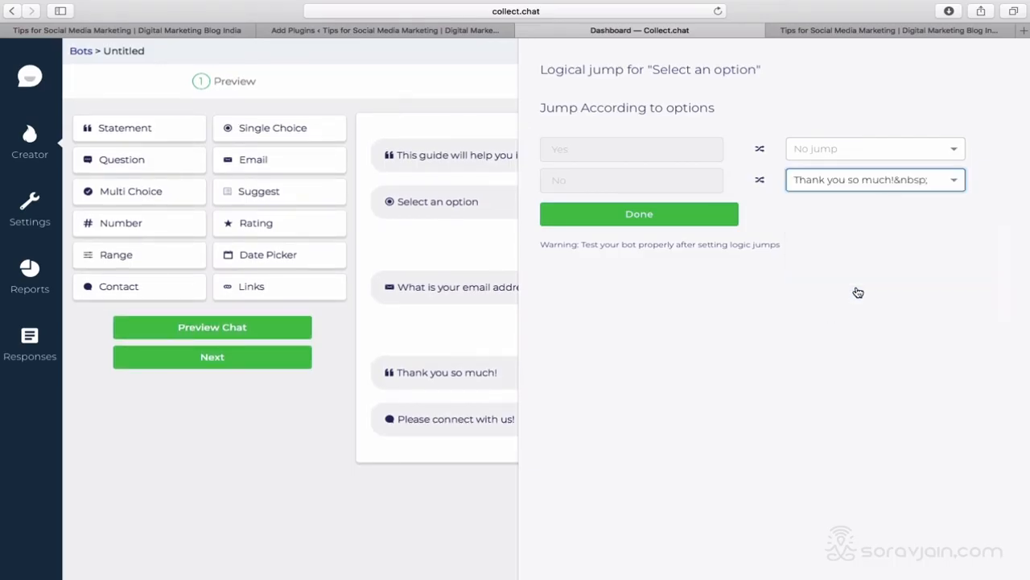
click(639, 213)
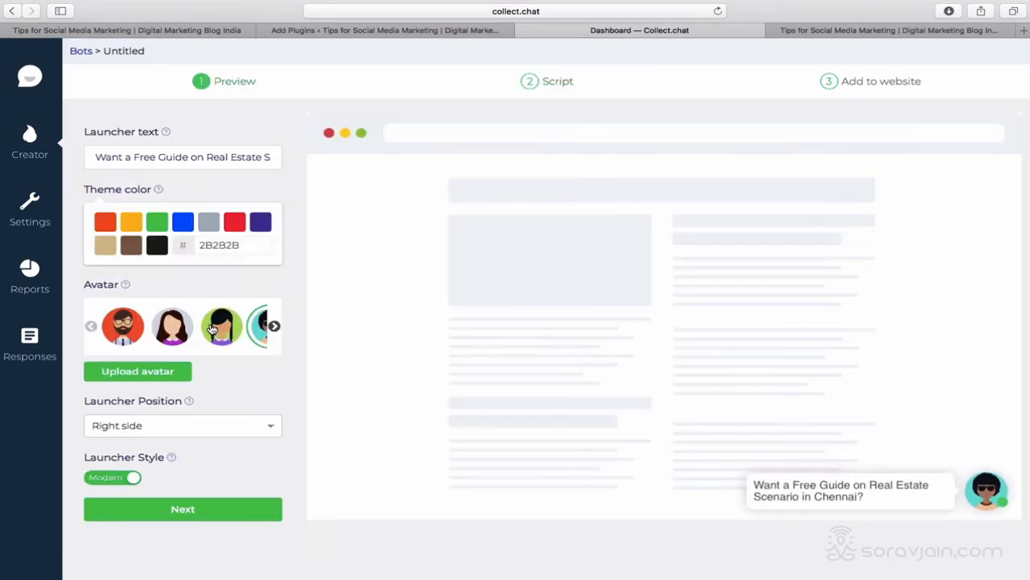
click(221, 326)
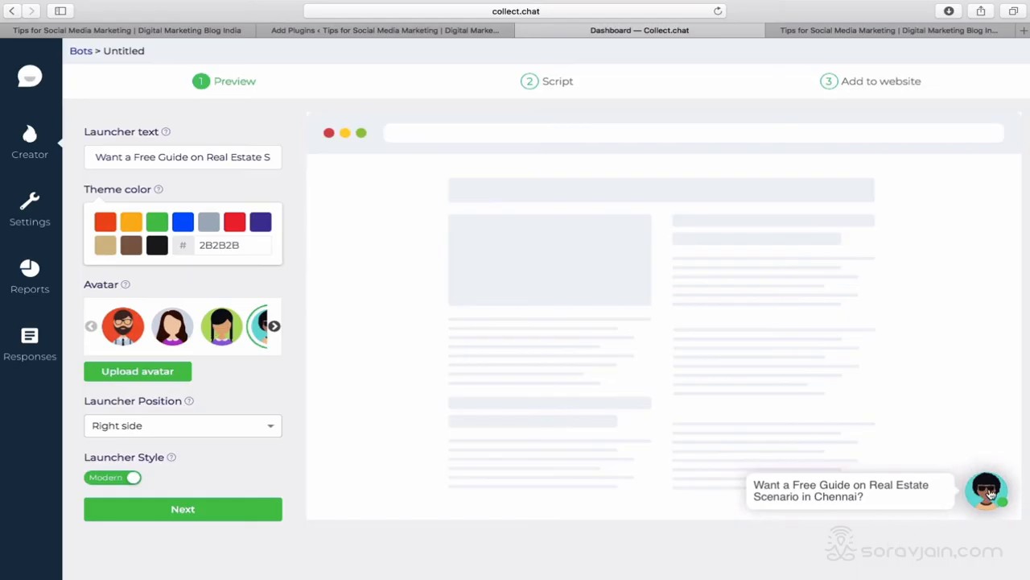
click(986, 491)
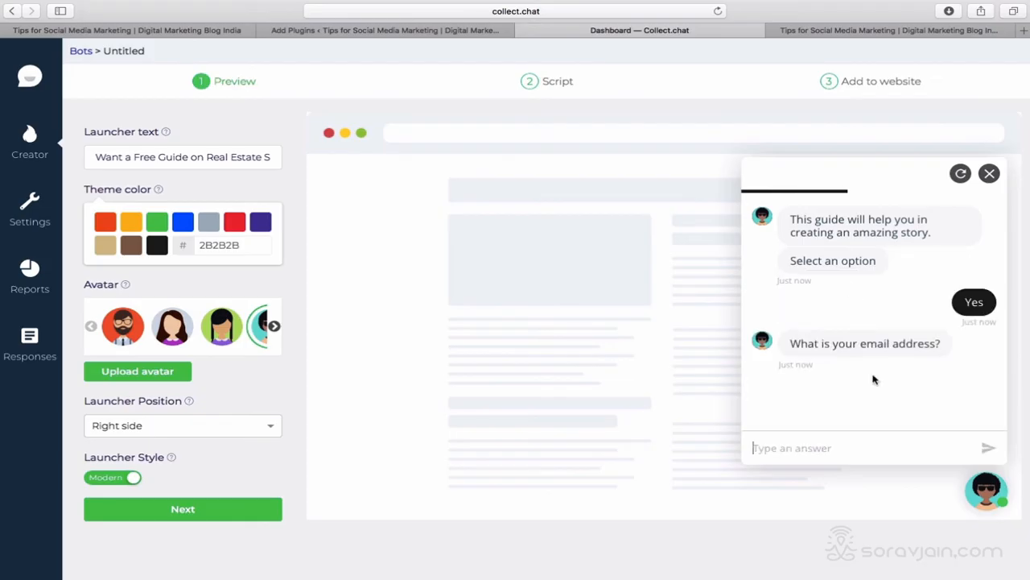
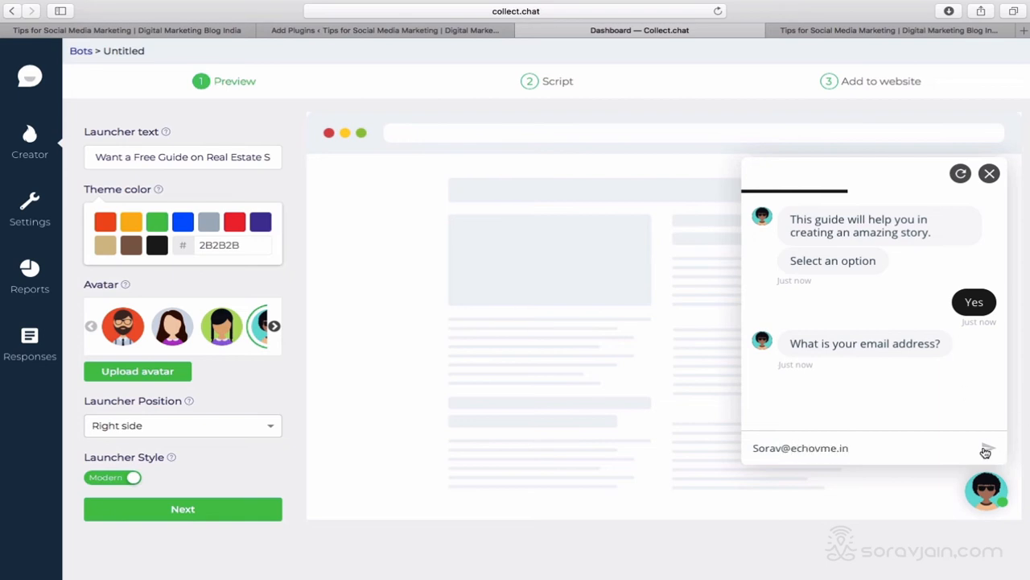
click(985, 451)
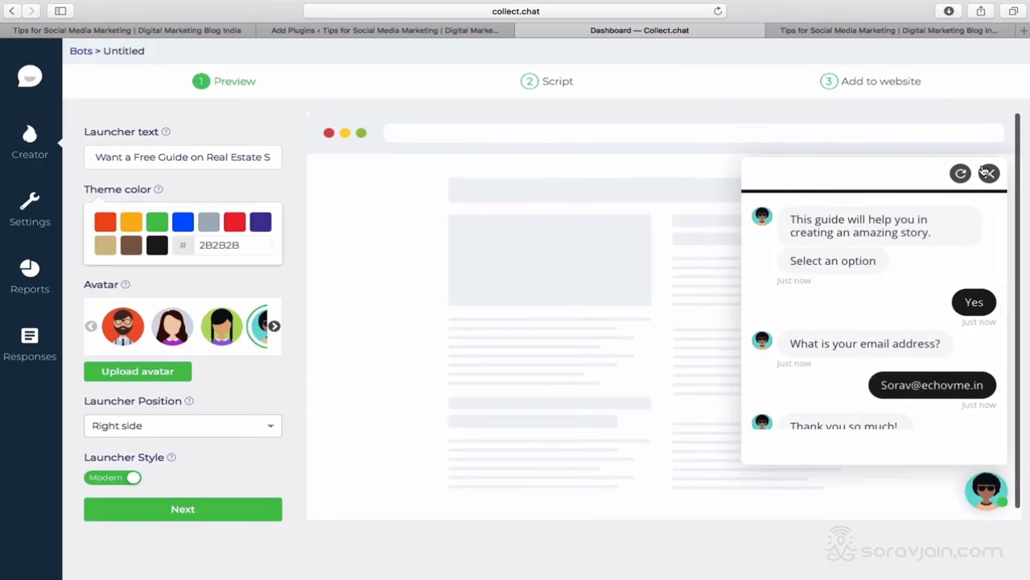
click(989, 173)
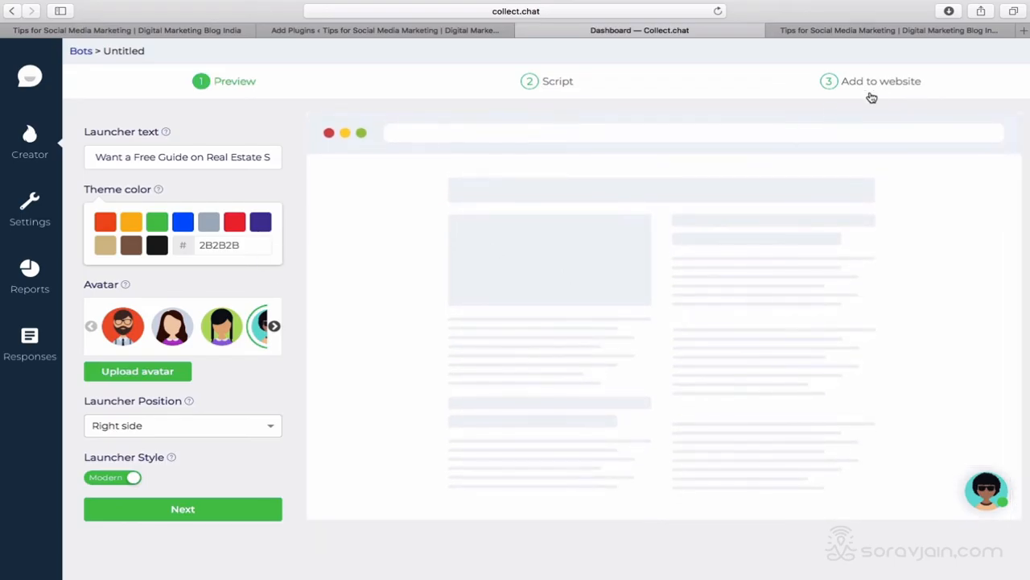
Open Add to website, select the embed code snippet and expand the WordPress instructions.
click(880, 81)
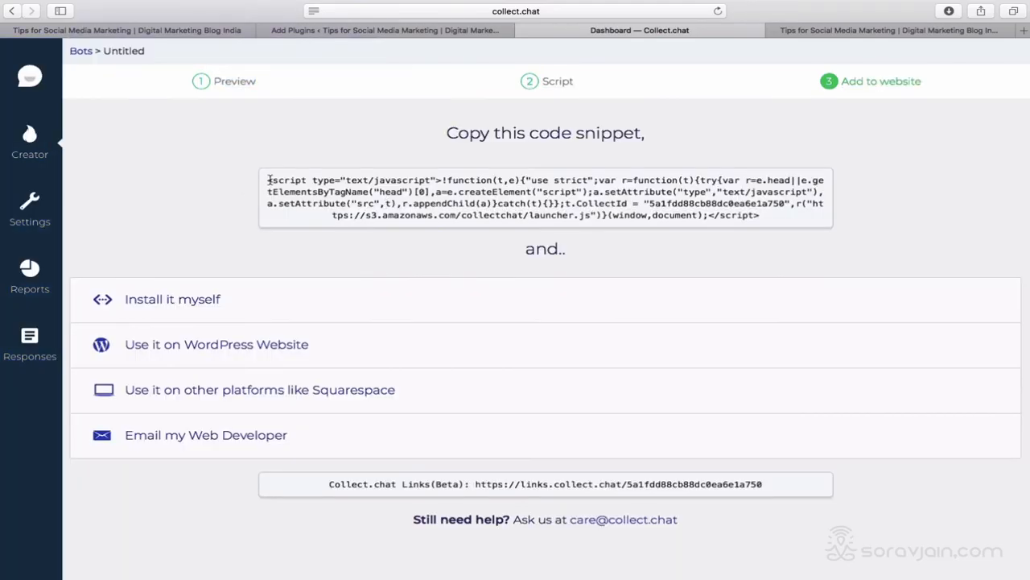
triple_click(545, 197)
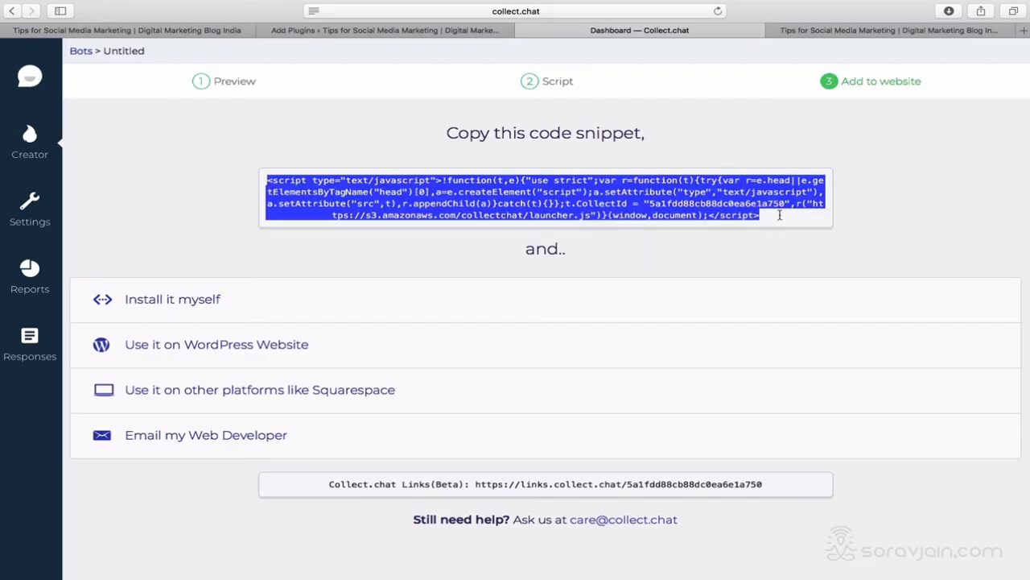
mouse_move(791, 219)
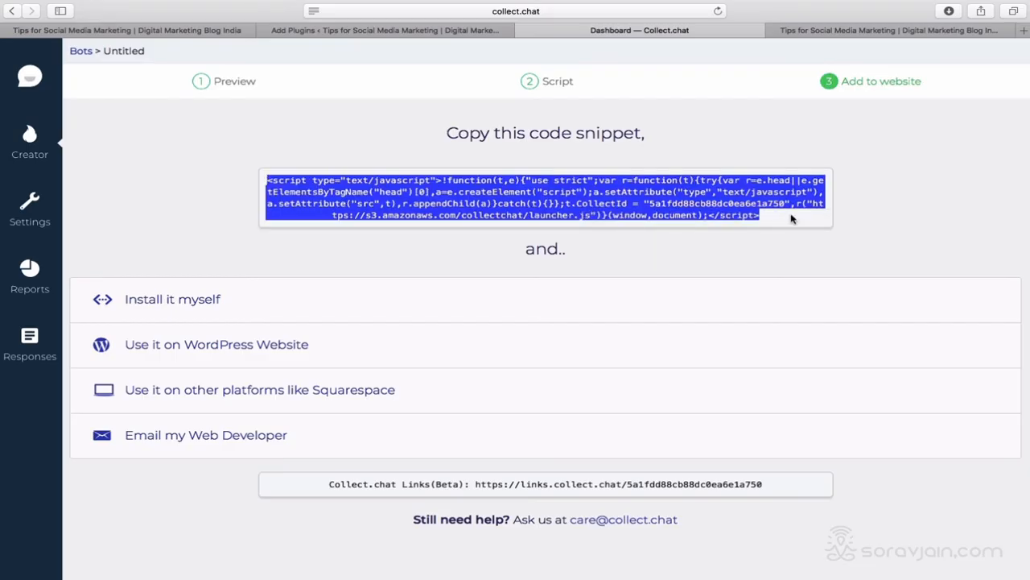
mouse_move(360, 357)
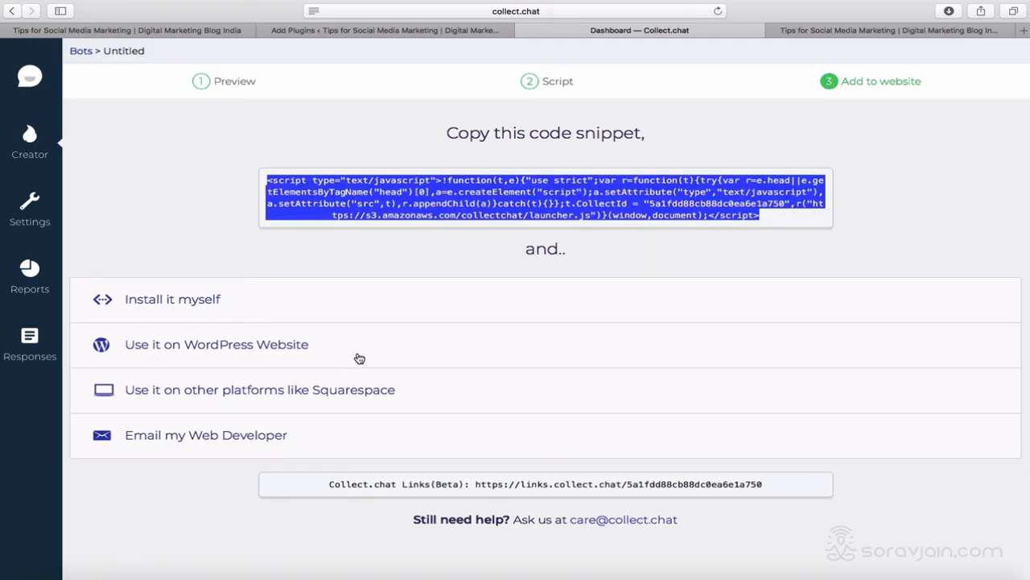
click(216, 344)
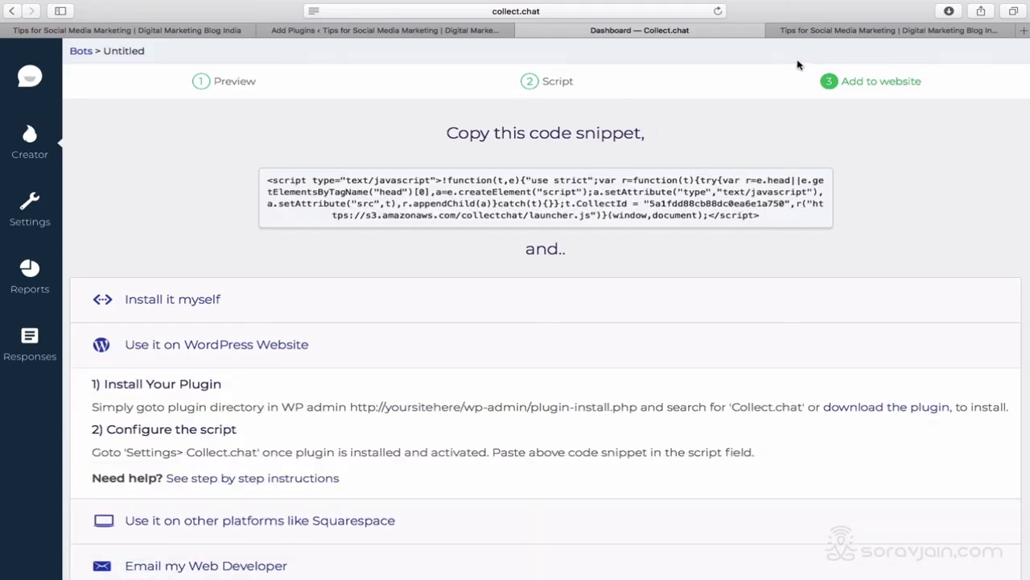
mouse_move(795, 72)
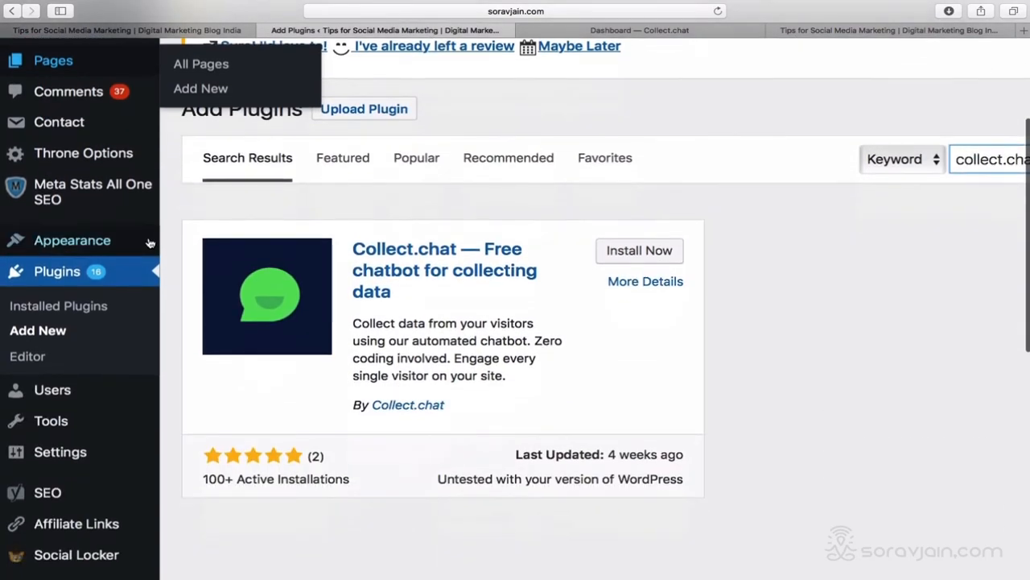
Paste the chatbot snippet into the WordPress Collect.chat plugin's Script field and save.
click(639, 250)
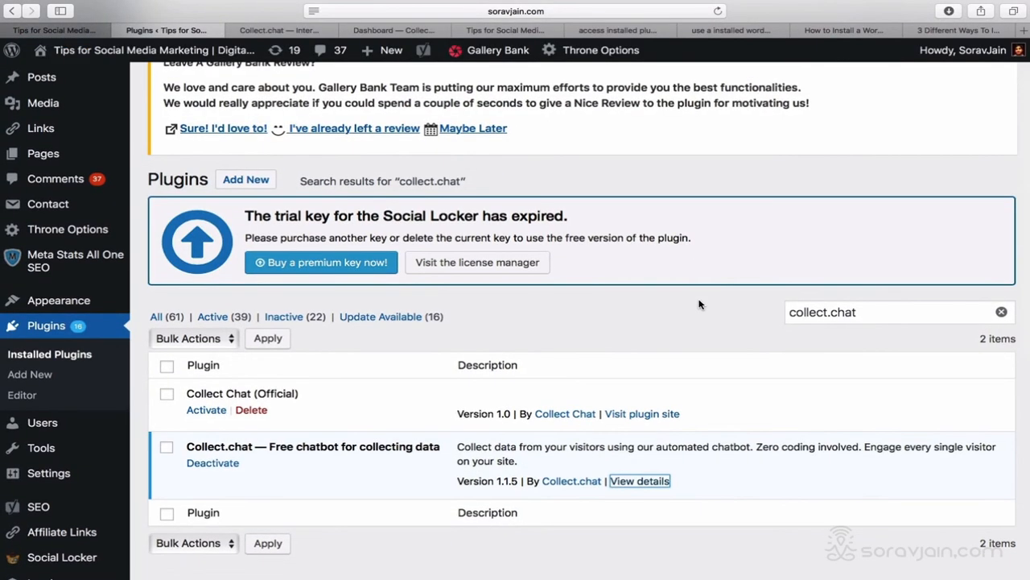
scroll(up, 3)
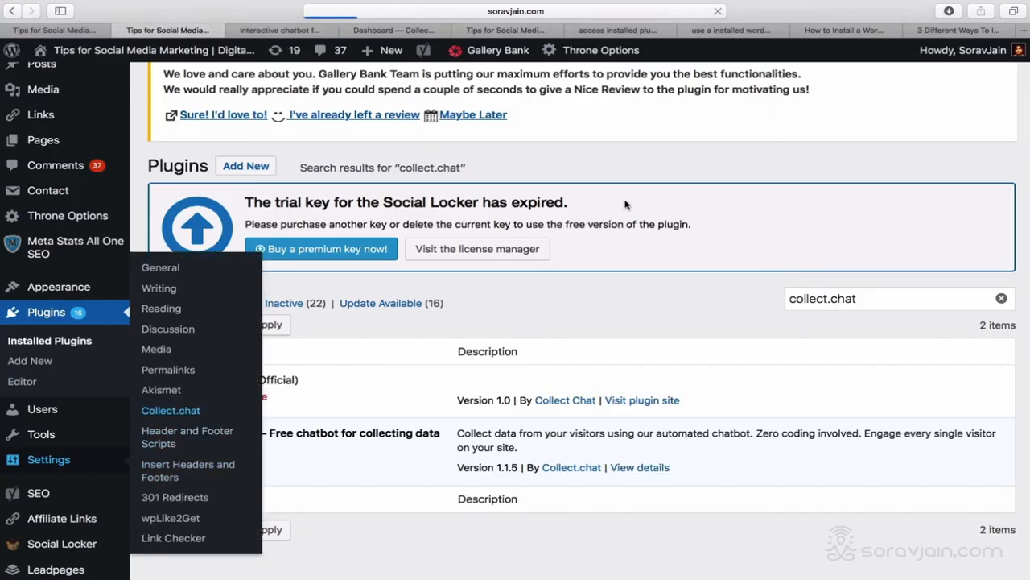
click(169, 409)
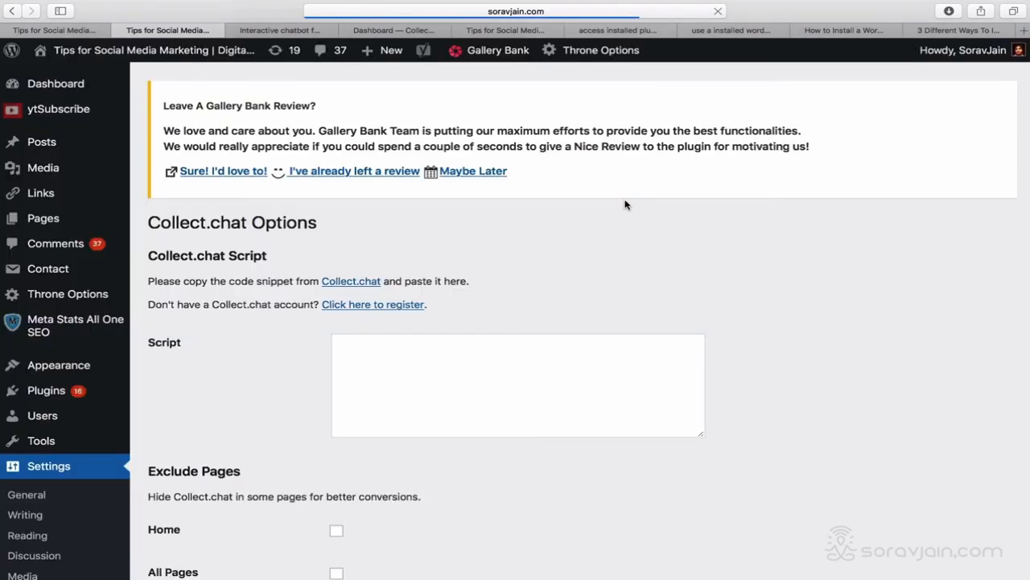
click(498, 364)
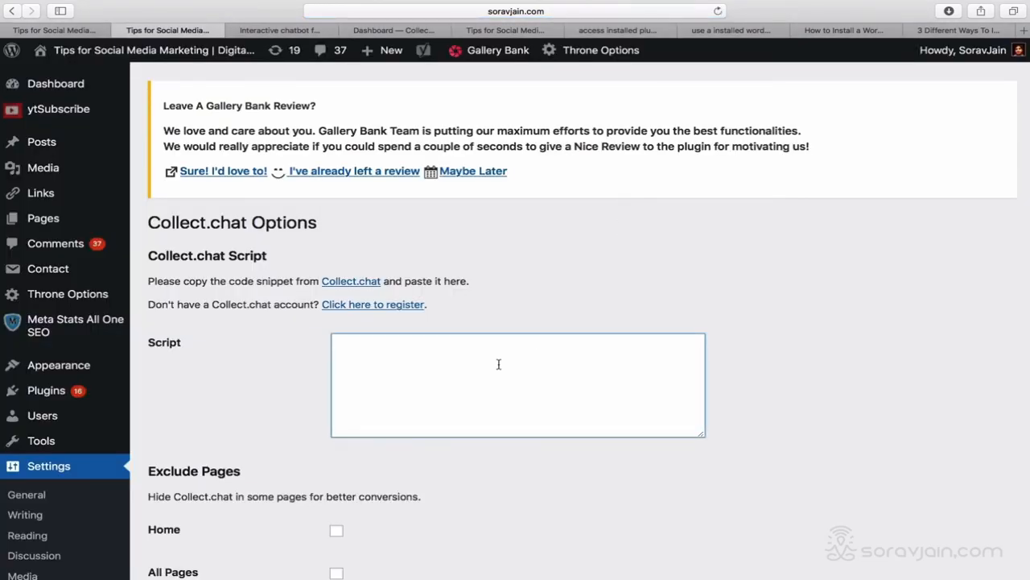
scroll(down, 3)
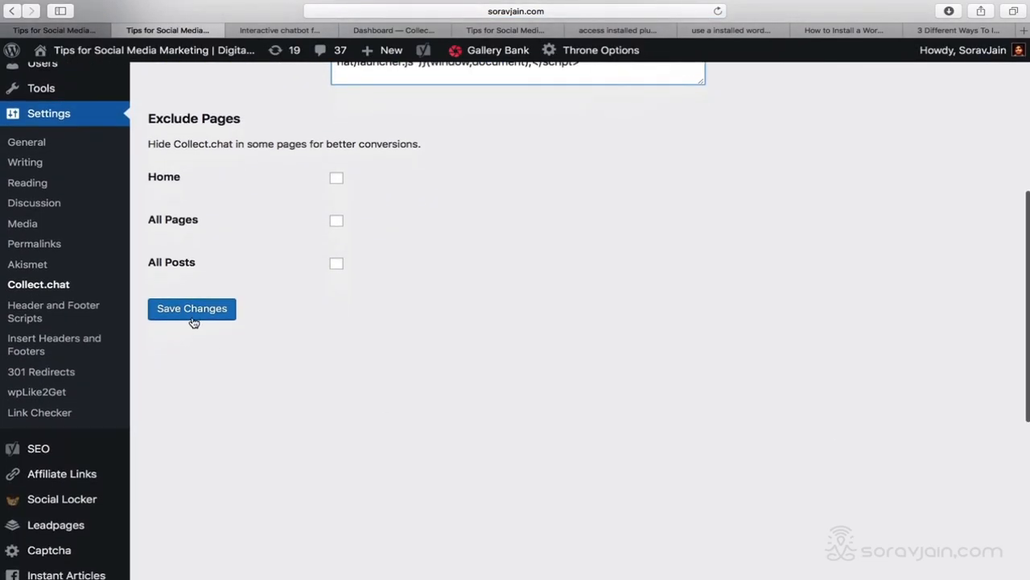
click(278, 44)
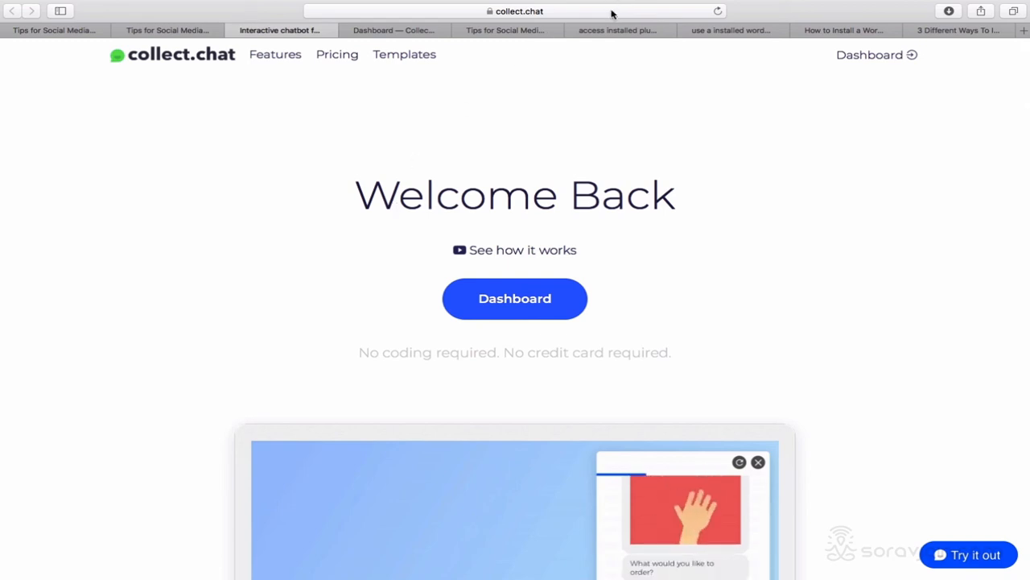
Return to the Collect.chat dashboard, check the bot's report showing one Yes, then go back to the bots list.
click(519, 11)
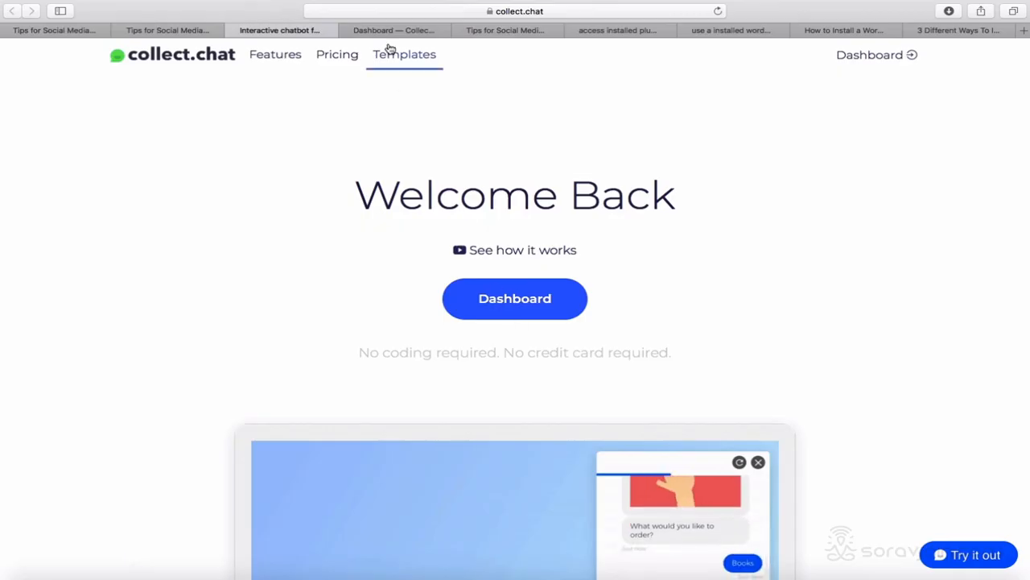
click(393, 30)
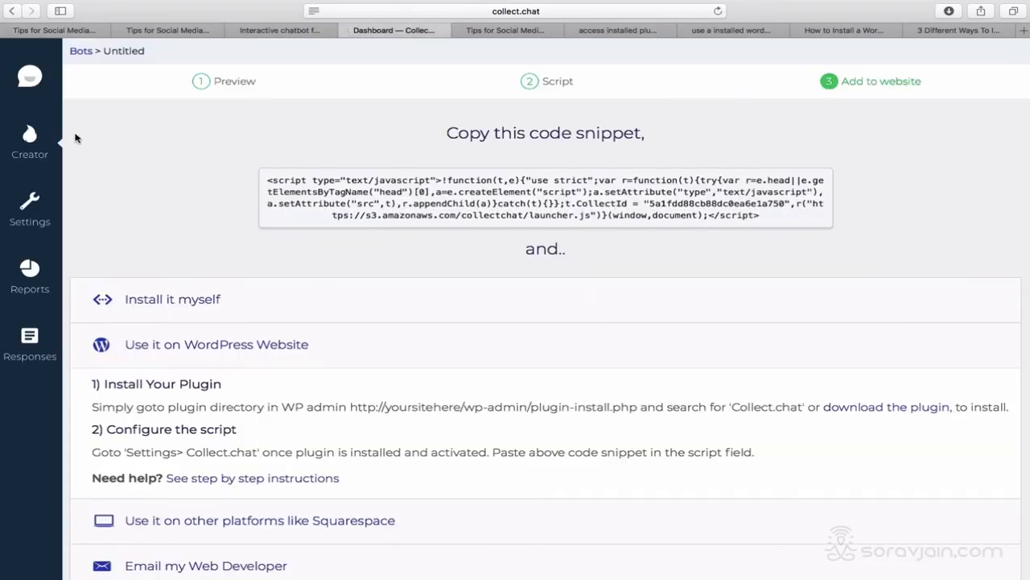
mouse_move(29, 270)
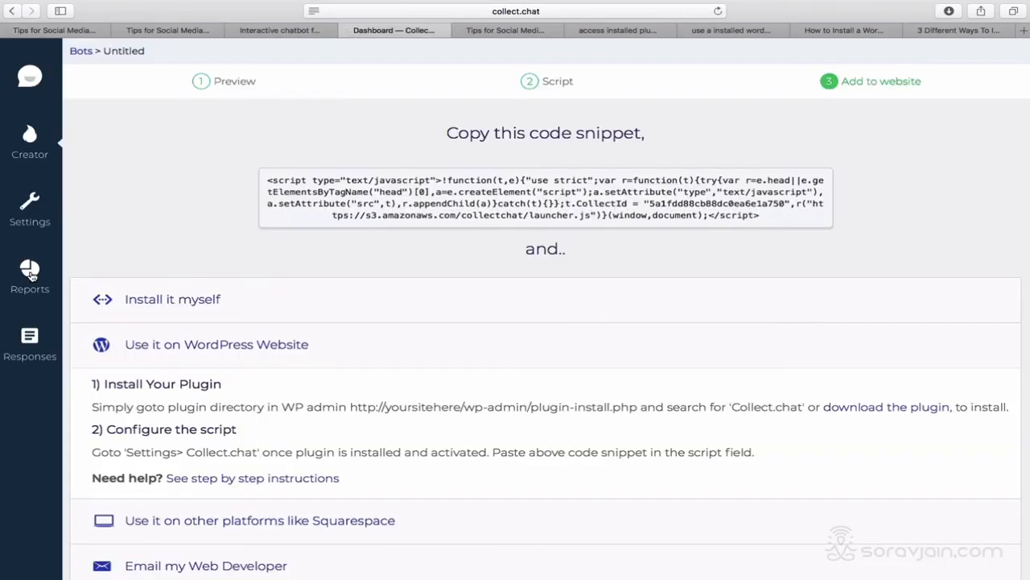
click(30, 273)
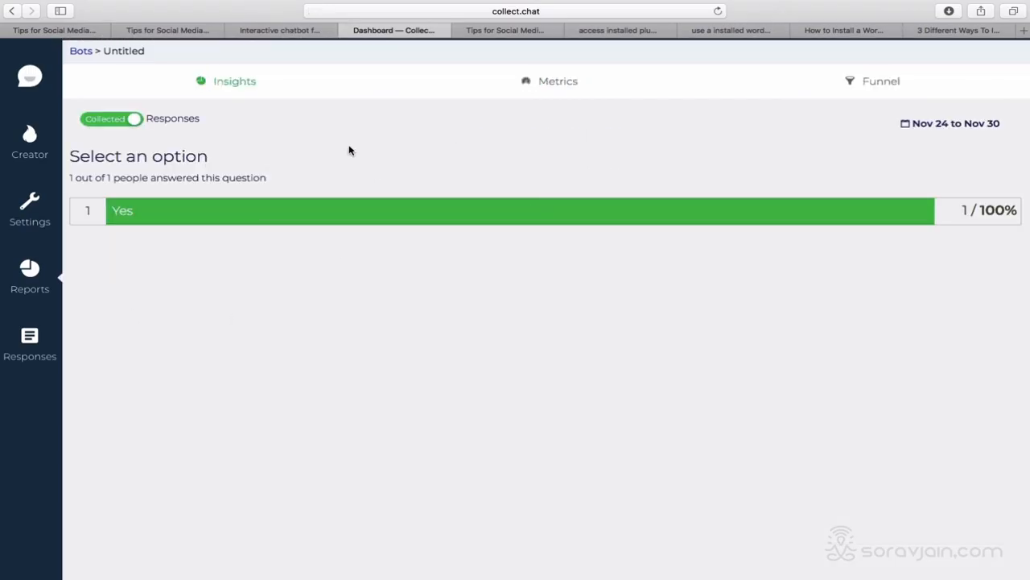
click(29, 141)
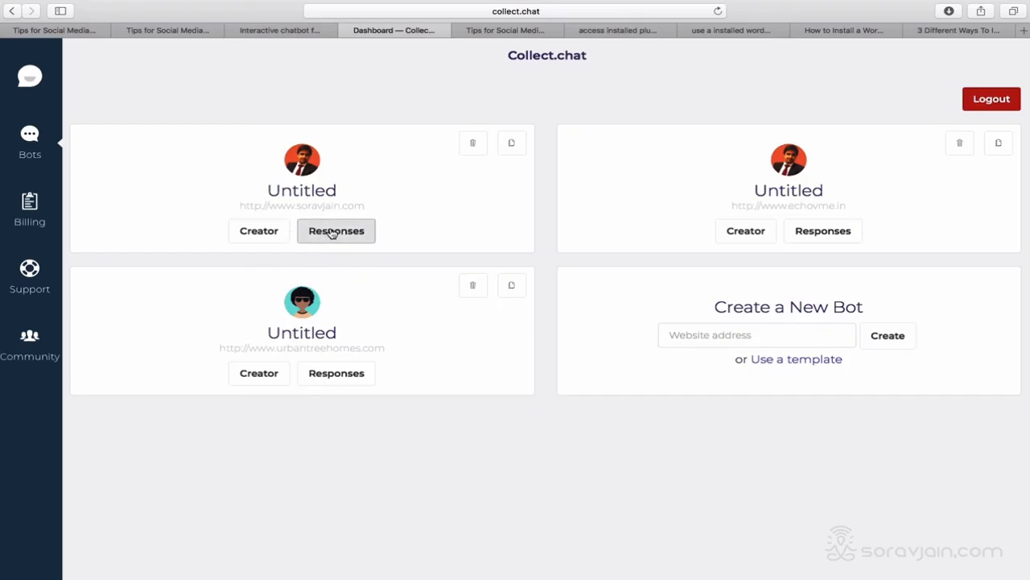
Review the first bot's responses, its answer report (No 248, Yes 226), then the funnel tab.
click(336, 230)
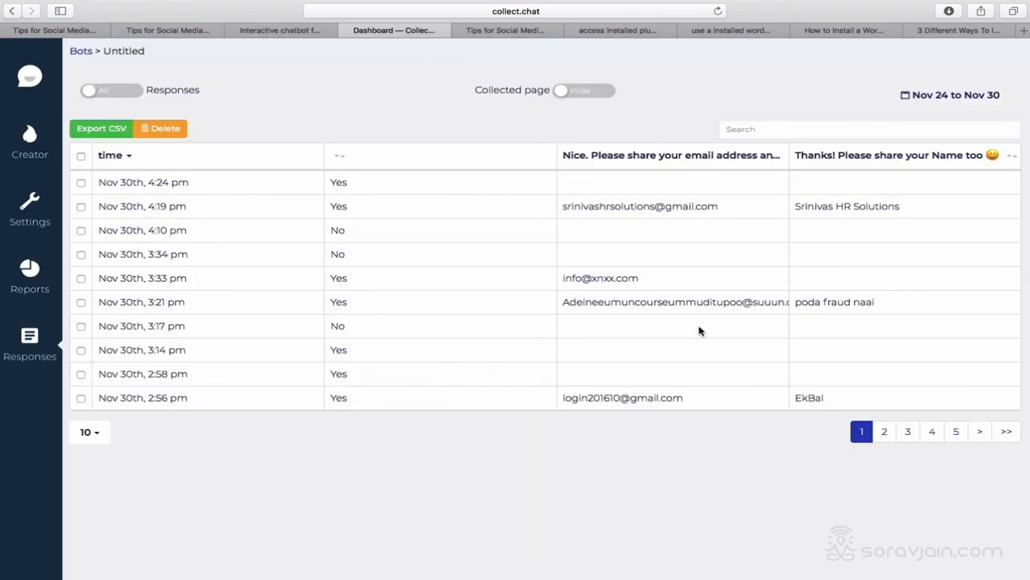
mouse_move(456, 289)
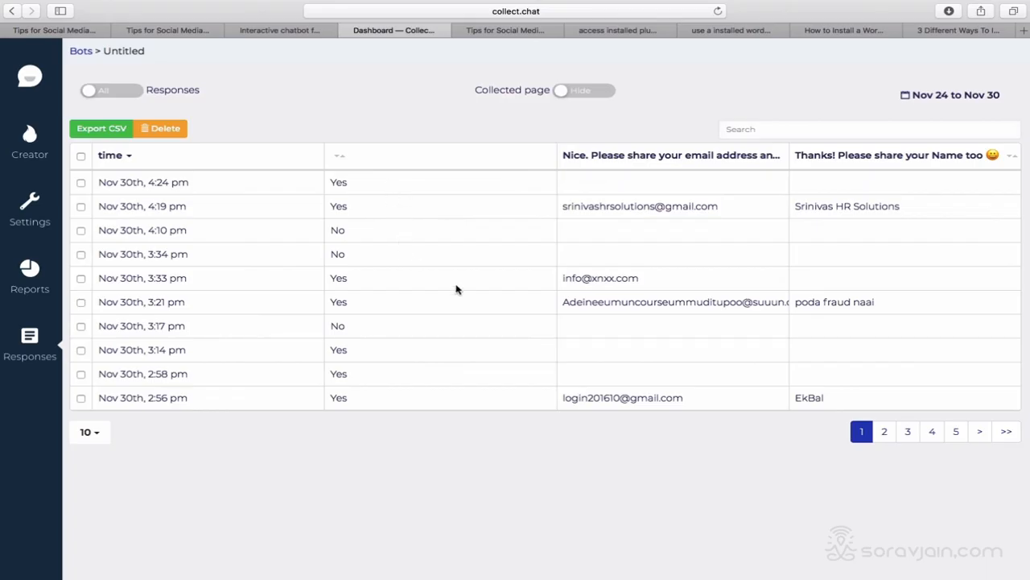
mouse_move(29, 273)
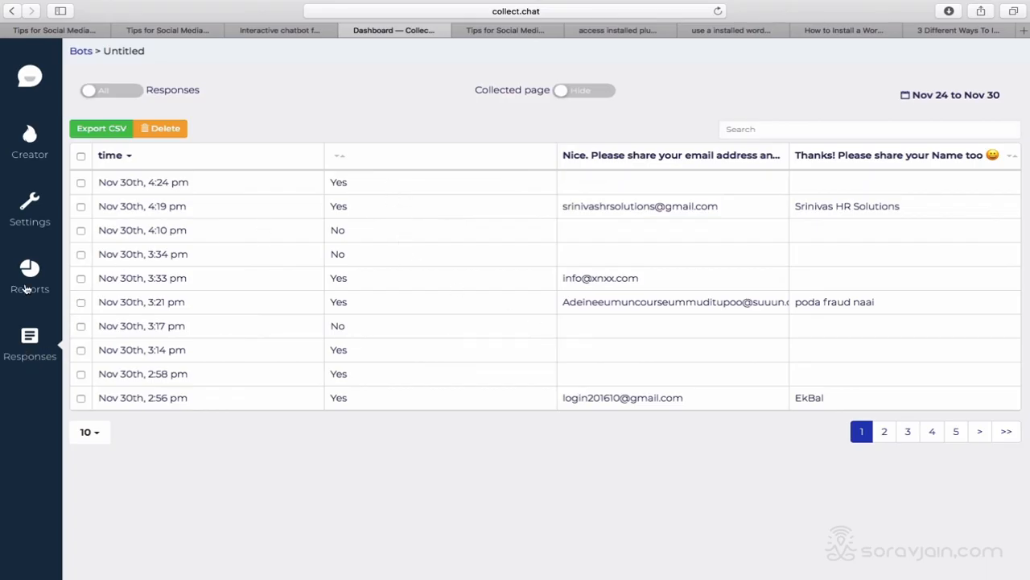
click(30, 278)
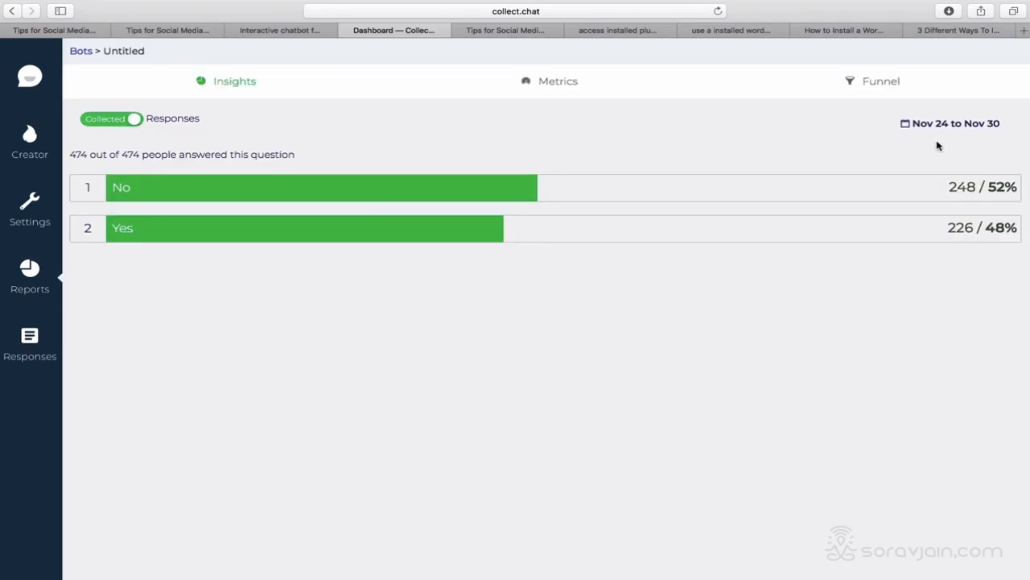
mouse_move(935, 210)
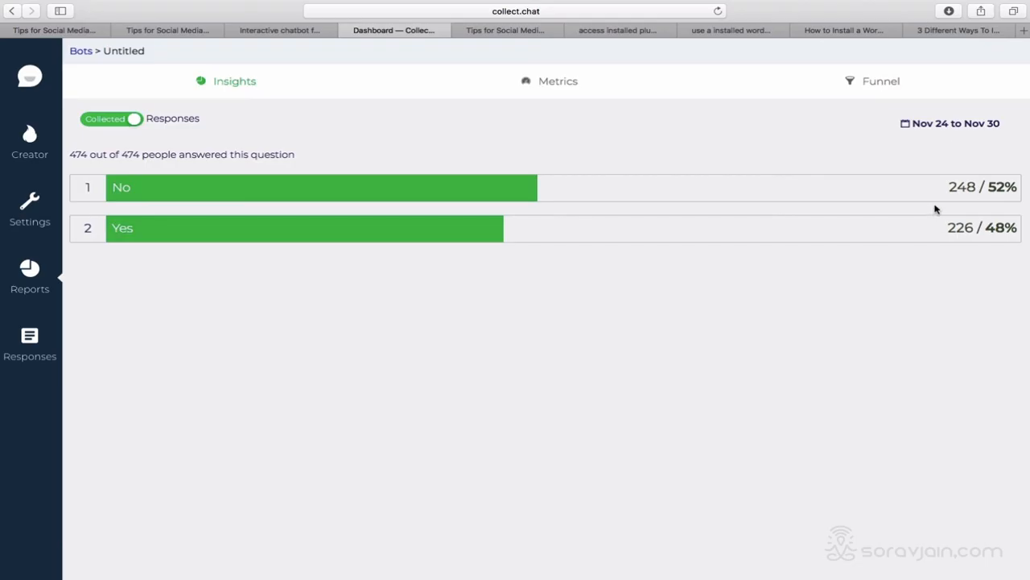
mouse_move(943, 191)
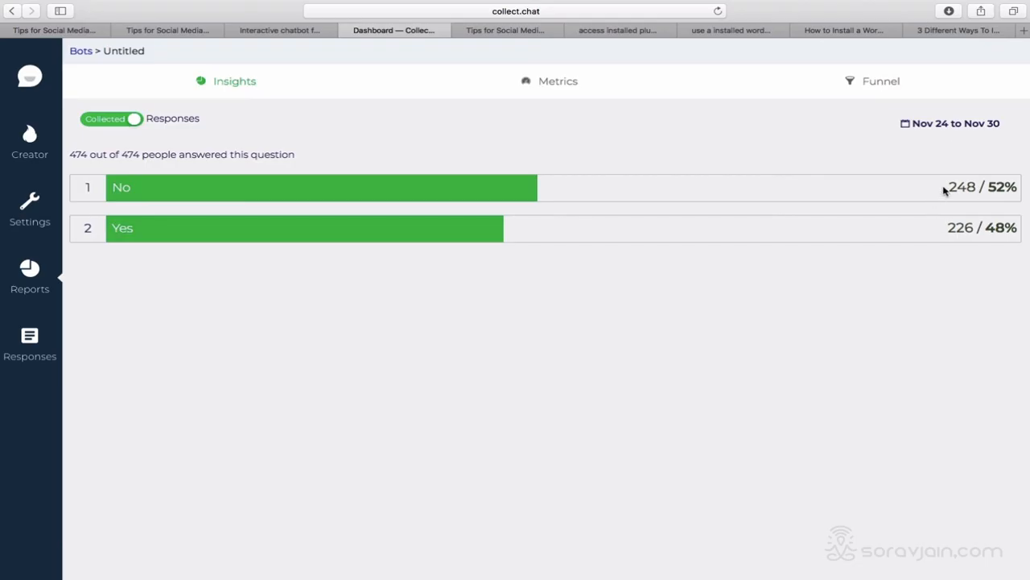
mouse_move(787, 195)
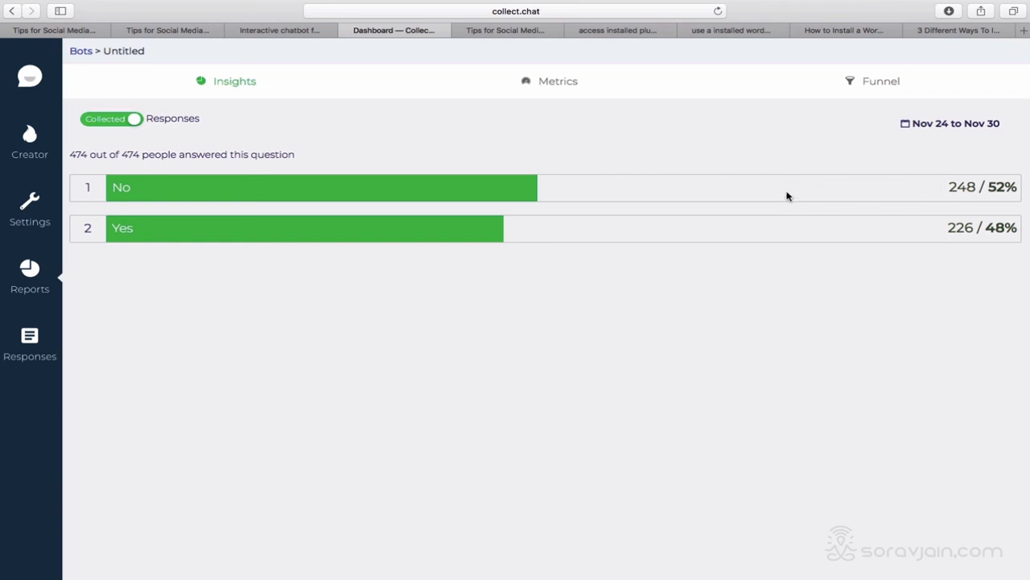
mouse_move(769, 88)
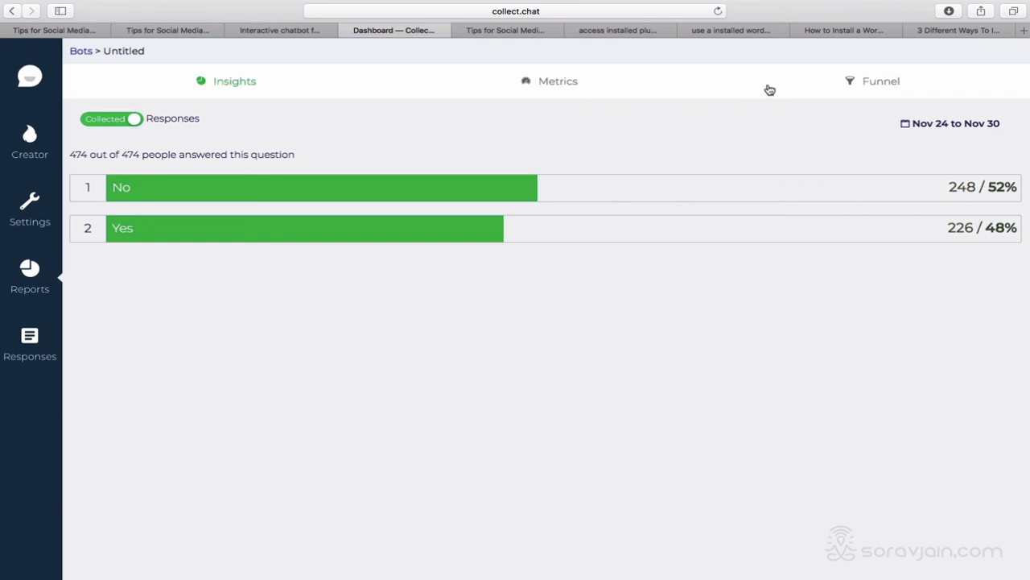
click(880, 80)
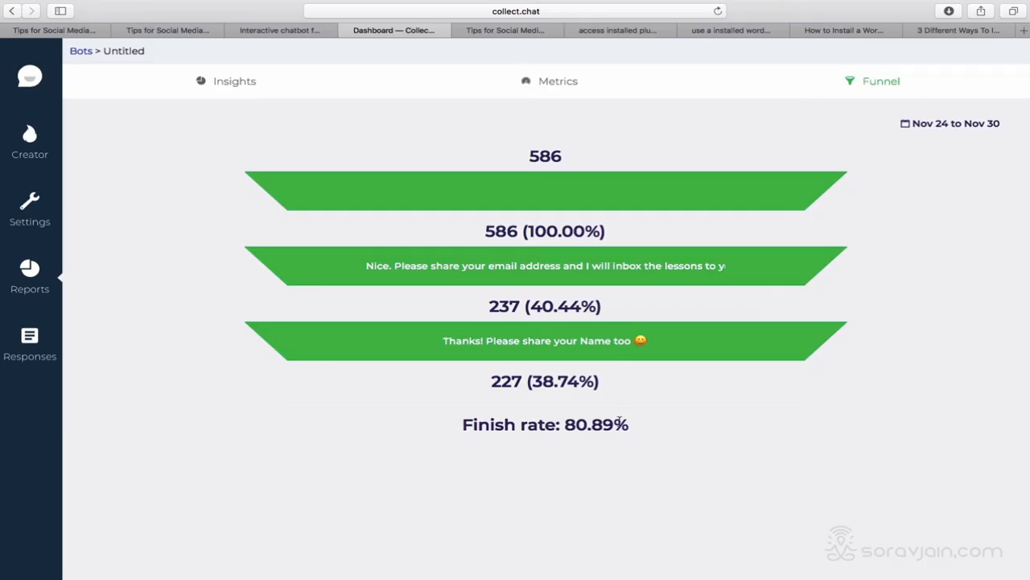
mouse_move(550, 418)
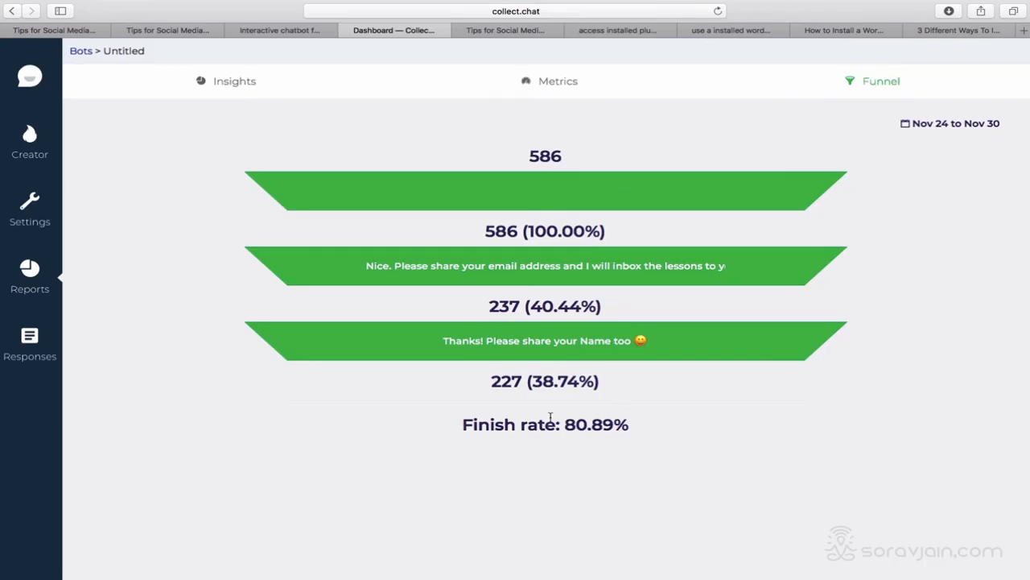
mouse_move(209, 169)
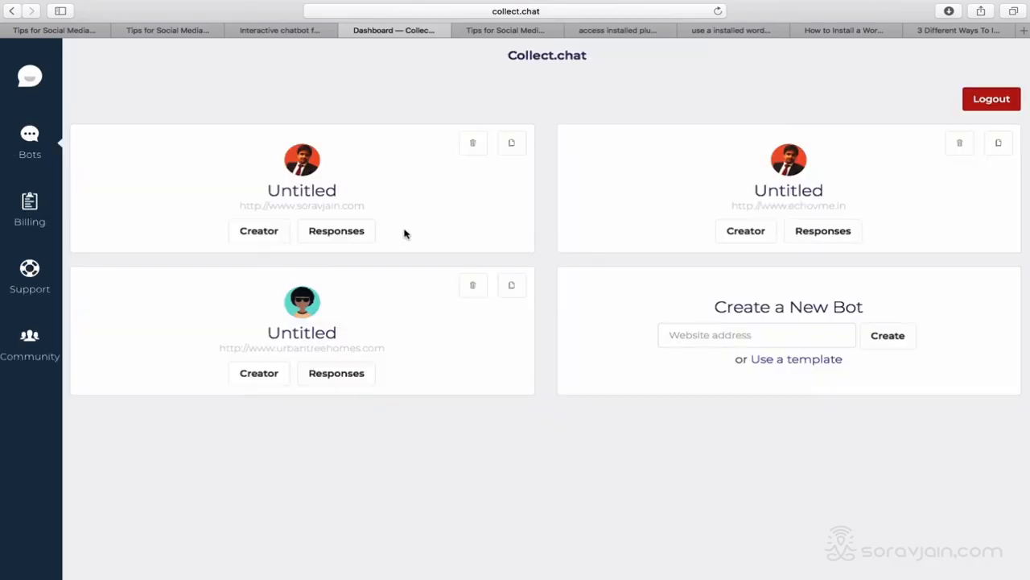
mouse_move(531, 277)
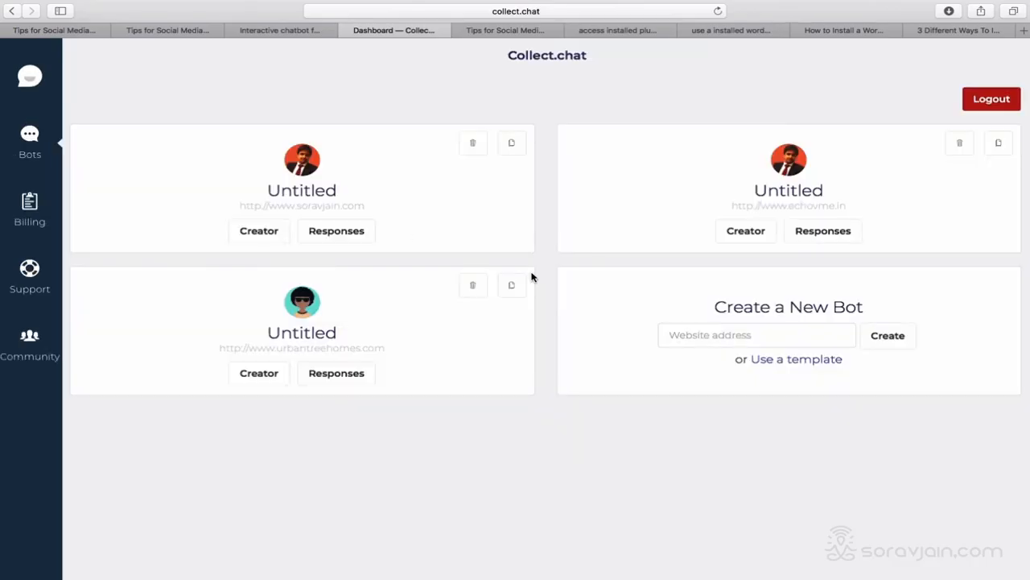